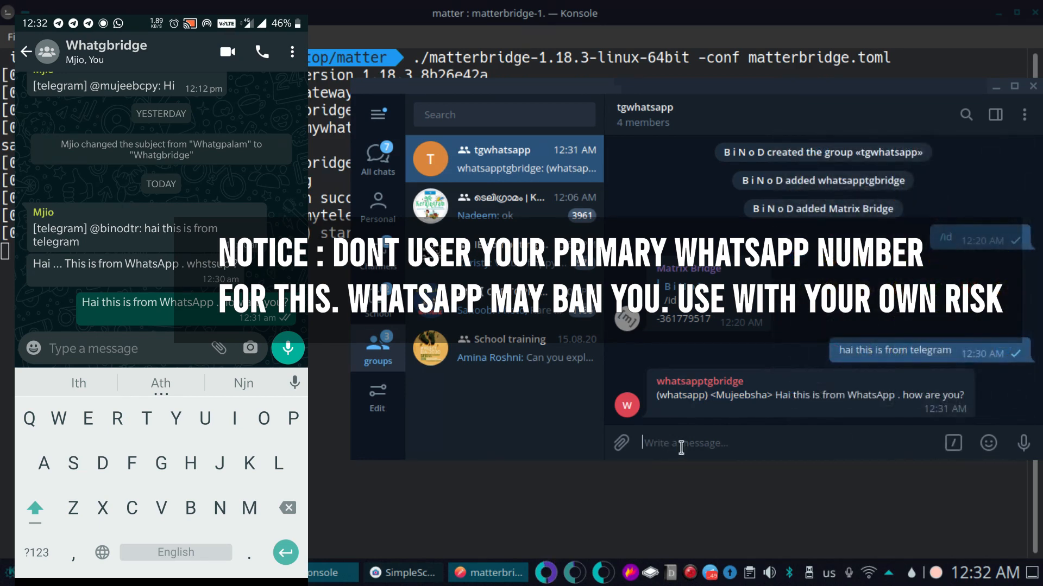
Post a grinning emoji, a photo from Choose files, and a recorded voice message to tgwhatsapp
left_click(987, 443)
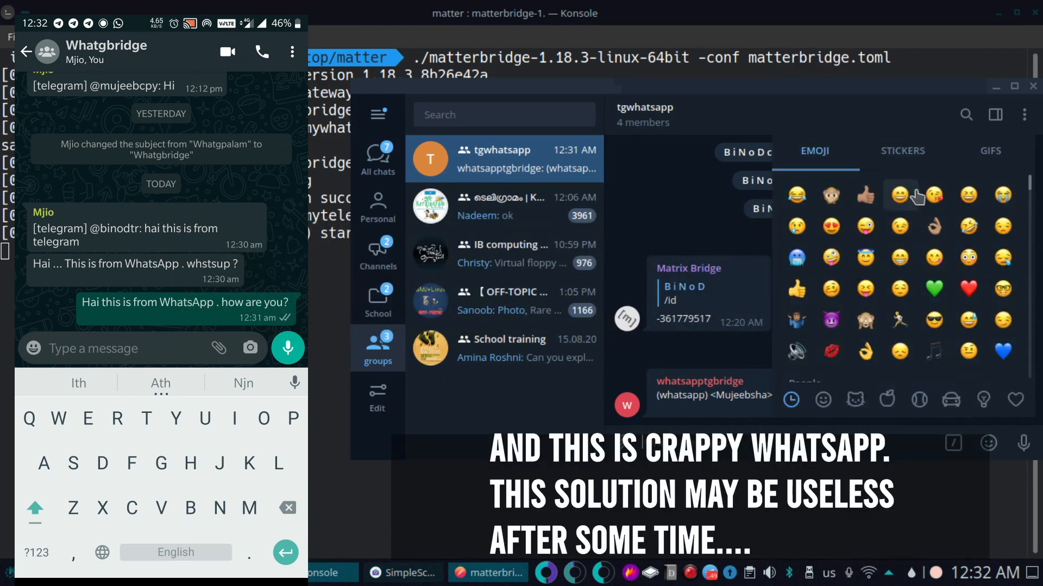
left_click(898, 195)
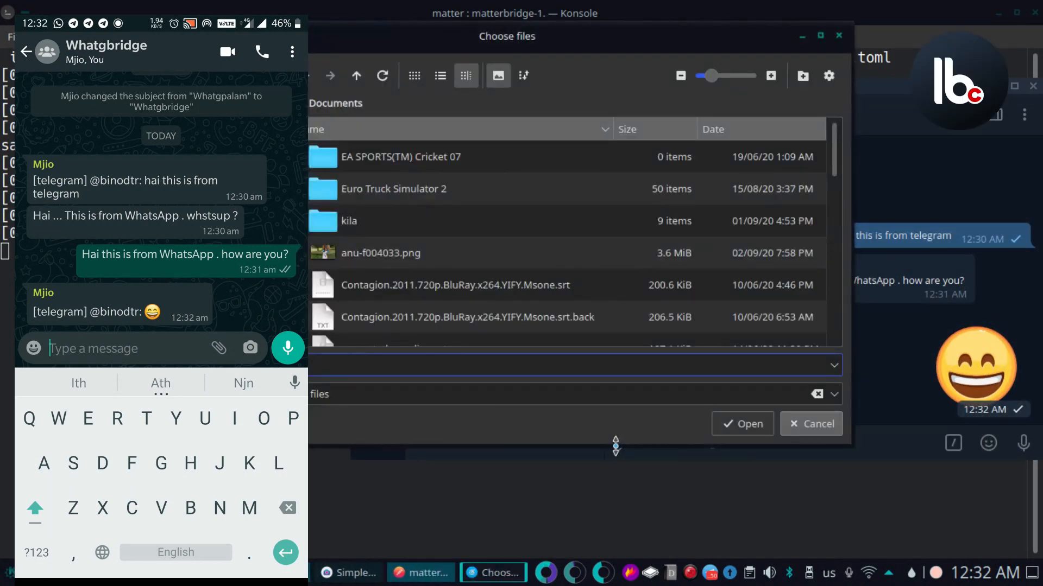
left_click(809, 424)
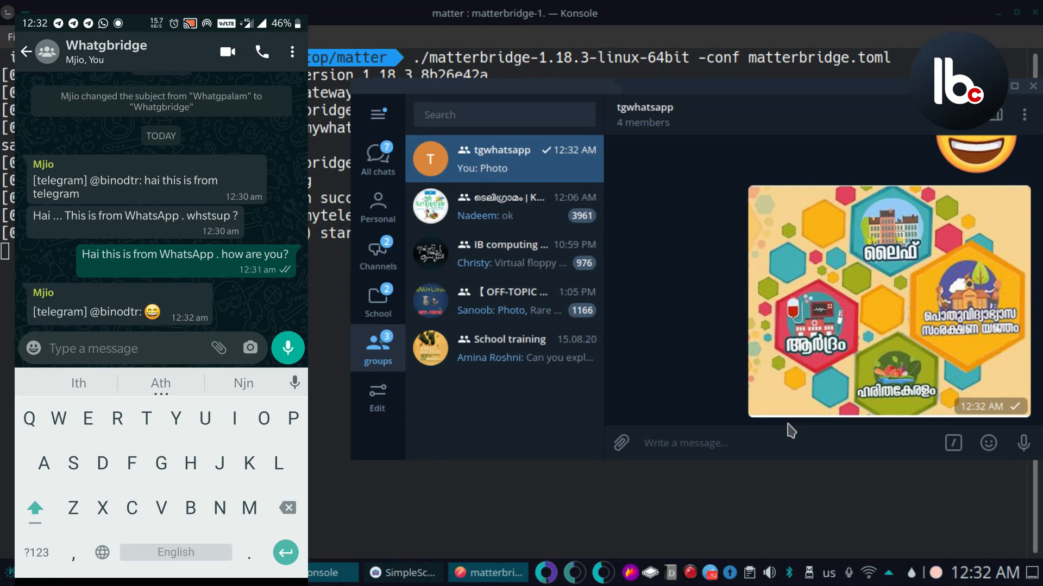
scroll("down", 3)
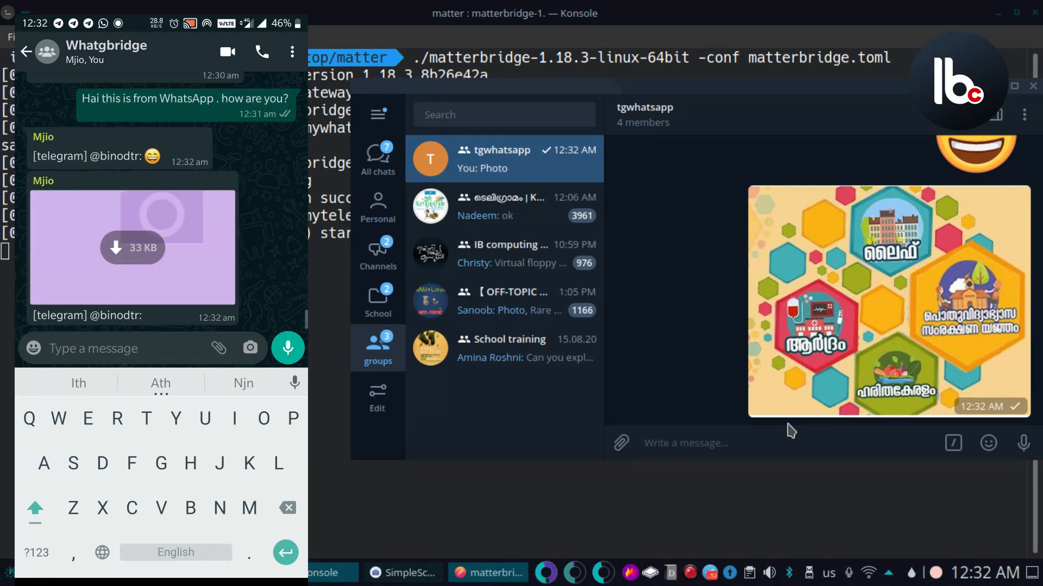
left_click(133, 248)
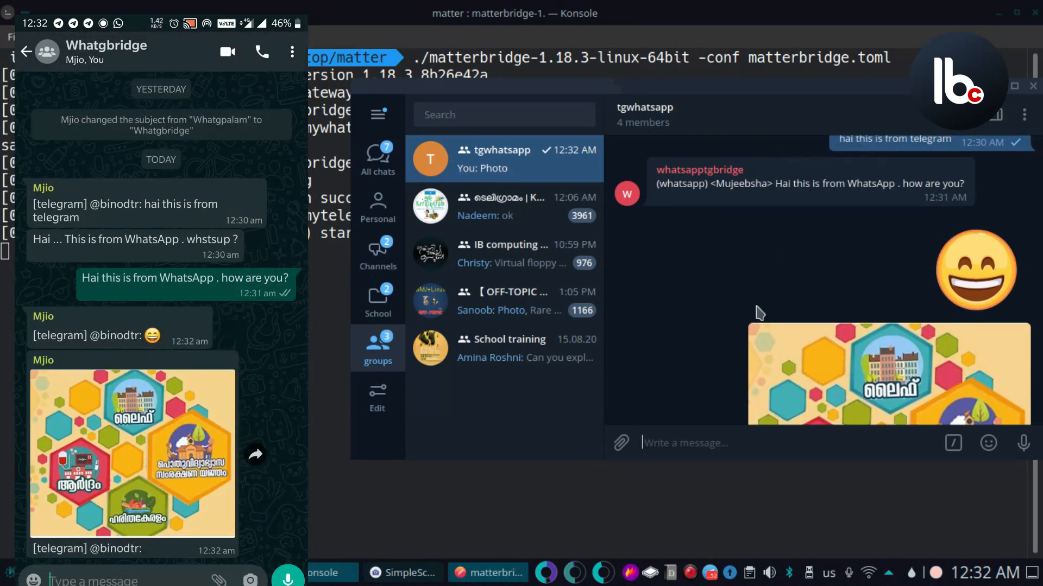
left_click(1023, 443)
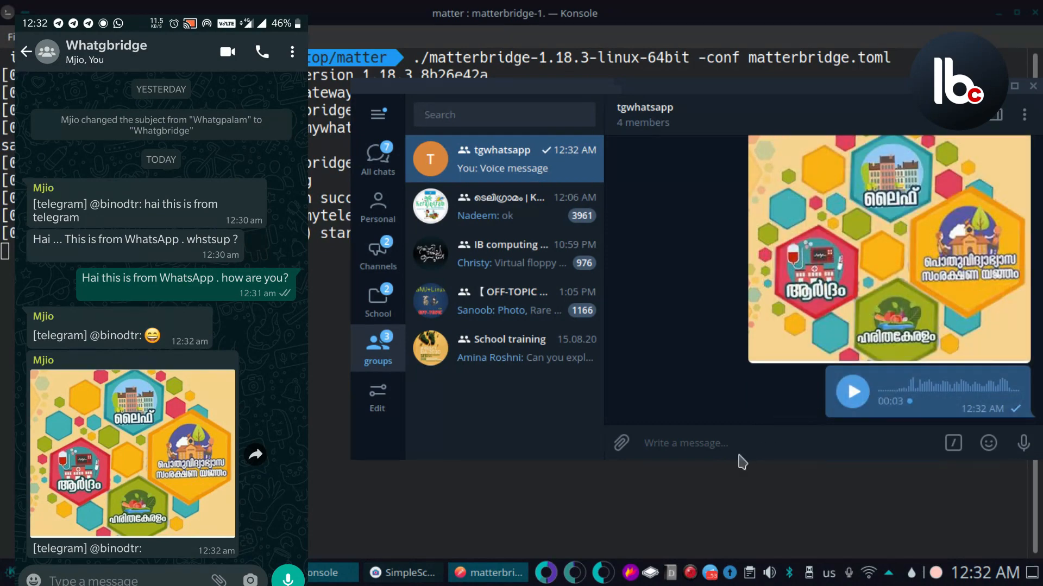
scroll("down", 3)
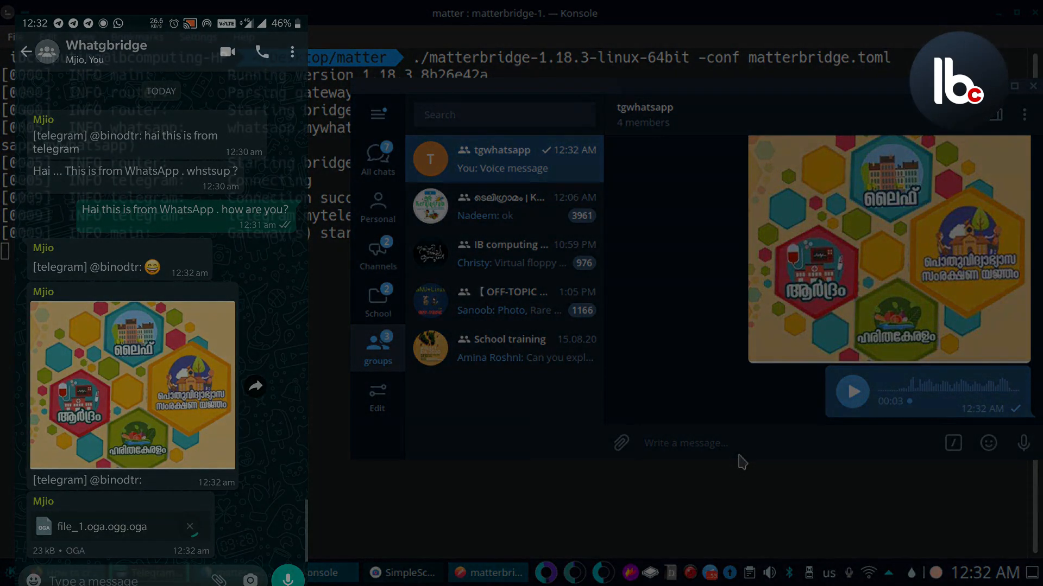
Search matterbridge on DuckDuckGo via the Firefox address bar suggestion
left_click(63, 573)
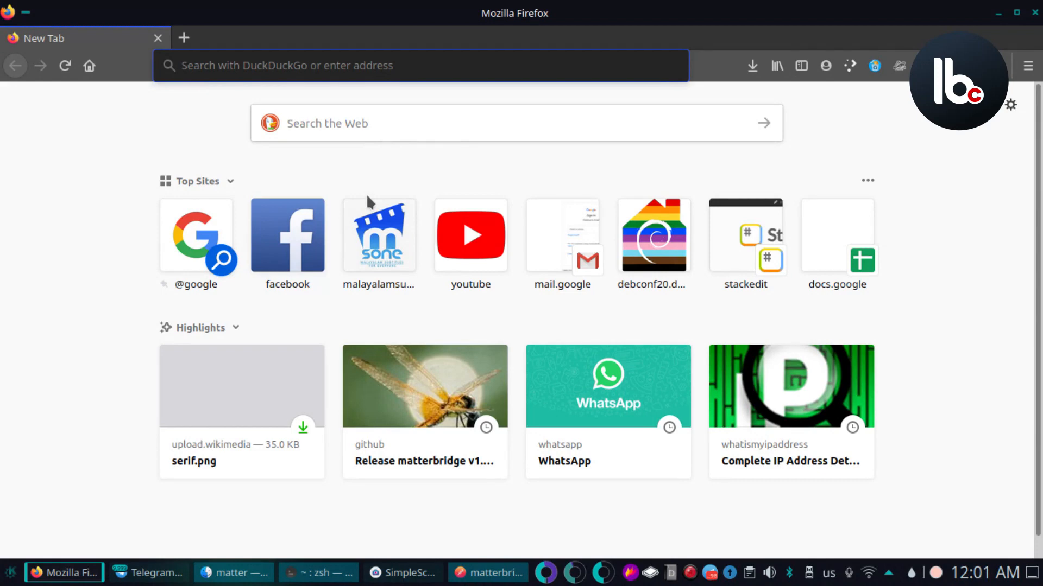
type("matterbr")
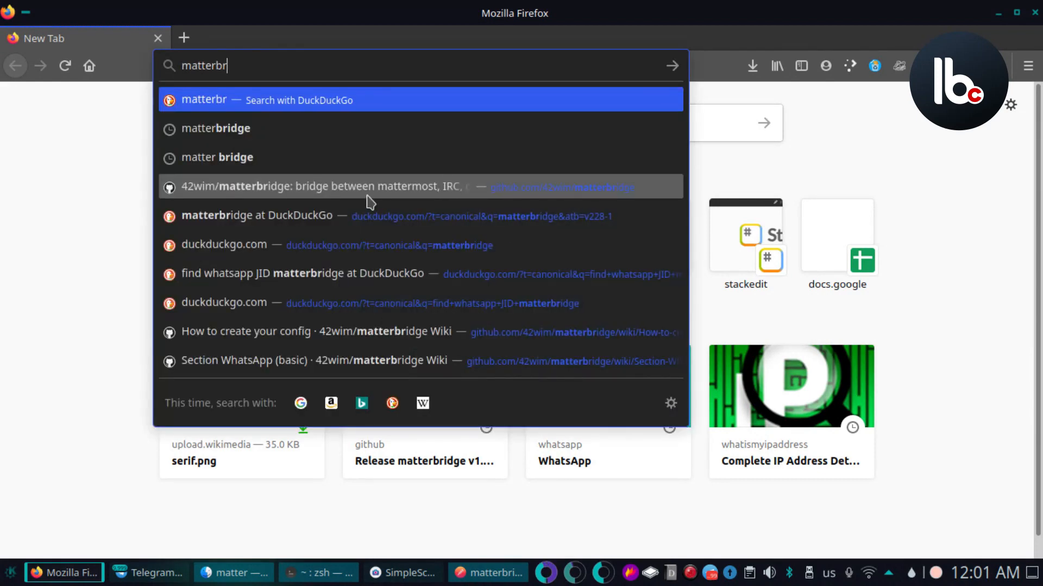
type("i")
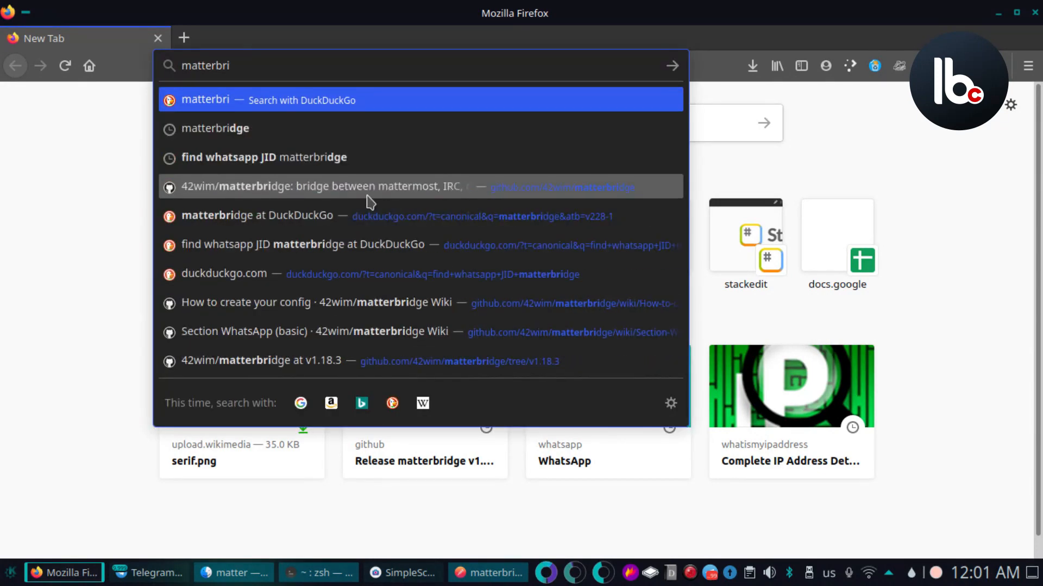
left_click(264, 216)
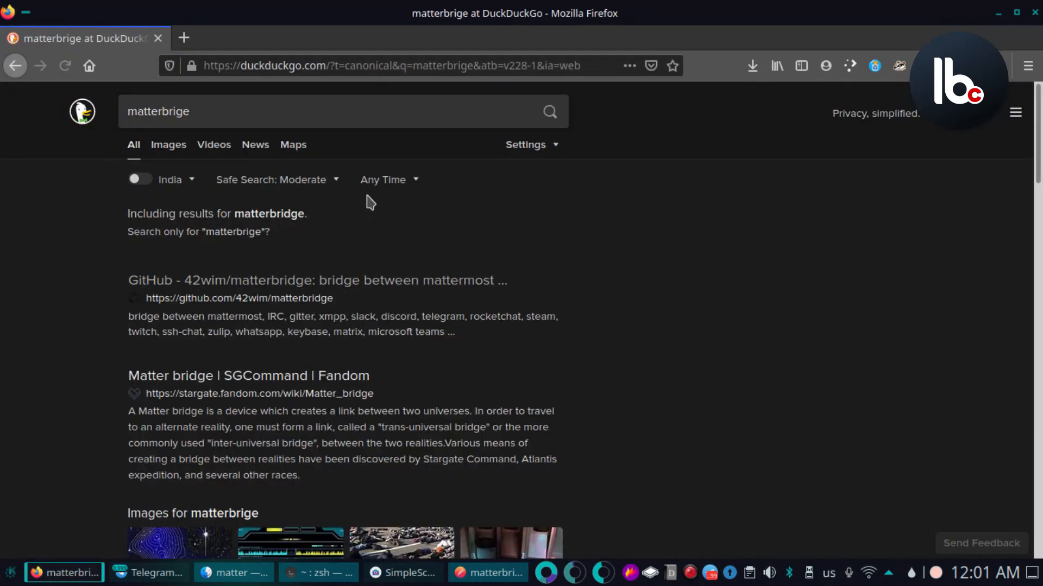
mouse_move(584, 196)
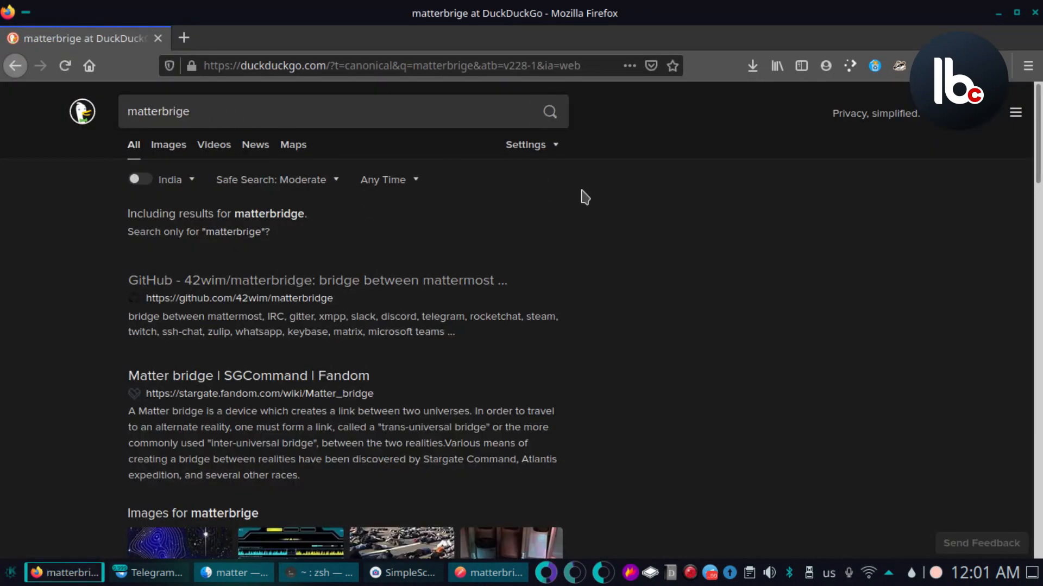
Scroll the matterbridge README's Features, natively supported platforms, file list and Table of Contents
scroll("down", 3)
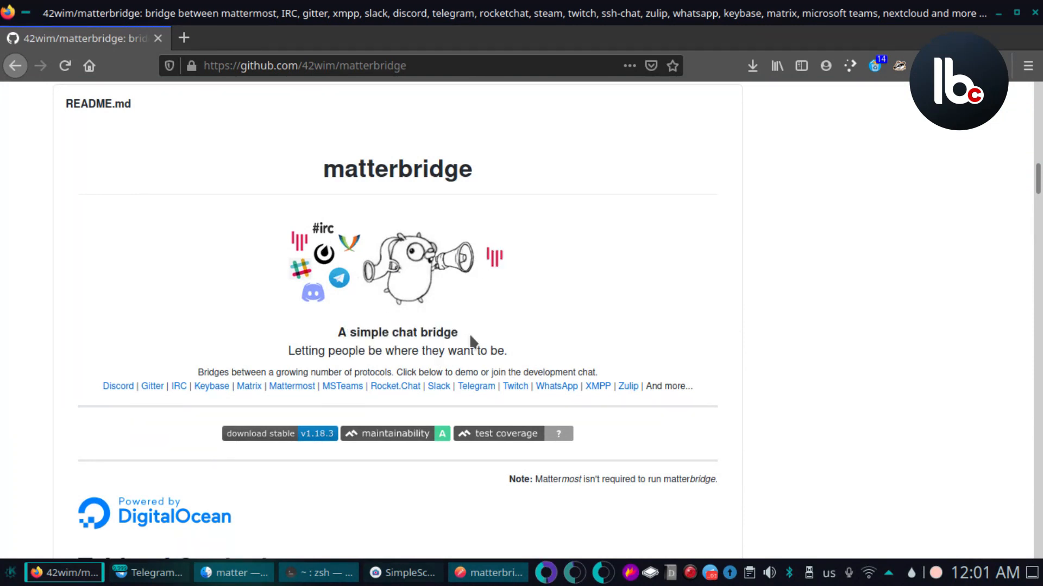
scroll("down", 3)
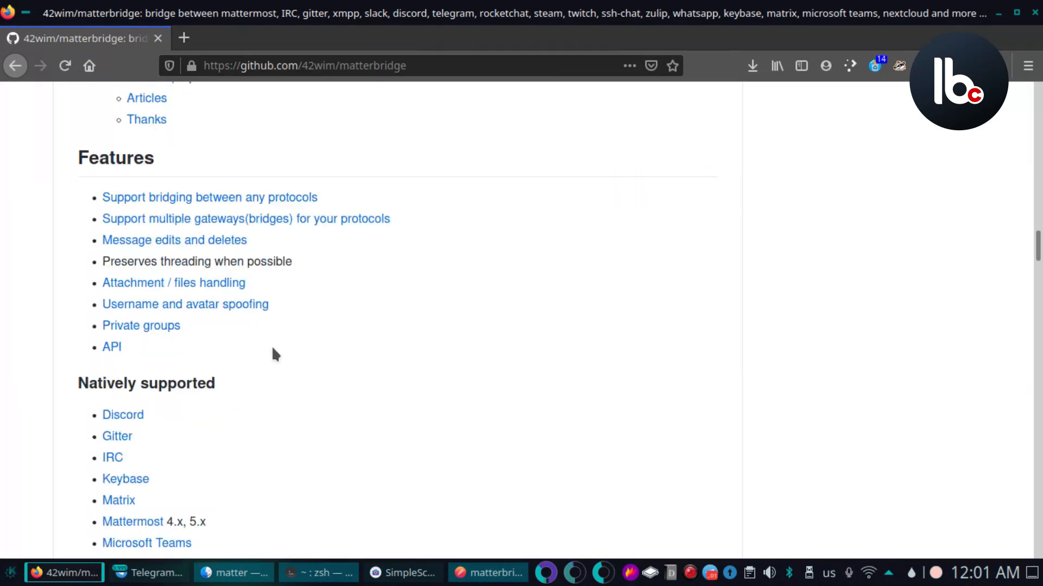
scroll("down", 3)
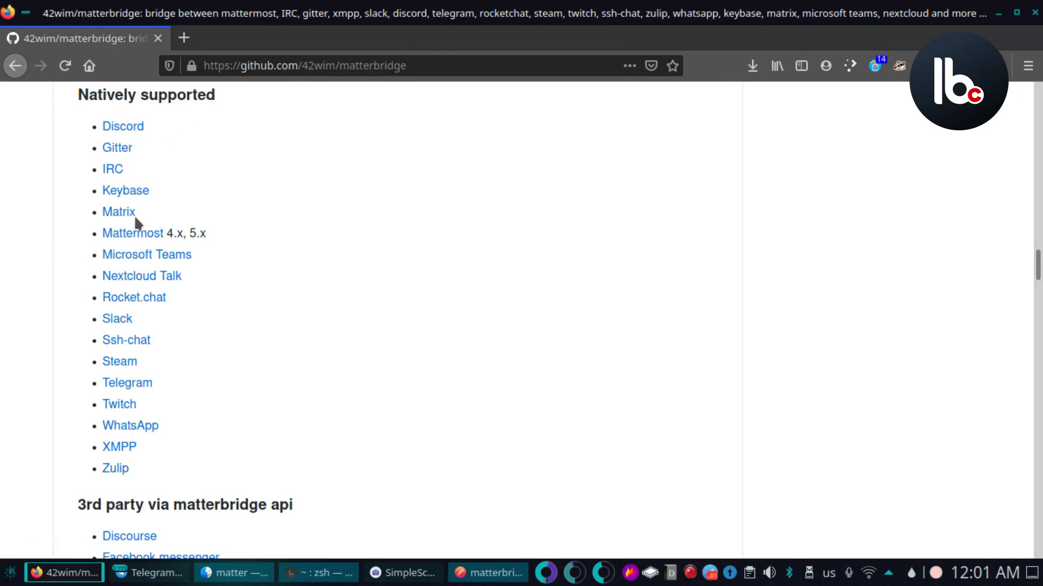
mouse_move(137, 362)
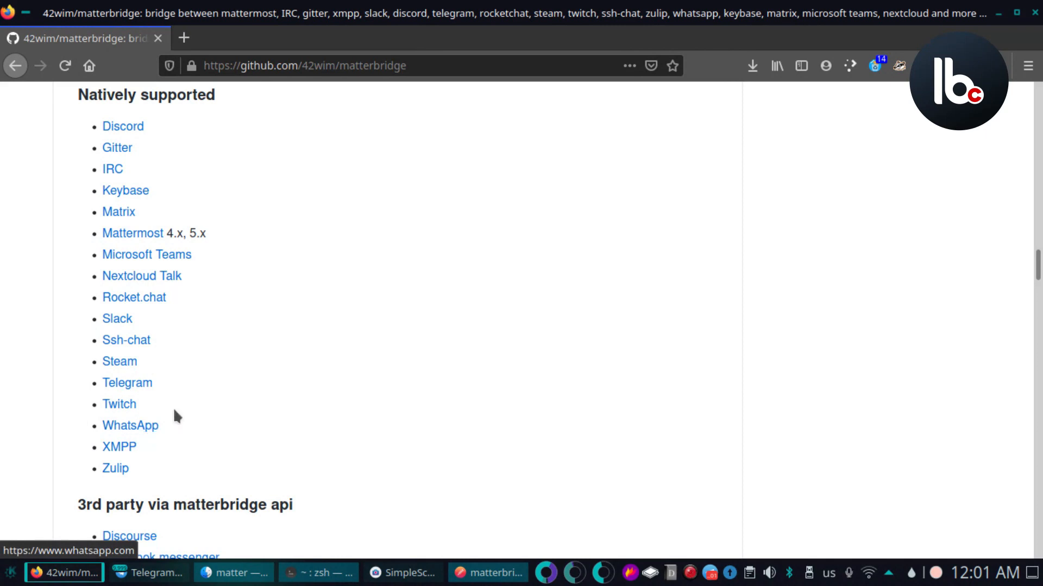
mouse_move(210, 263)
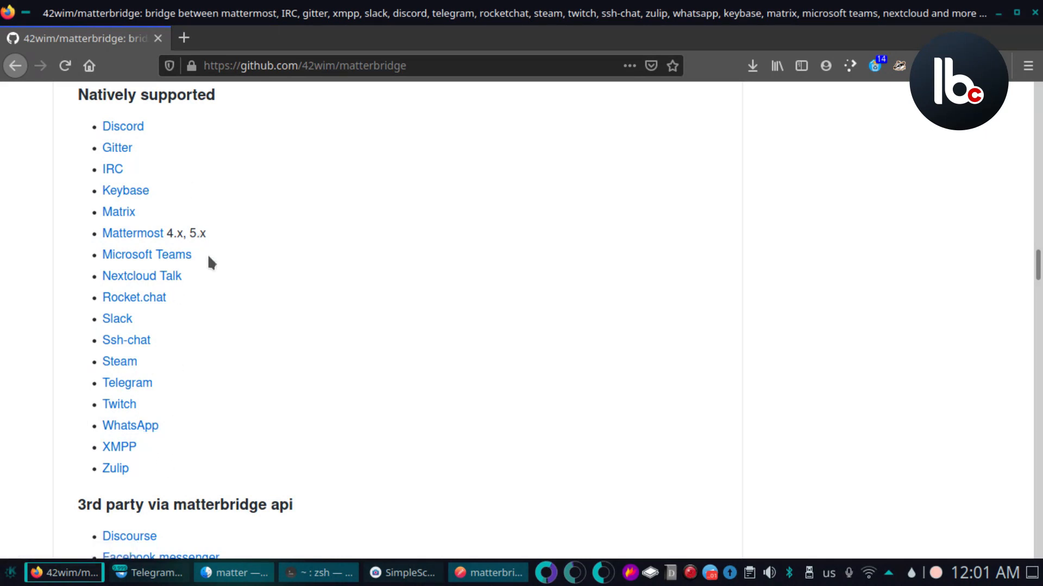
scroll("up", 3)
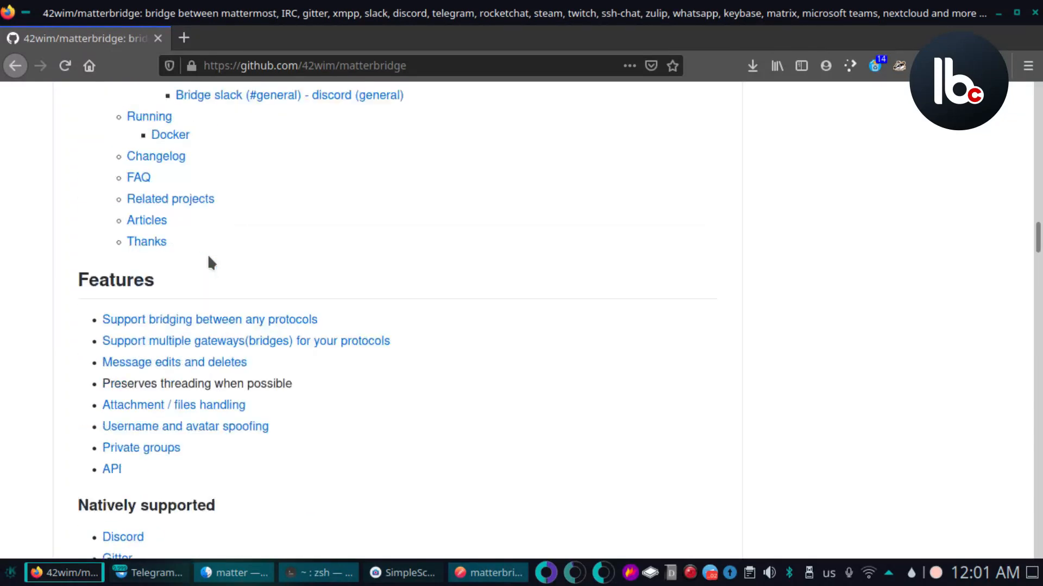
scroll("up", 3)
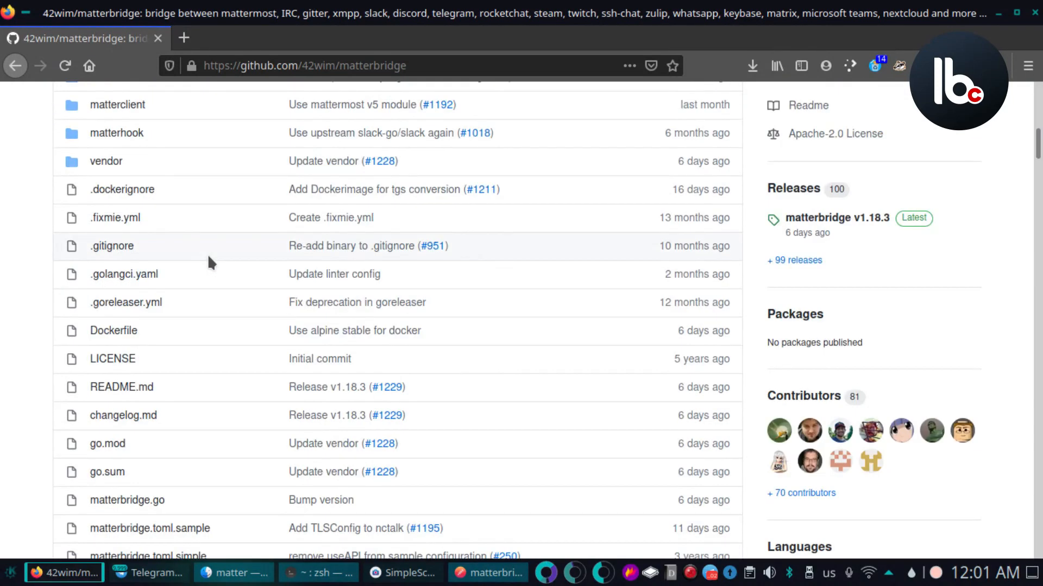
scroll("down", 3)
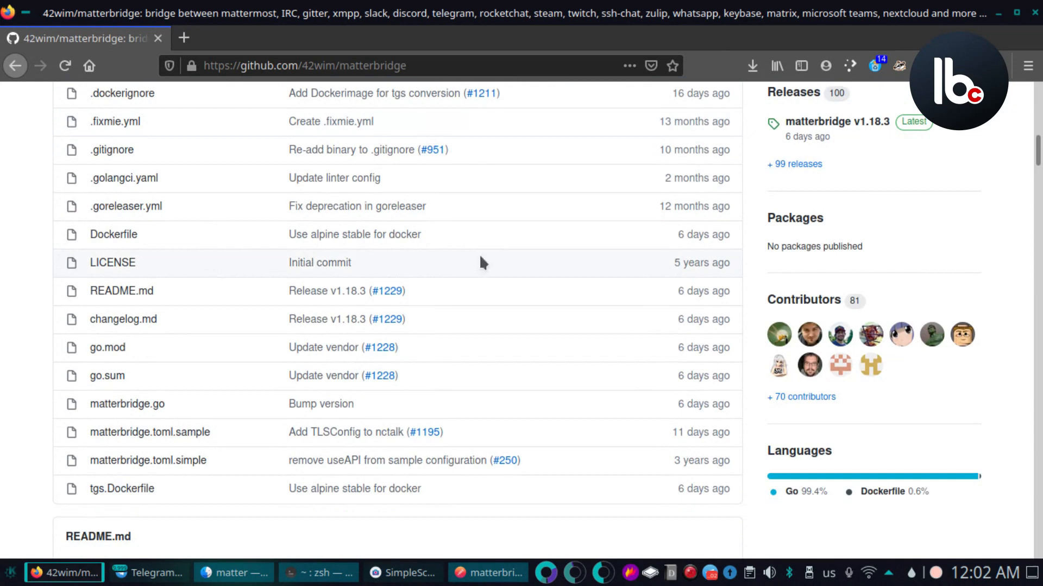
scroll("up", 3)
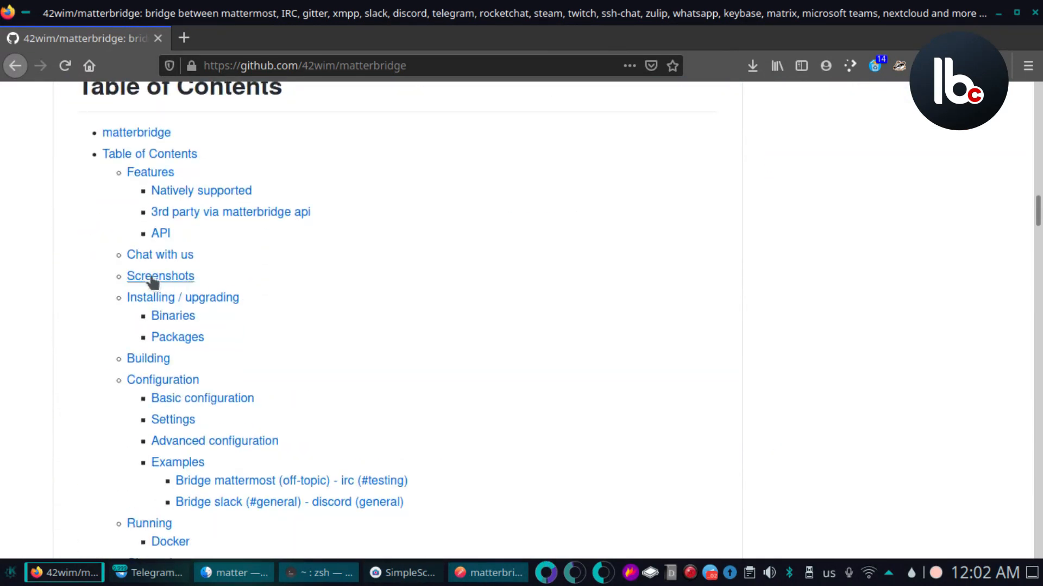
mouse_move(183, 297)
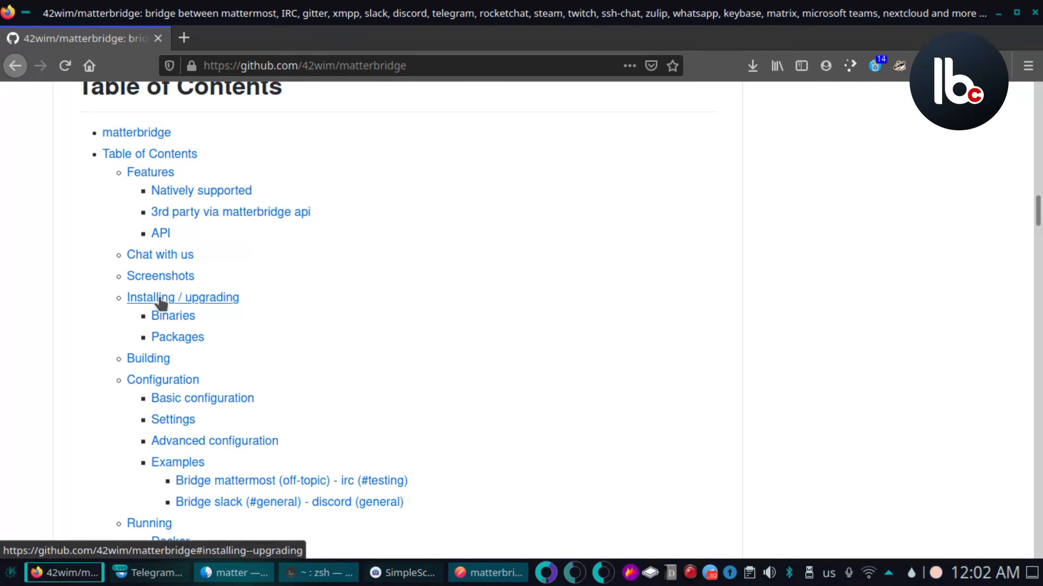
Open the v1.18.3 release and start downloading matterbridge-1.18.3-linux-64bit
left_click(182, 297)
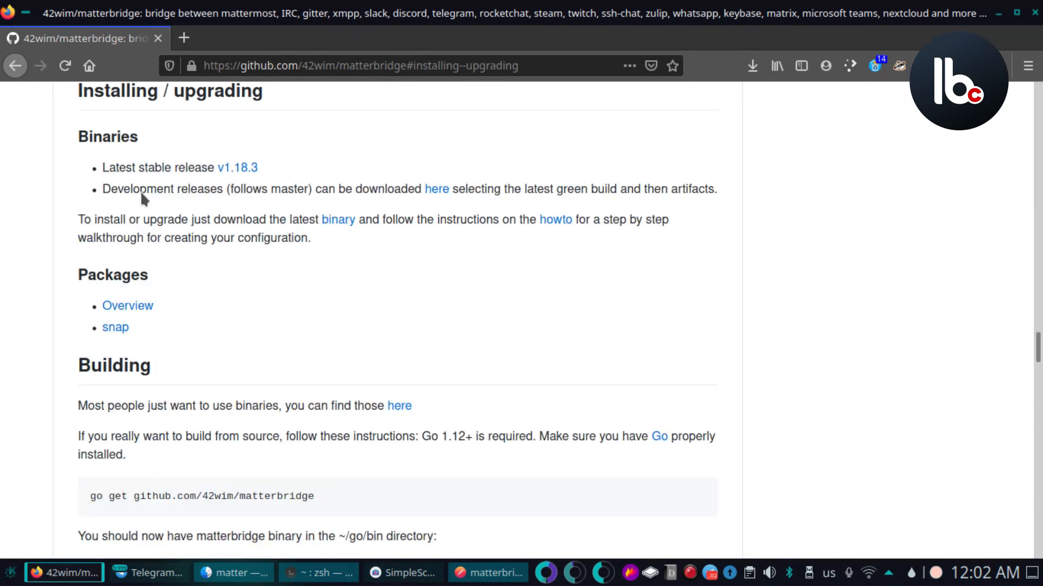
mouse_move(237, 167)
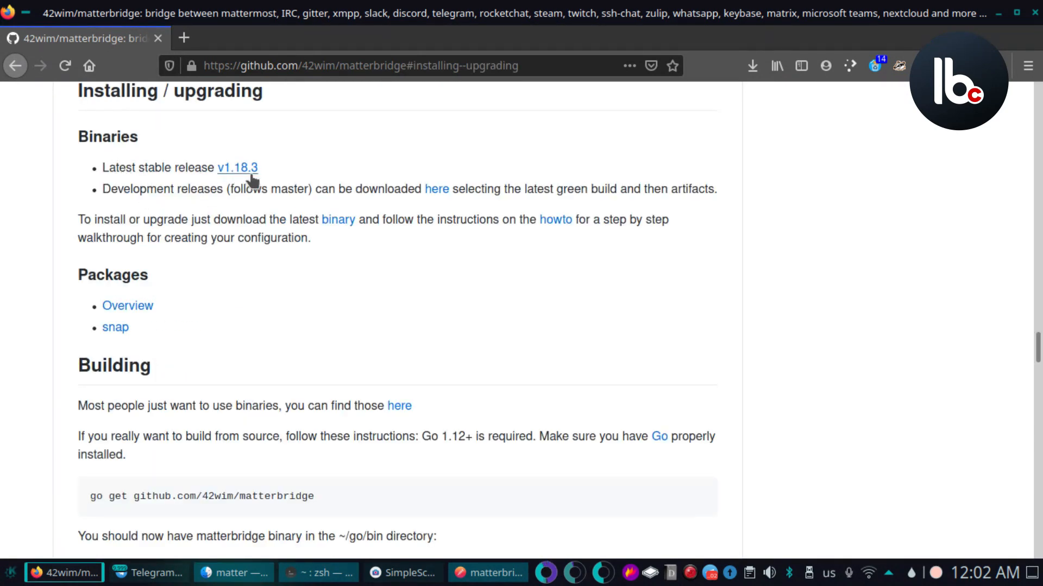
mouse_move(237, 168)
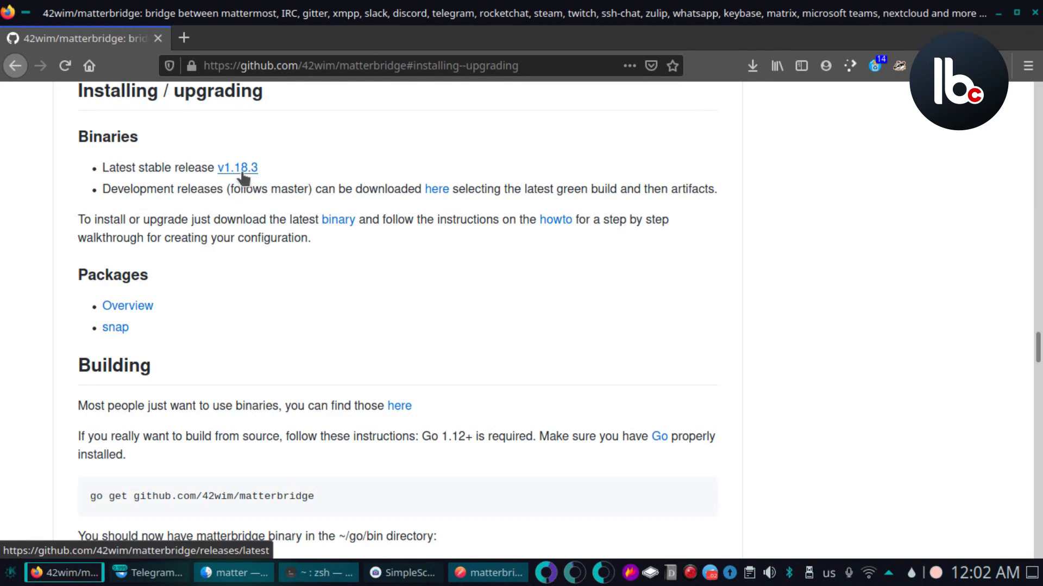
left_click(237, 168)
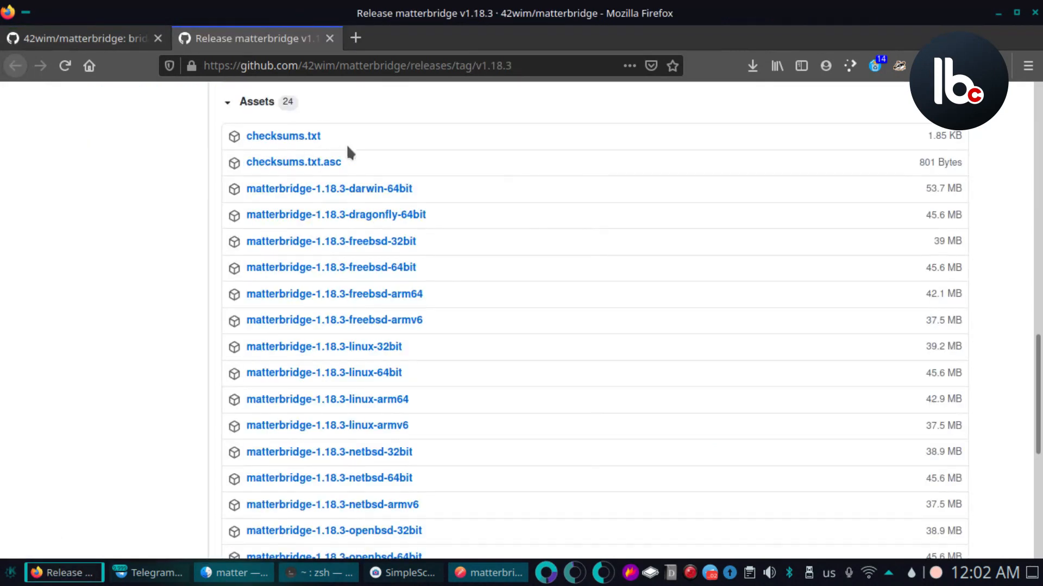
scroll("down", 3)
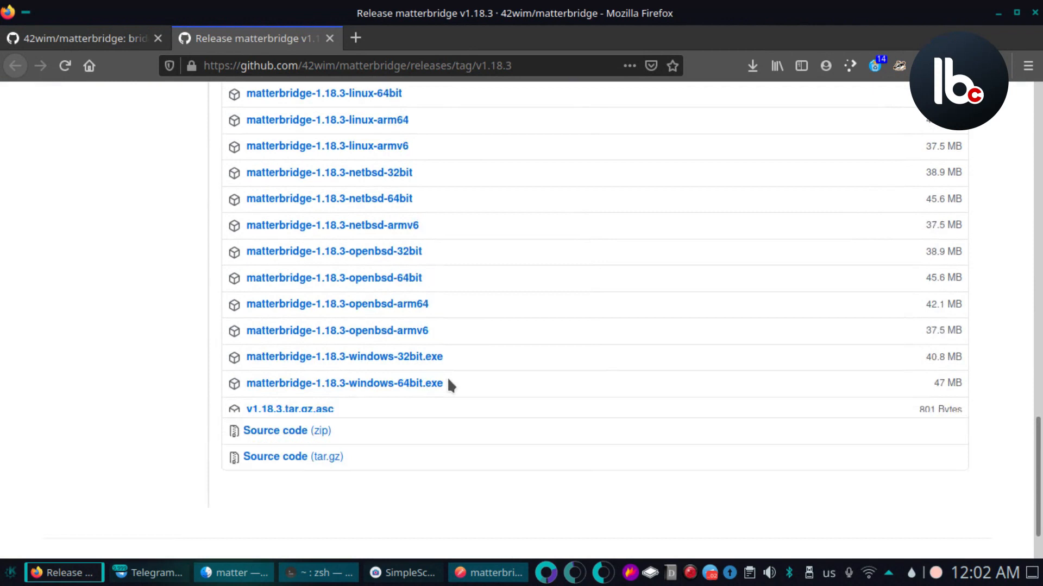
scroll("up", 3)
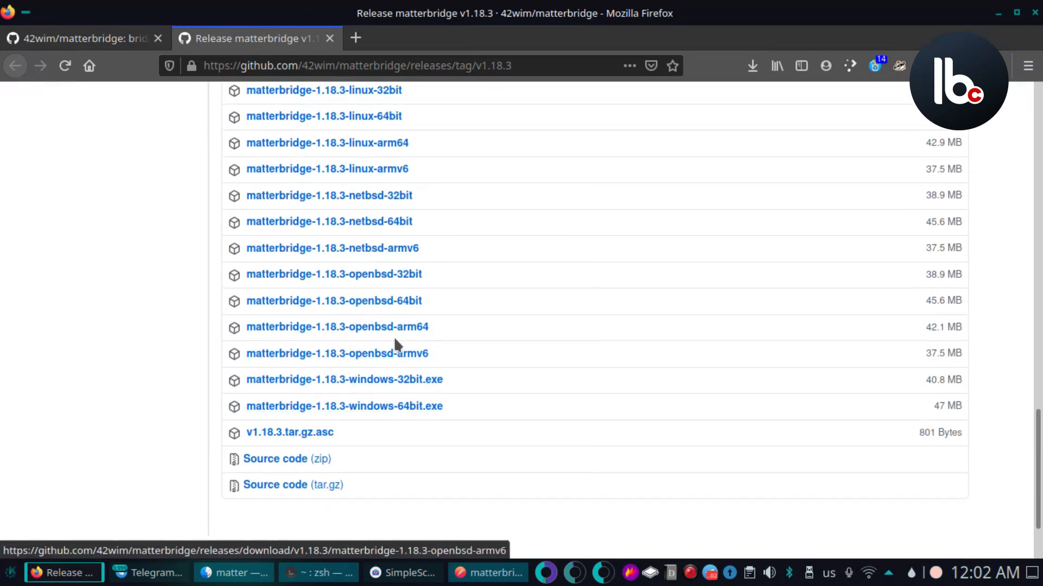
scroll("up", 3)
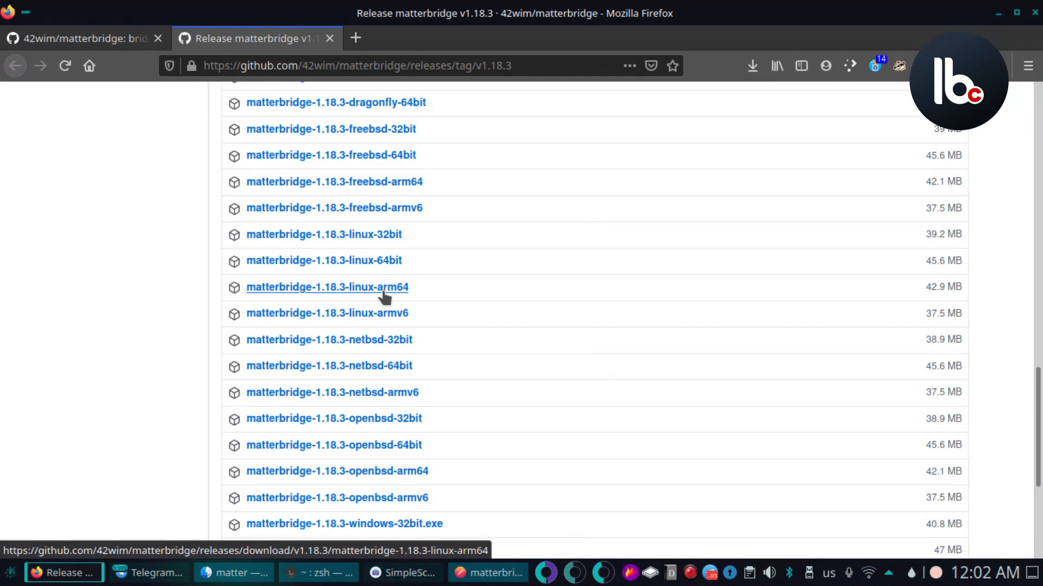
mouse_move(392, 270)
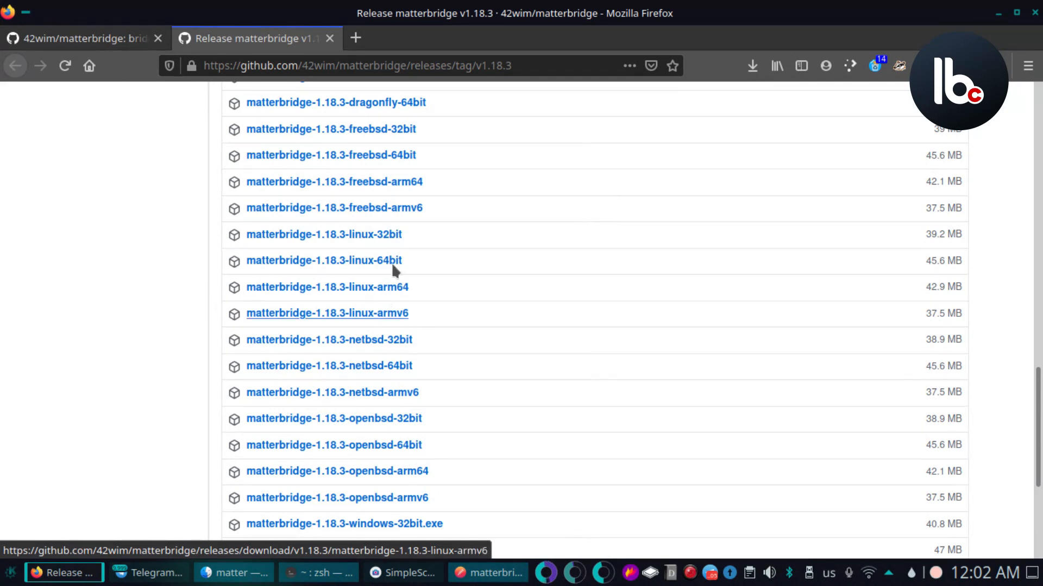
mouse_move(323, 260)
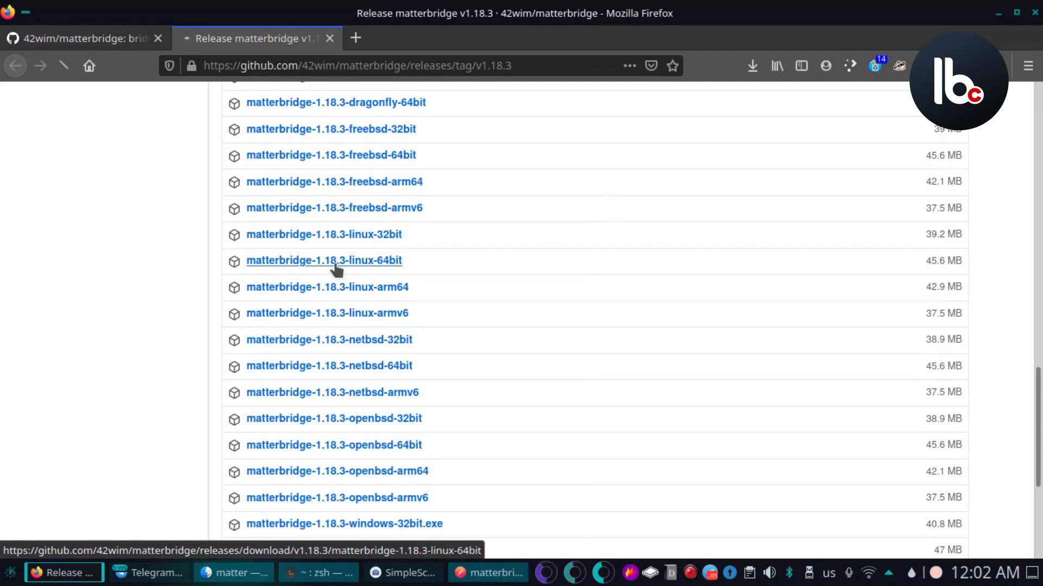
left_click(324, 260)
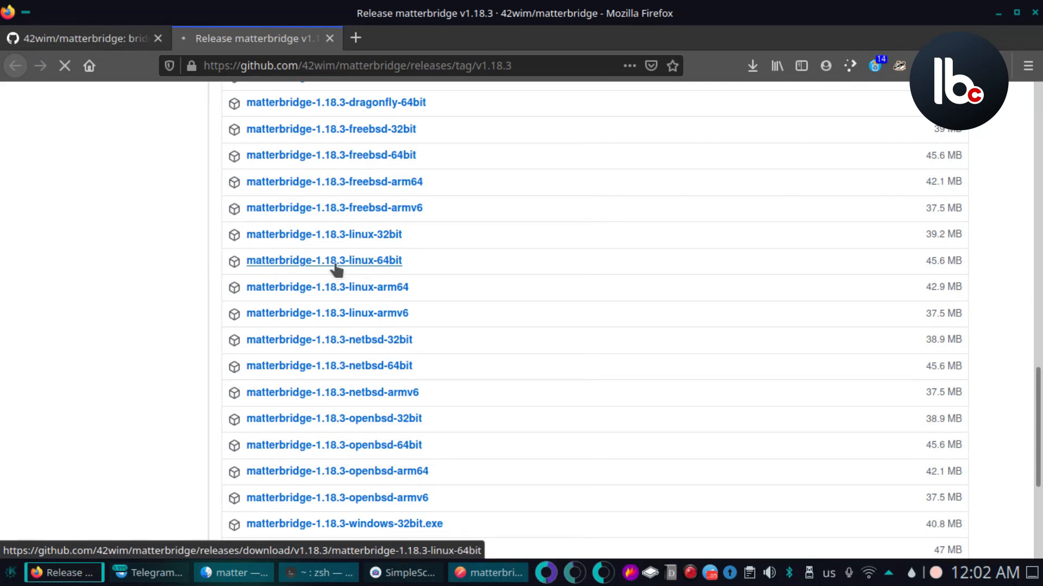
left_click(323, 260)
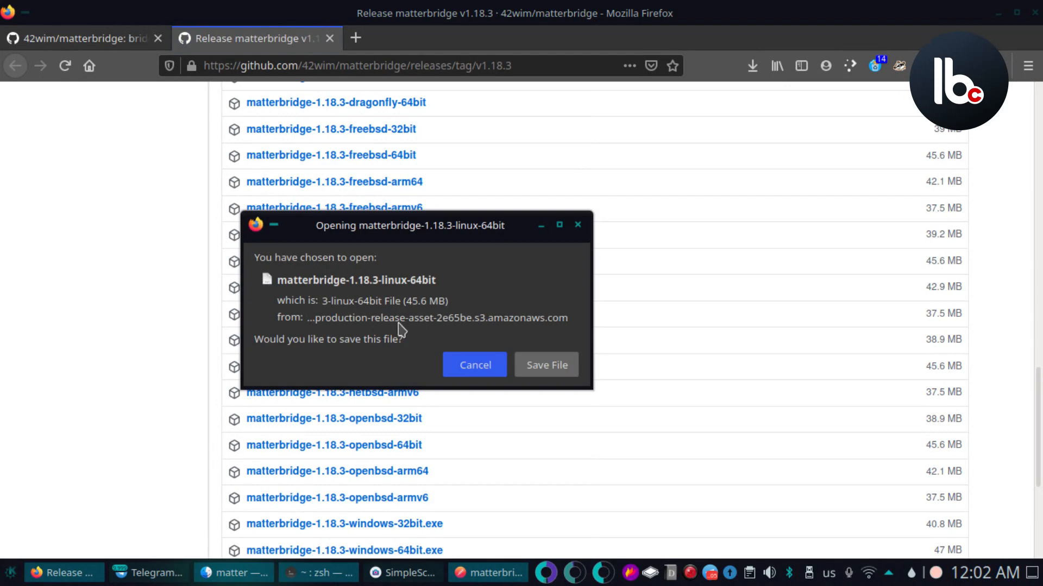
Save the linux-64bit build and tick Is executable in its Dolphin permissions
left_click(545, 364)
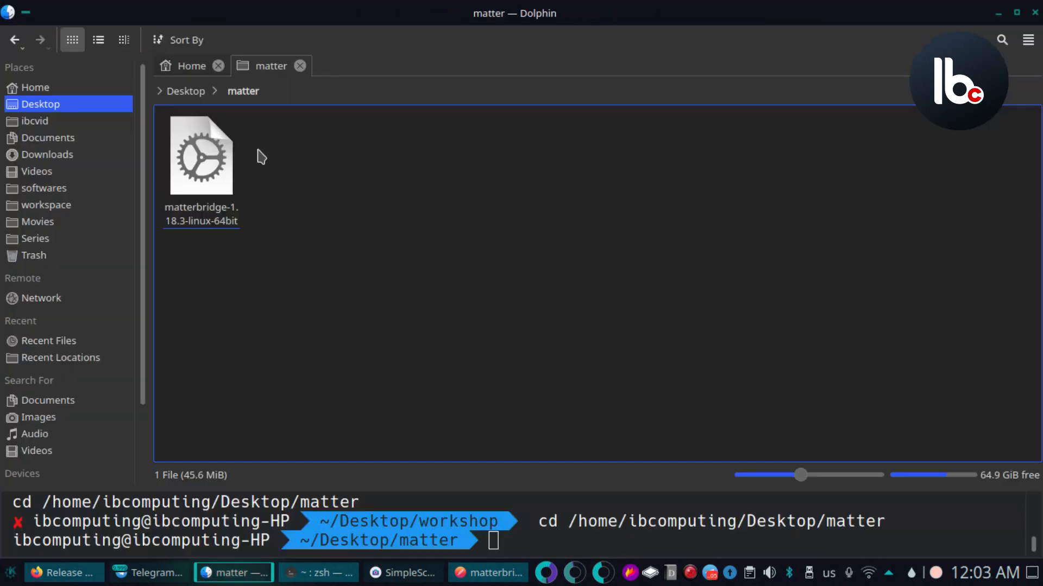
left_click(201, 157)
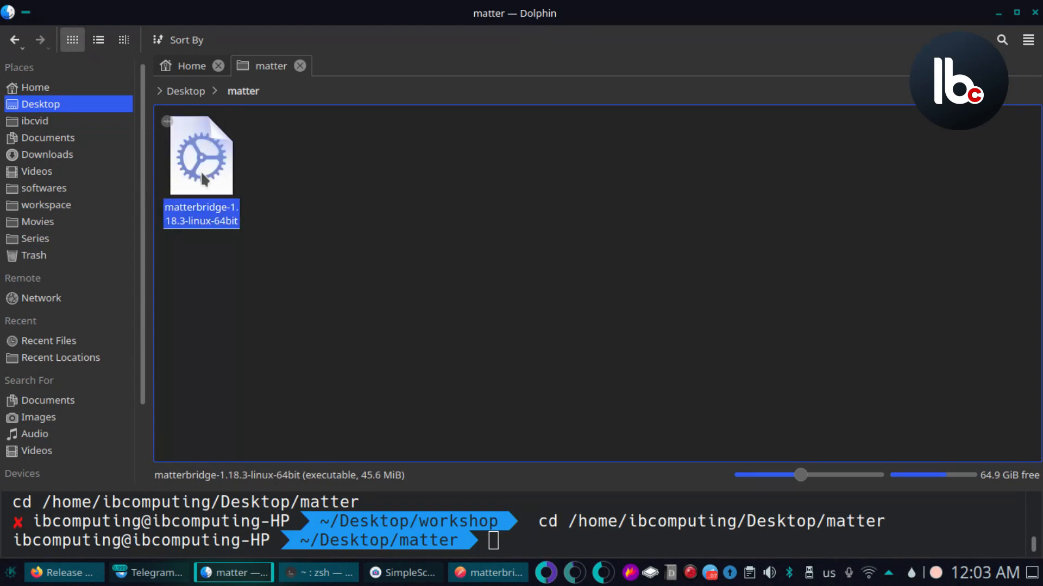
right_click(201, 156)
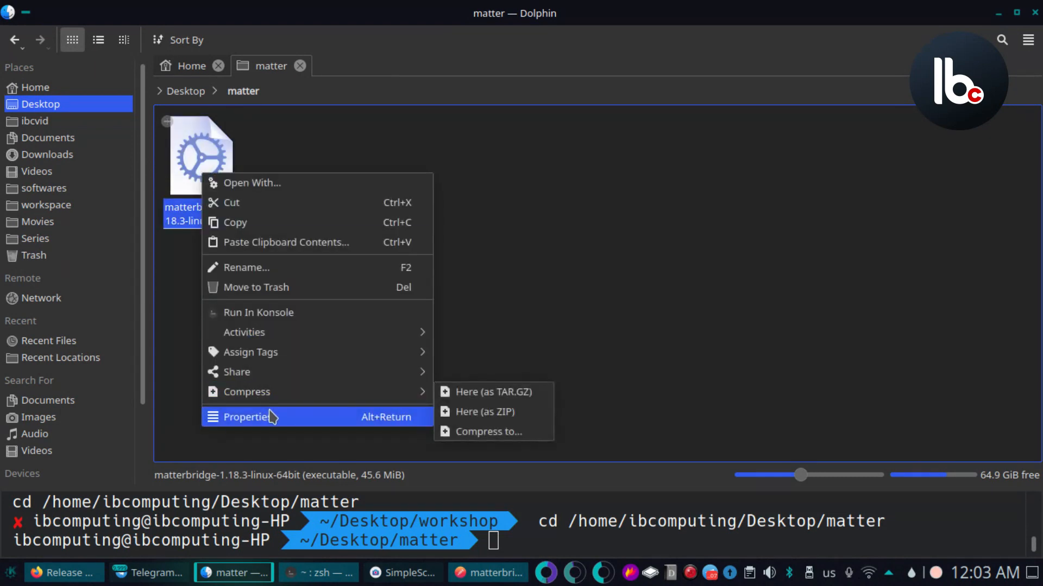
left_click(244, 417)
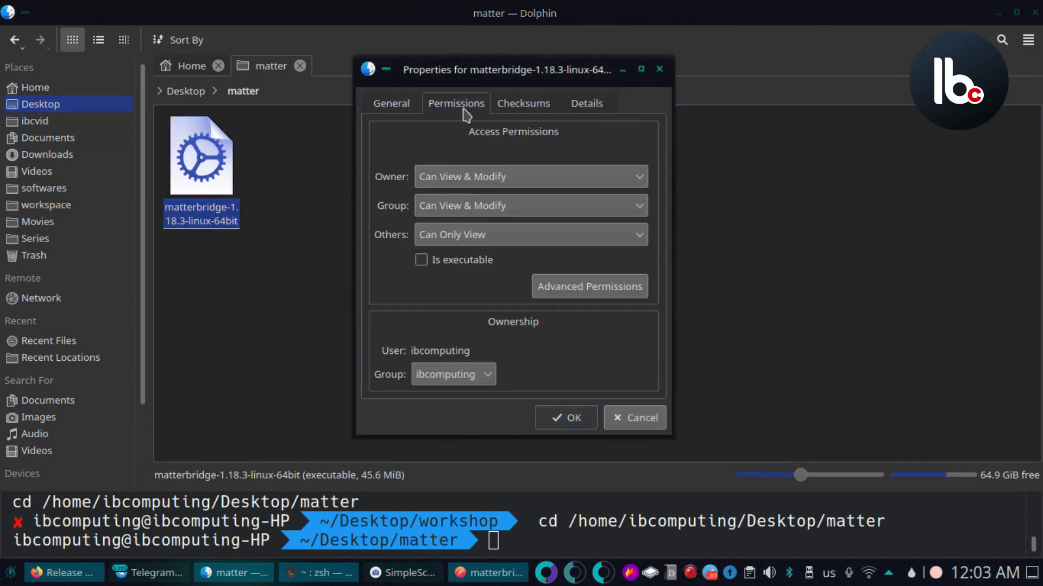
left_click(421, 260)
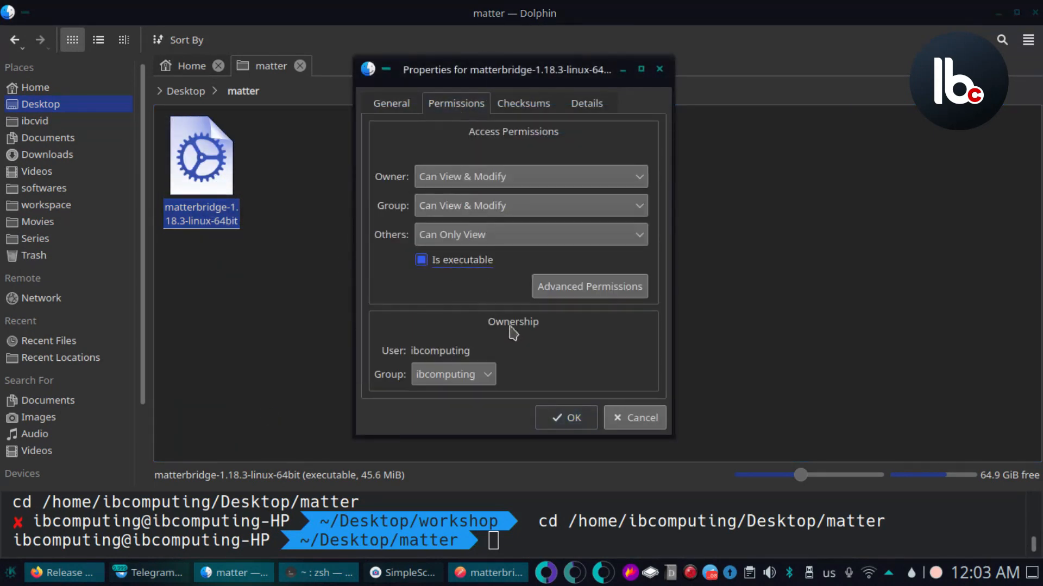
left_click(565, 417)
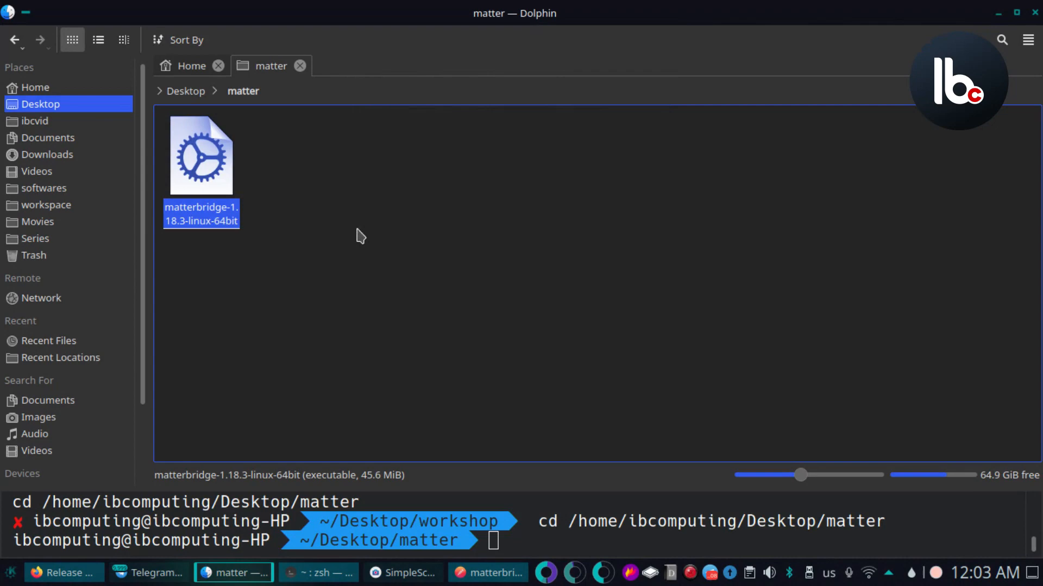
left_click(409, 236)
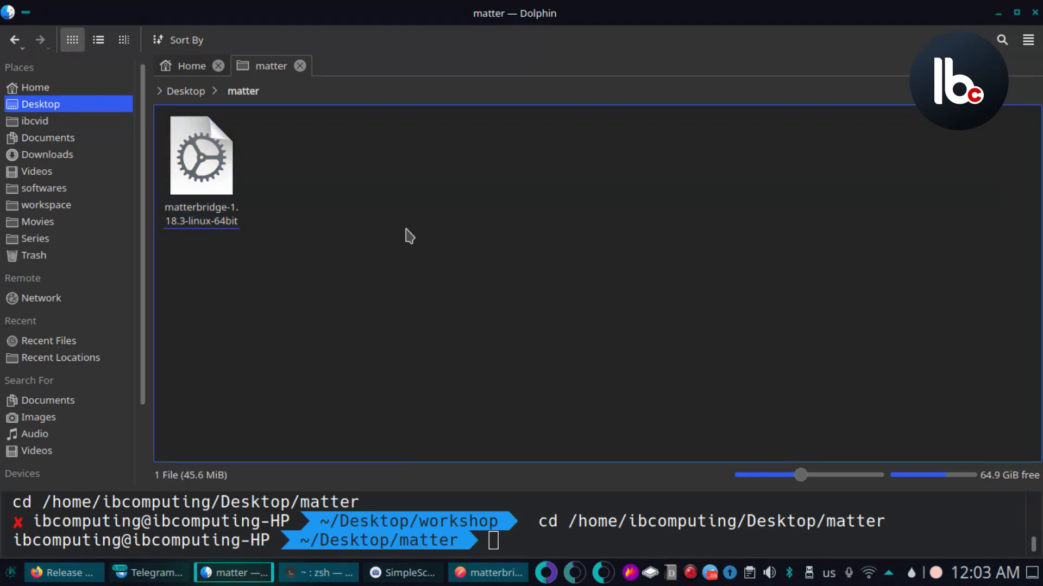
Close the matterbridge v1.18.3 release page tab
left_click(63, 572)
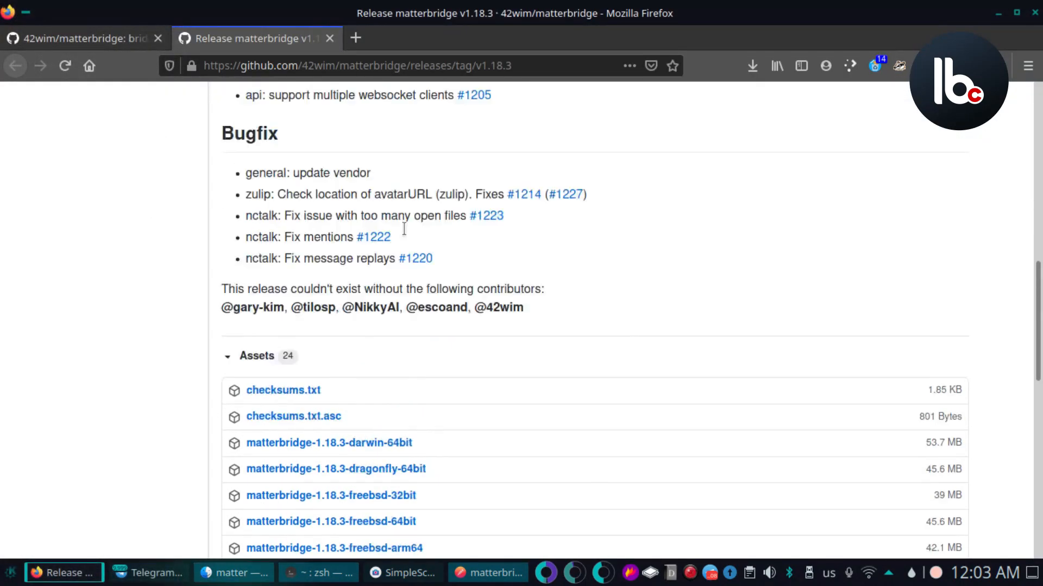
scroll("up", 3)
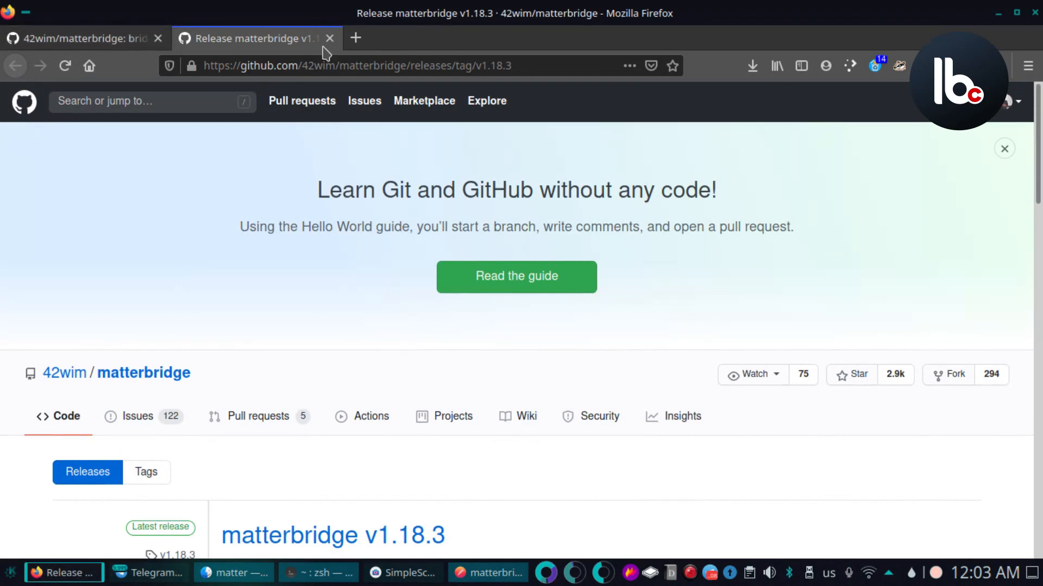
left_click(330, 38)
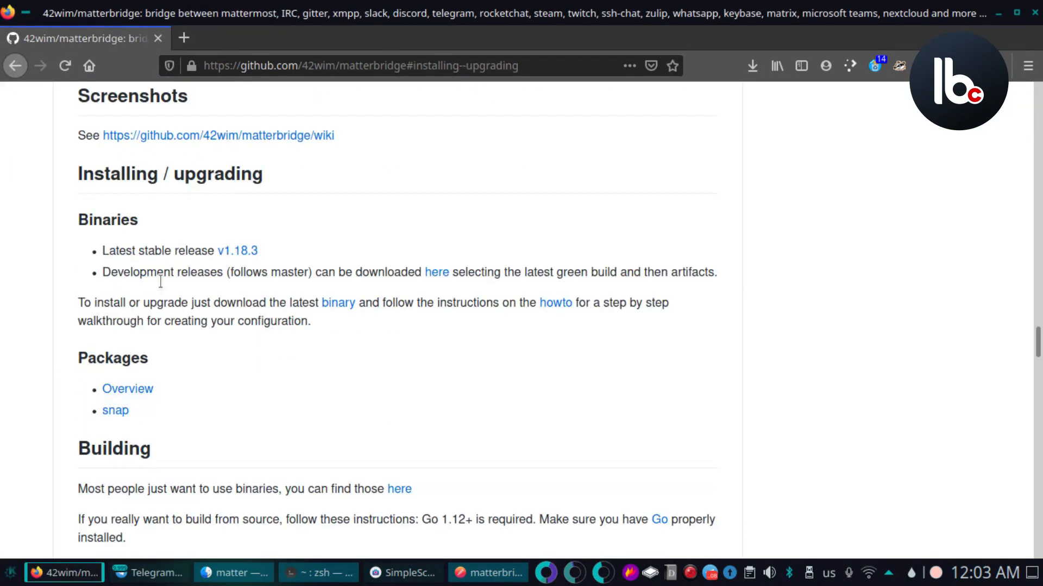
Scroll the README to Configuration and open the Basic configuration howto link
scroll("down", 3)
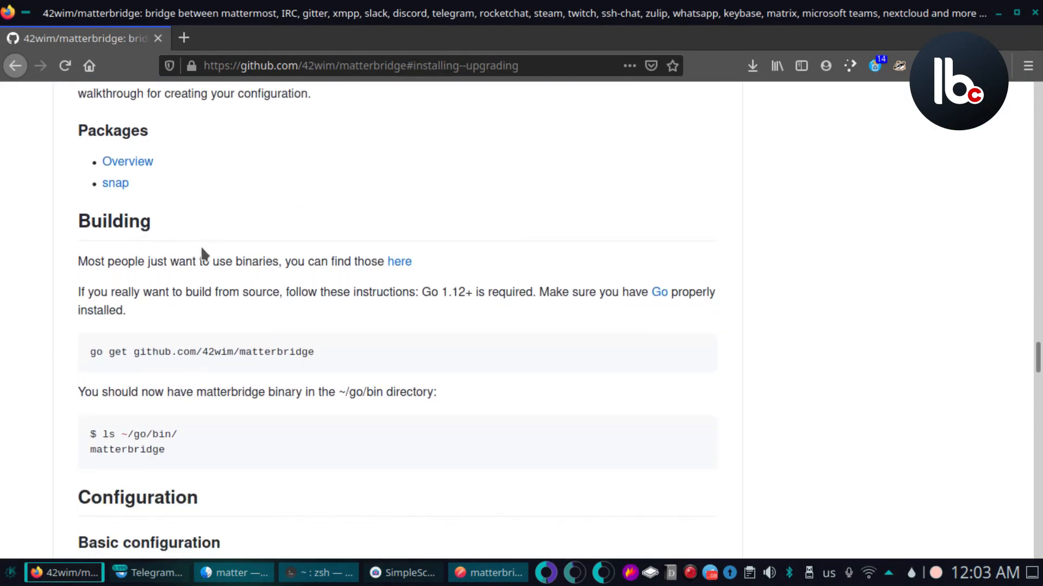
mouse_move(333, 359)
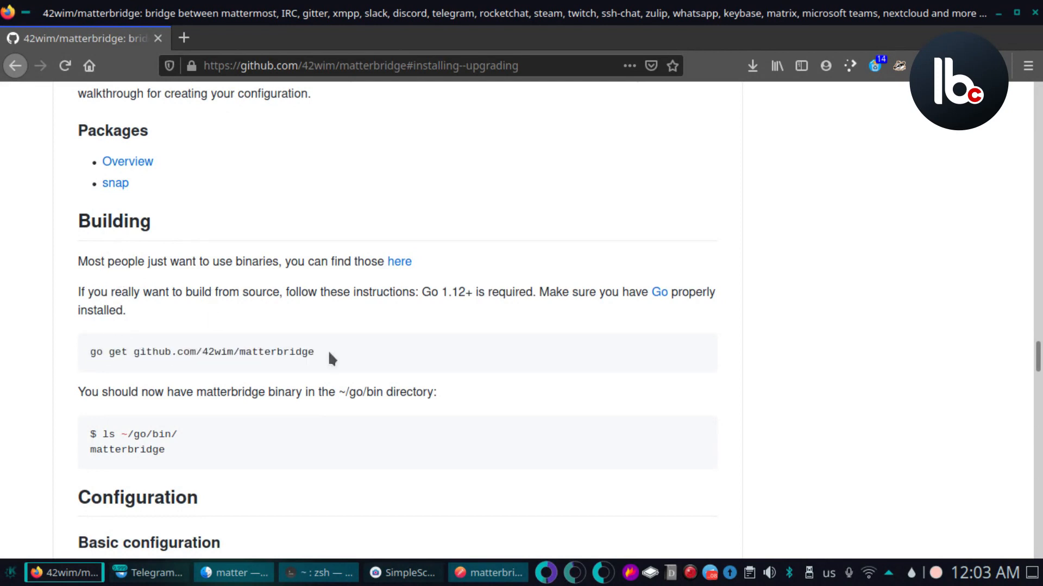
scroll("down", 3)
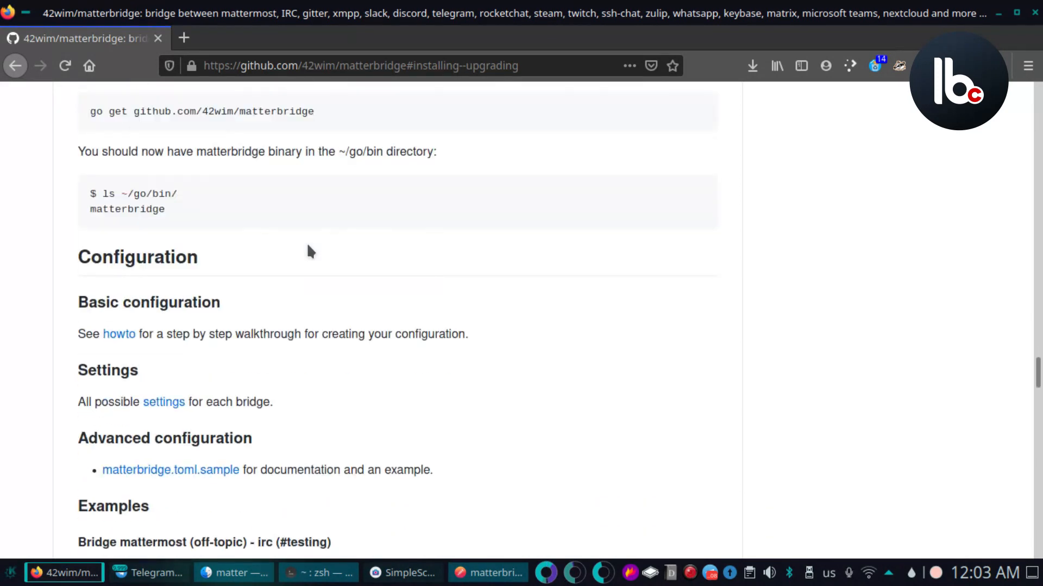
scroll("down", 3)
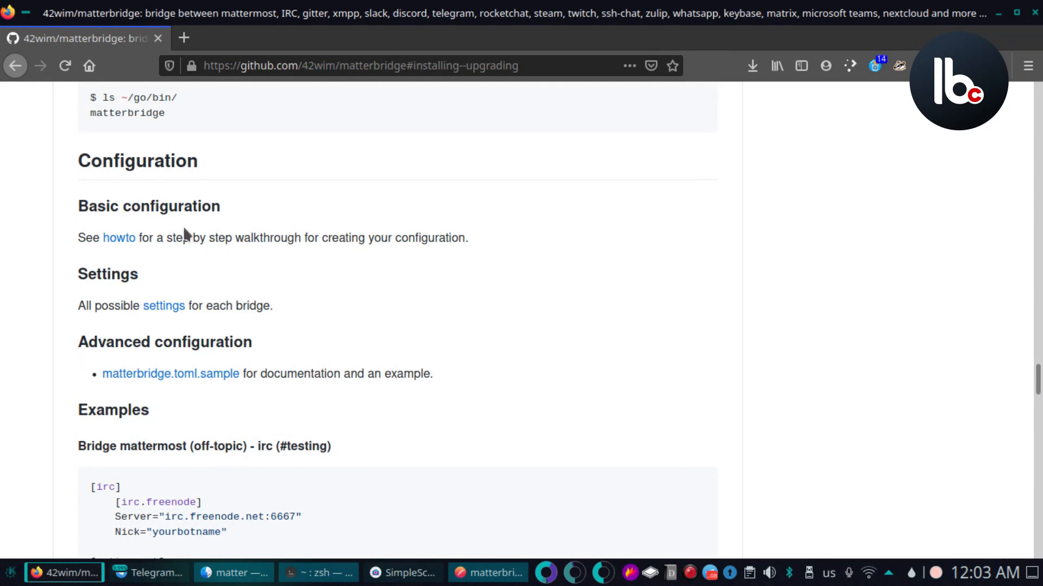
mouse_move(90, 228)
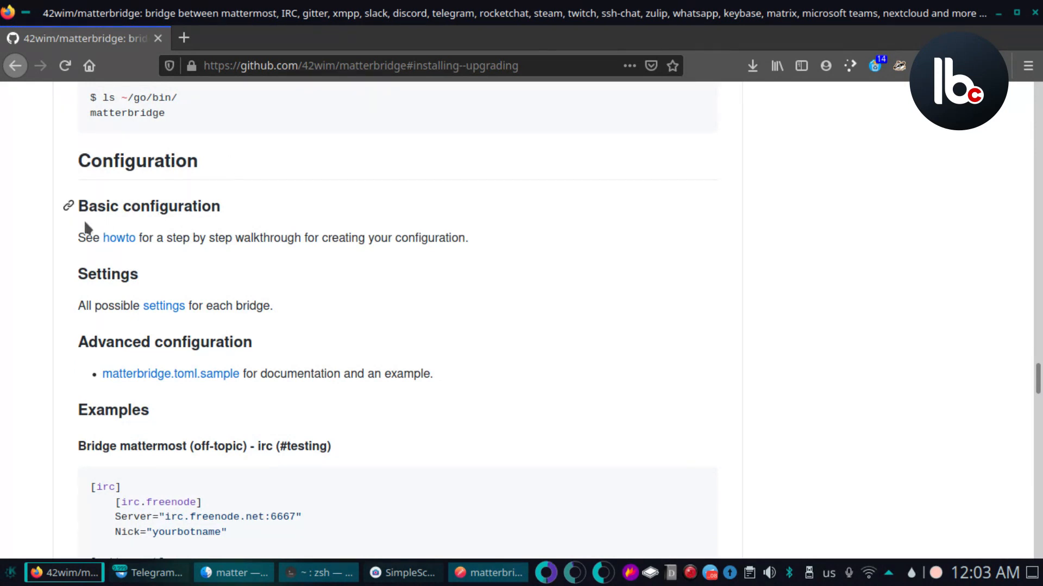
mouse_move(118, 240)
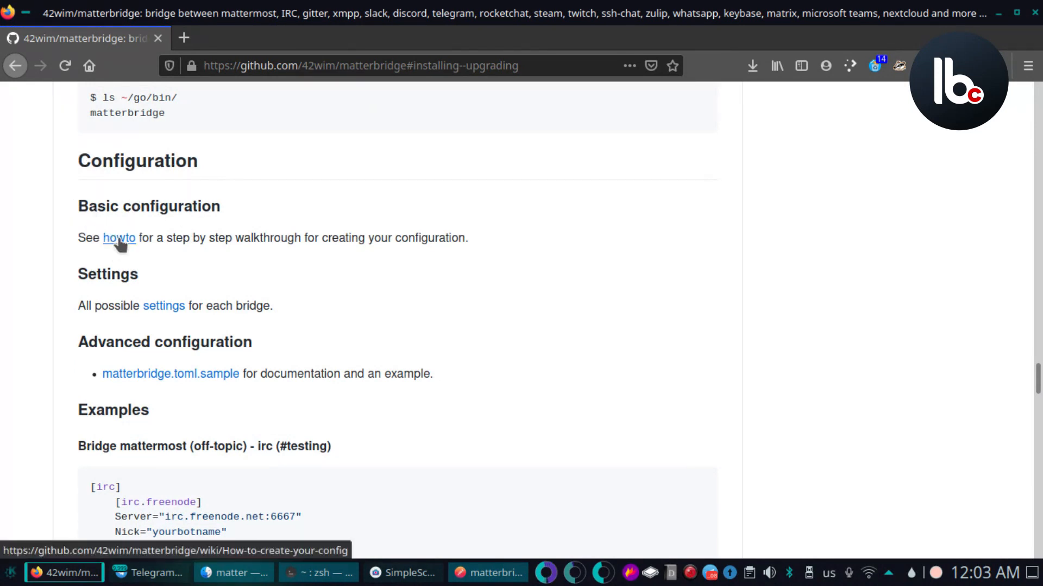
left_click(119, 237)
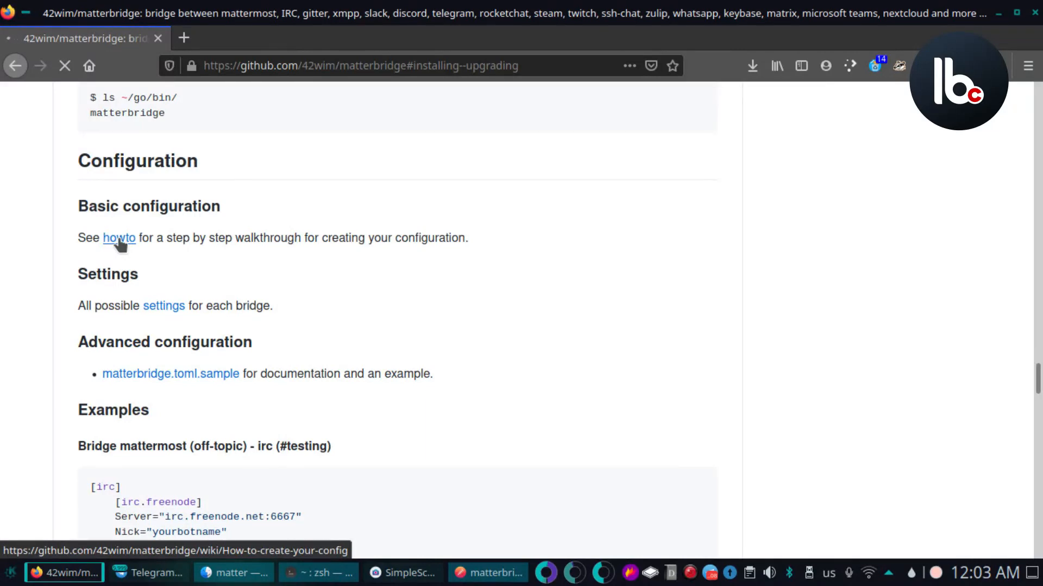
Highlight matterbridge.toml in Step 1 of the How to create your config page
left_click(119, 238)
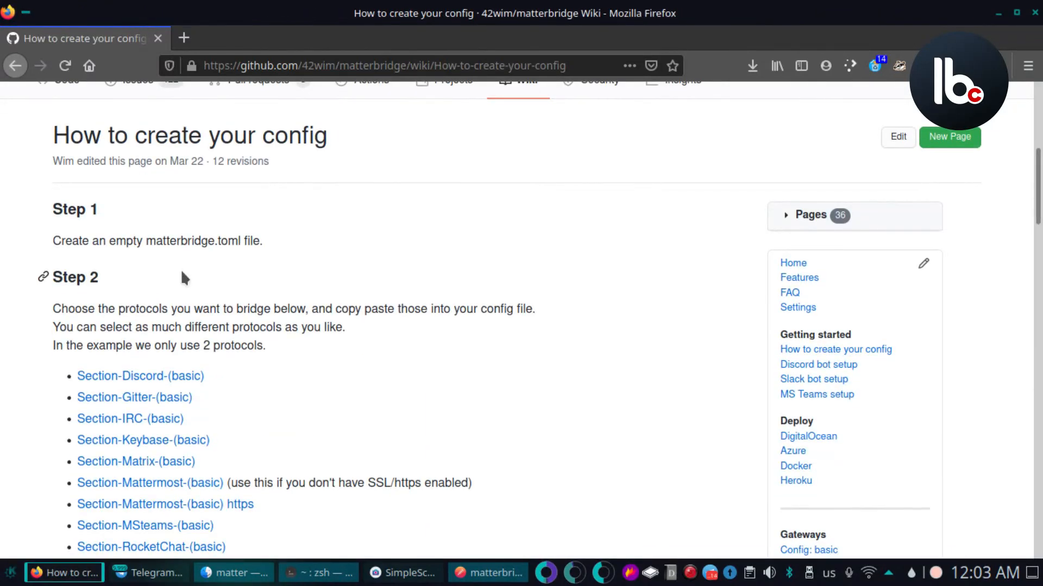
double_click(177, 241)
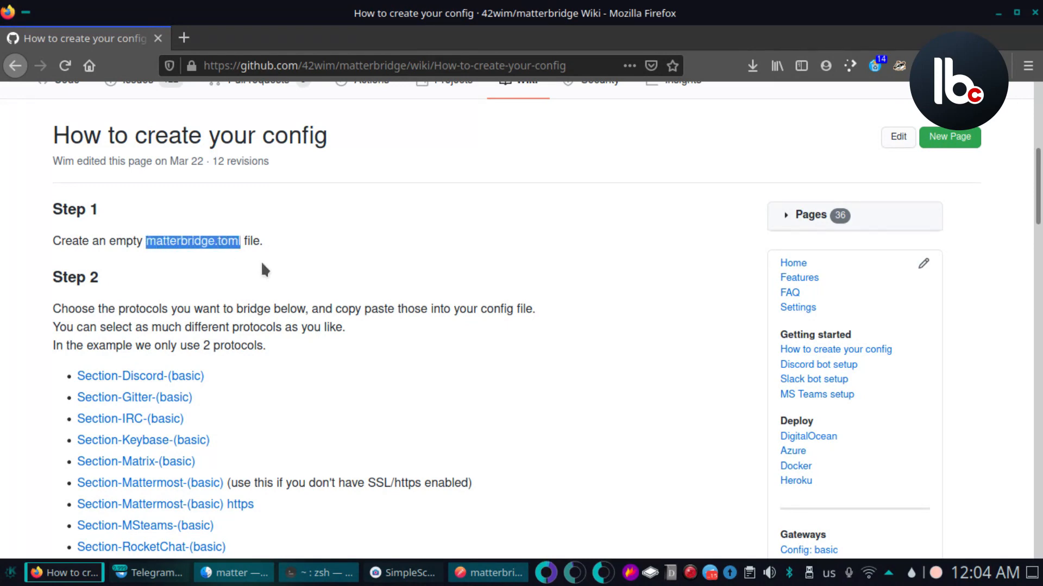
Create a new text file named matterbridge.toml in the matter folder
left_click(233, 572)
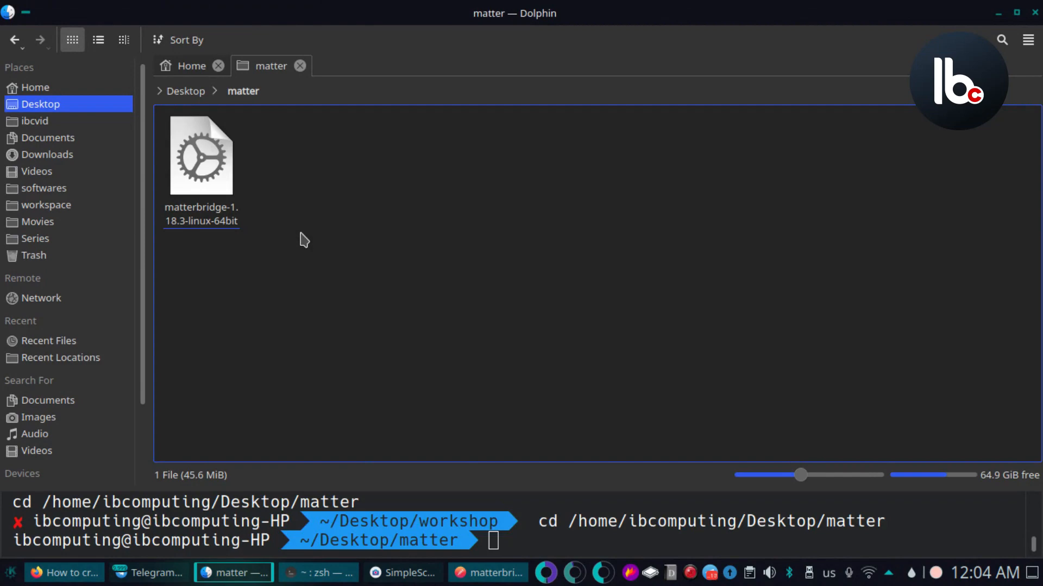
right_click(303, 240)
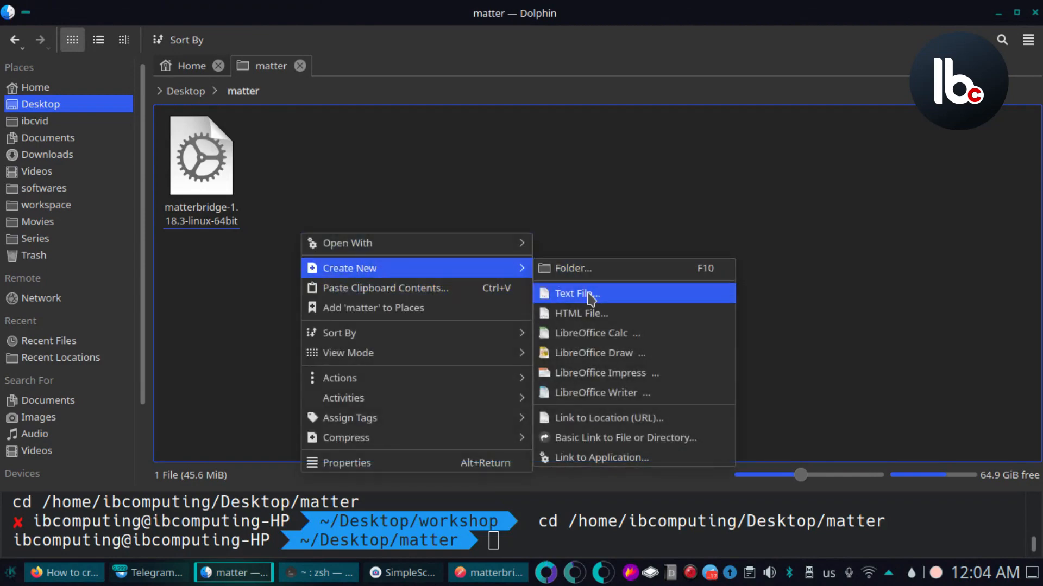
left_click(577, 294)
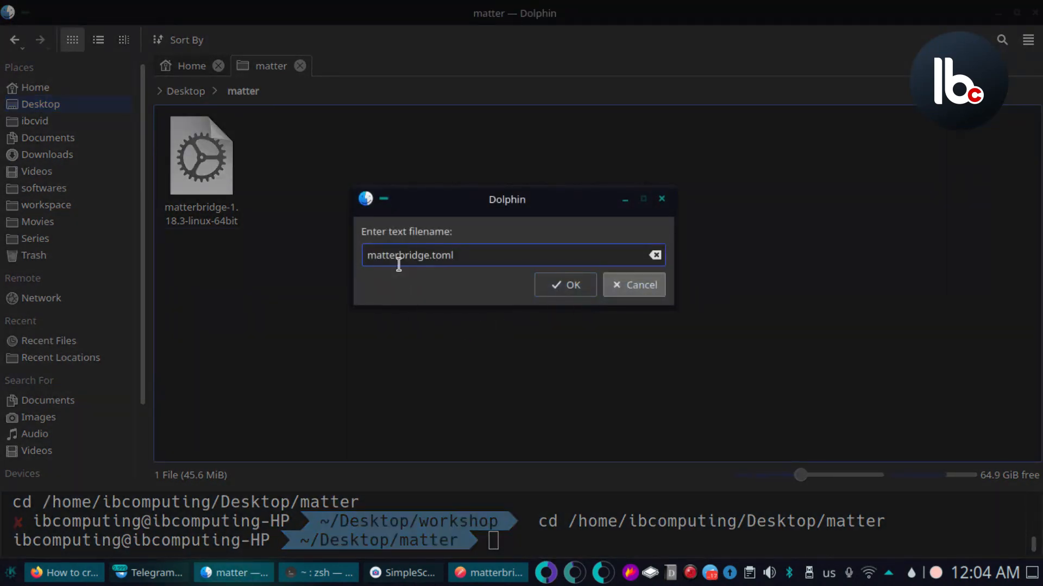
left_click(563, 284)
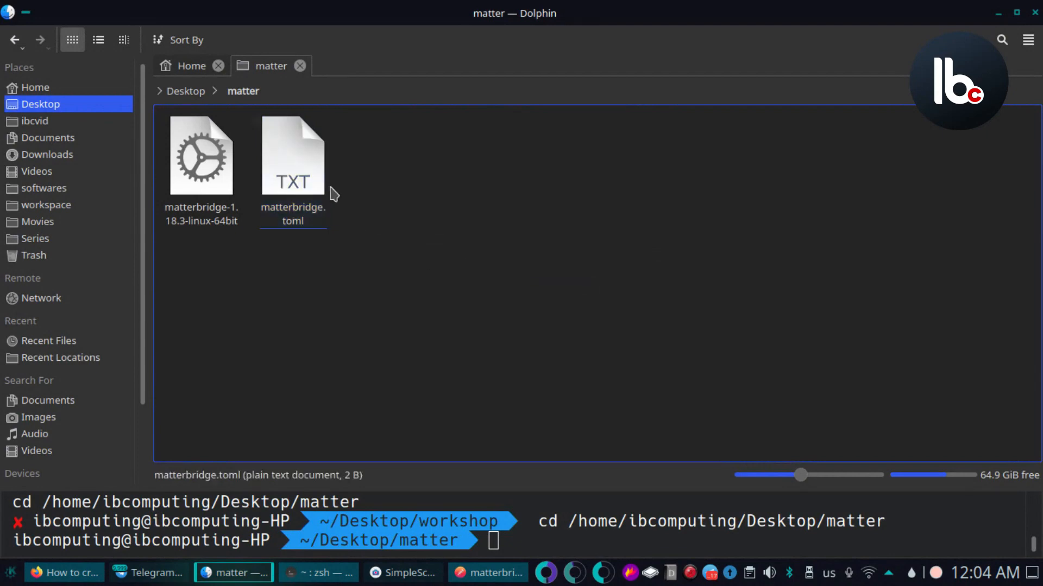
Open the empty matterbridge.toml in Kate
double_click(292, 155)
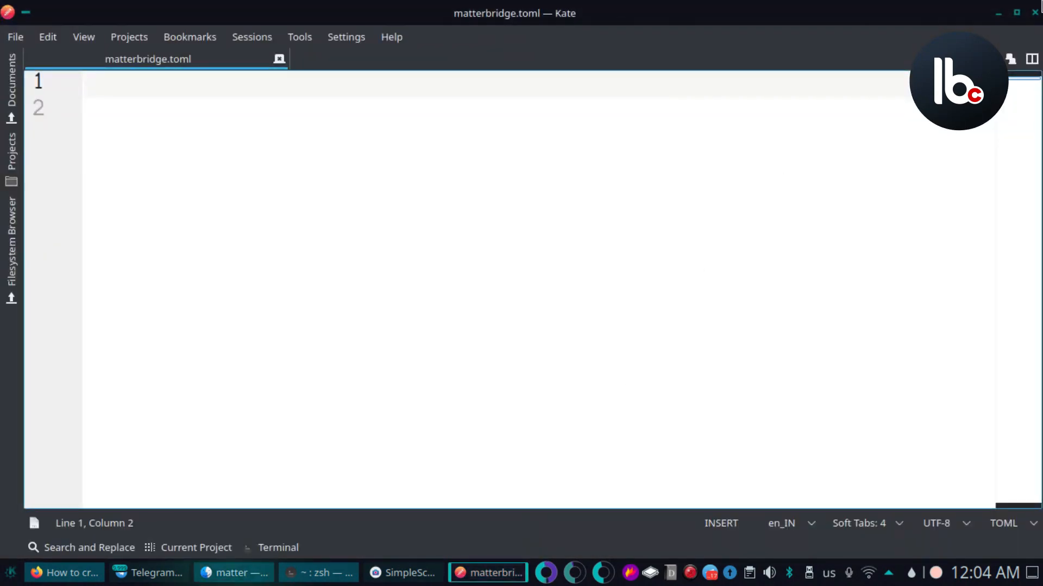
left_click(275, 573)
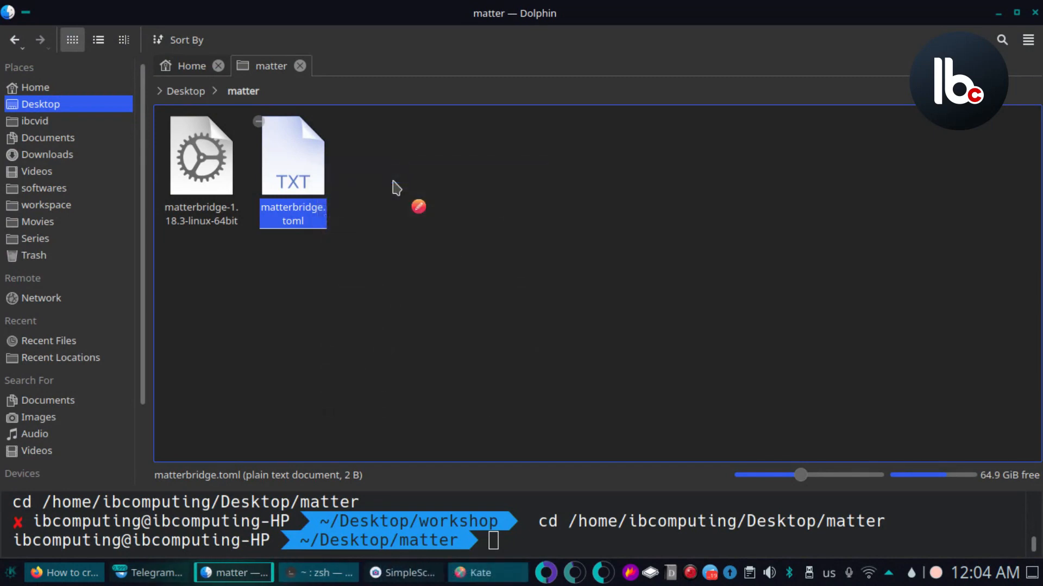
double_click(292, 157)
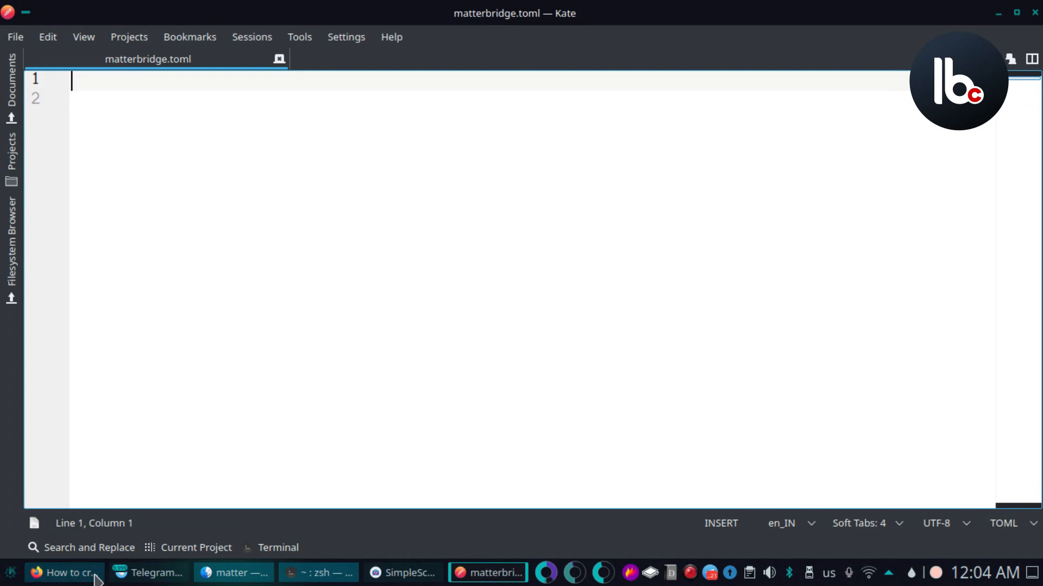
Open the Section-Telegram-(basic) wiki page and paste its sample config into matterbridge.toml
left_click(63, 572)
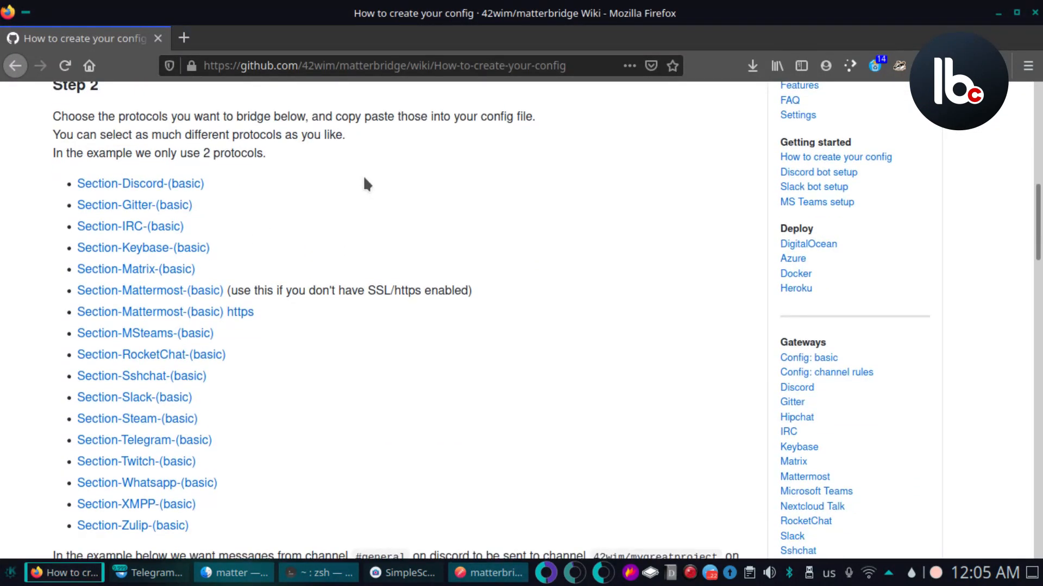
mouse_move(241, 202)
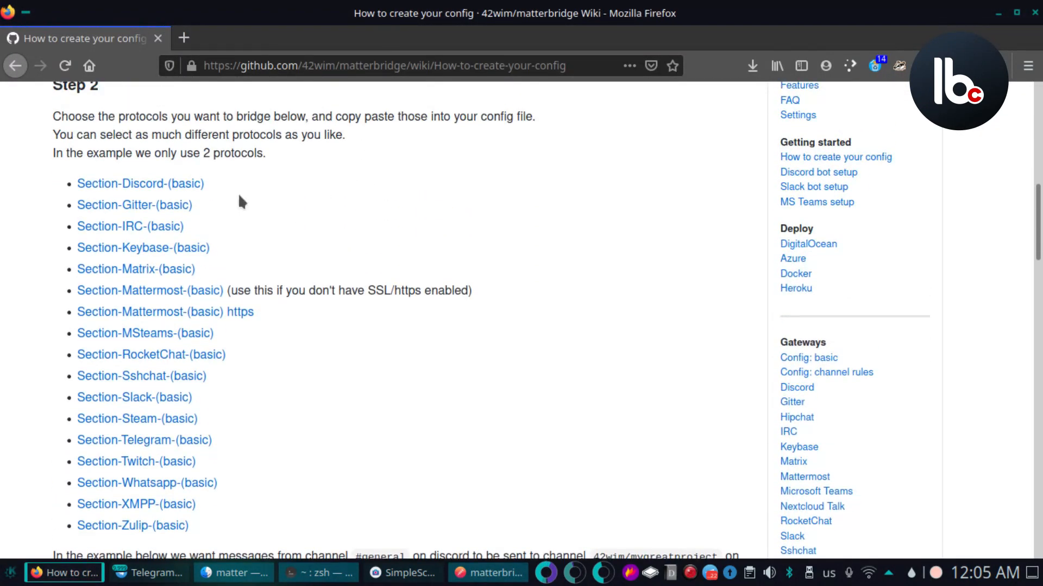
scroll("down", 3)
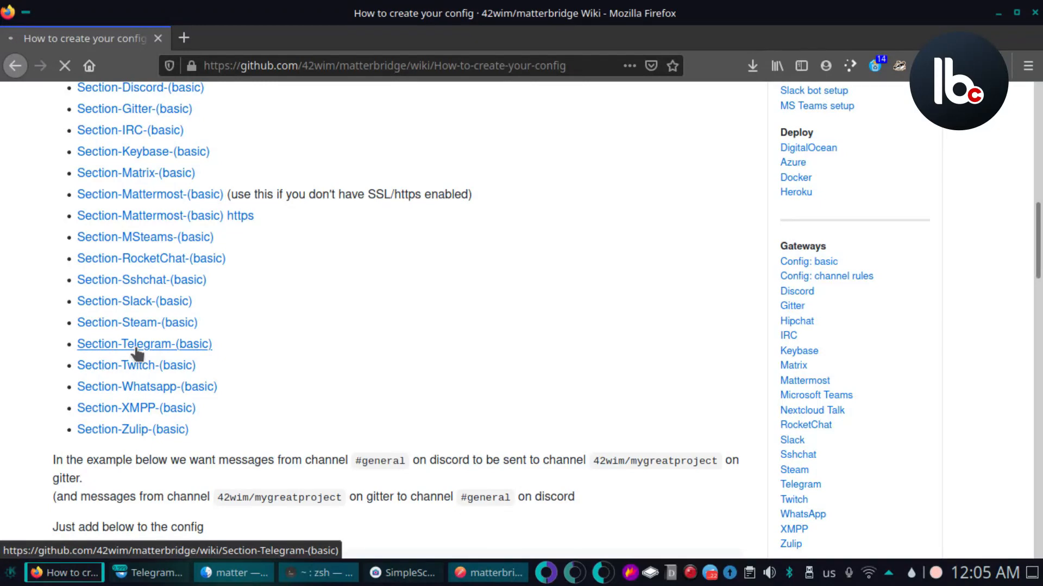
left_click(144, 343)
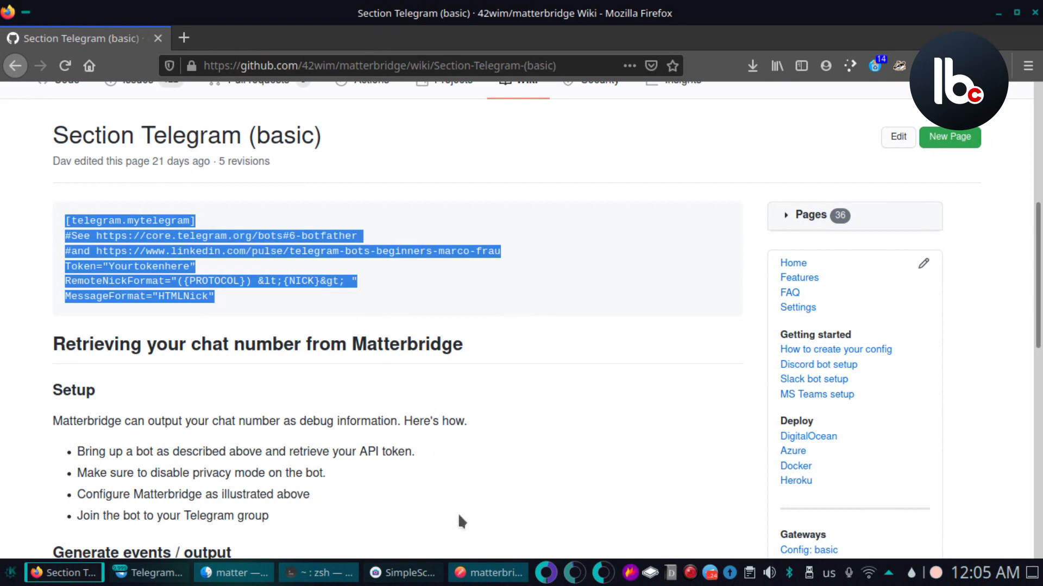
left_click(488, 572)
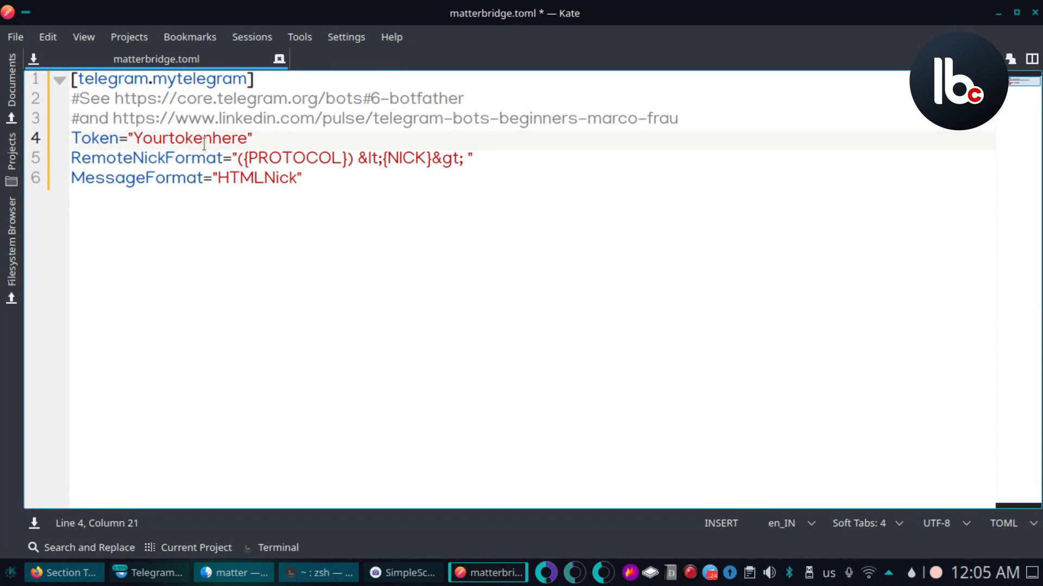
Send /newbot to BotFather and register the bot username whatsapptgbridgebot
left_click(154, 573)
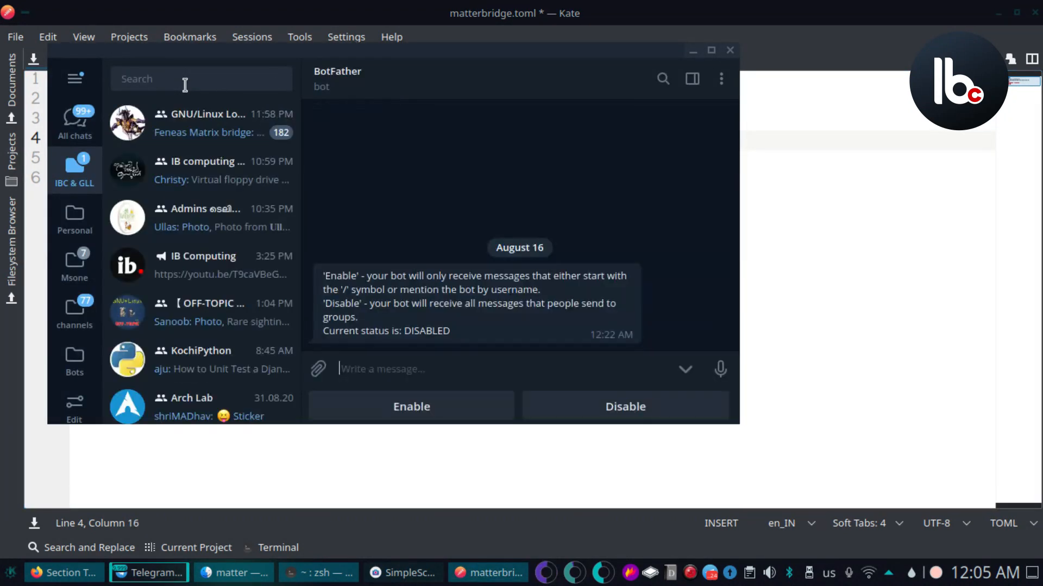
type("/")
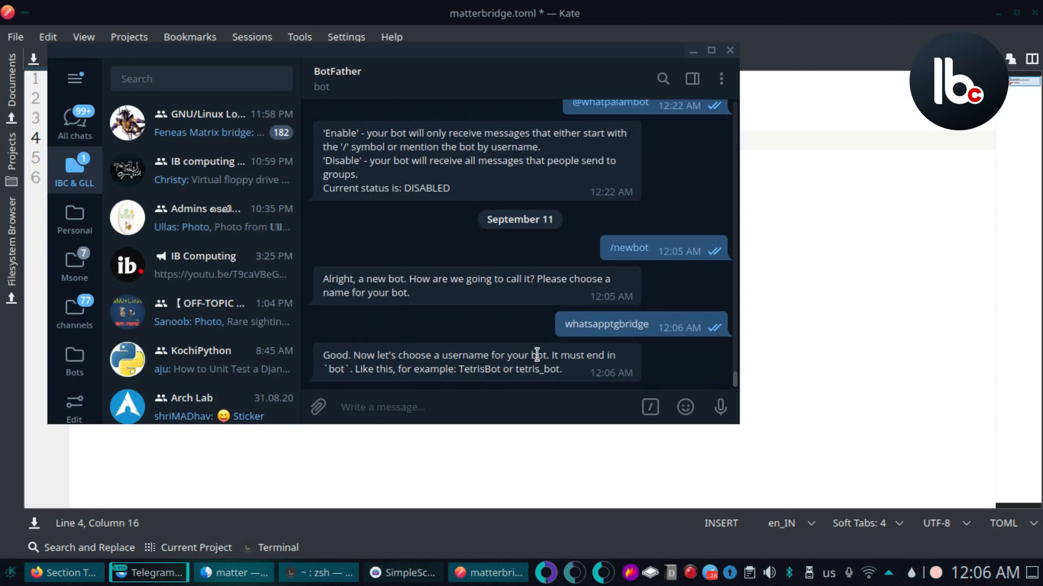
type("whatsapptgbridge")
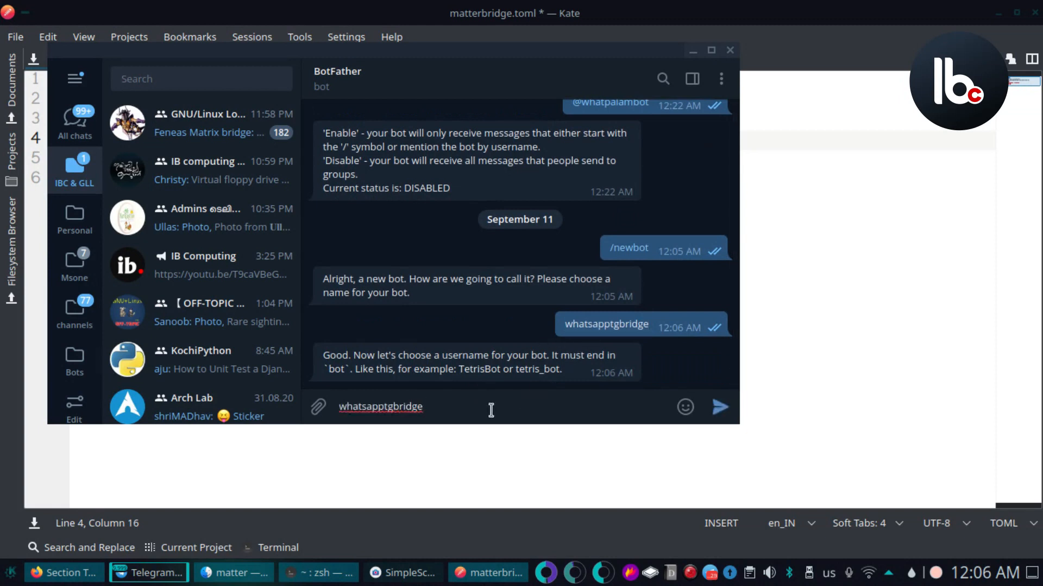
left_click(719, 406)
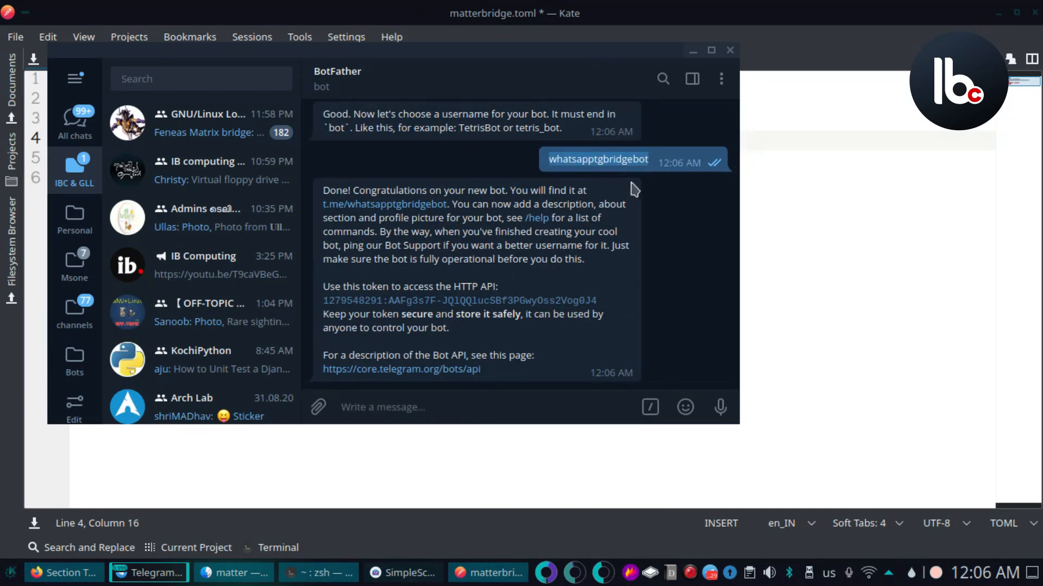
mouse_move(469, 286)
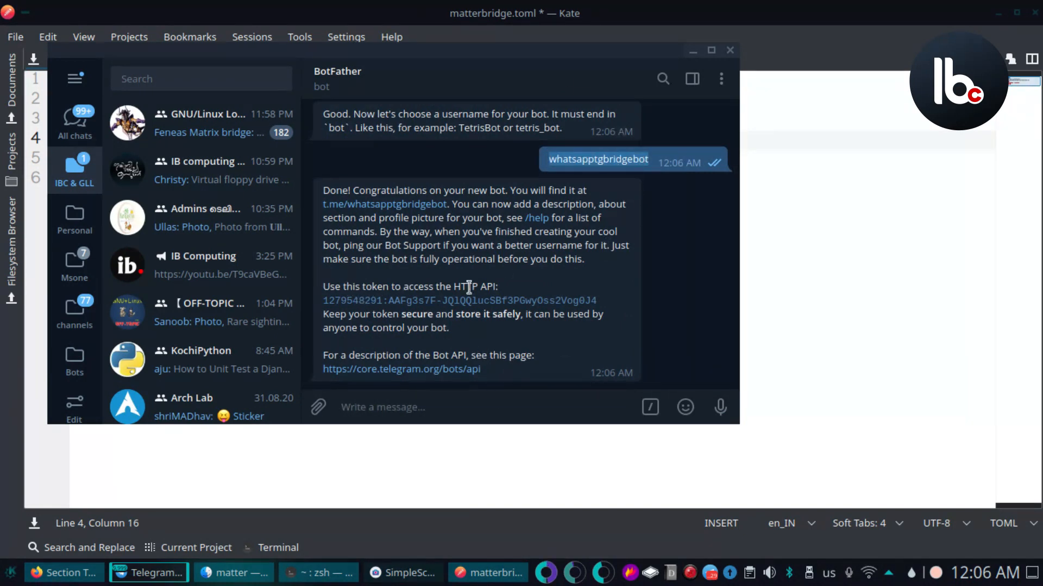
mouse_move(332, 301)
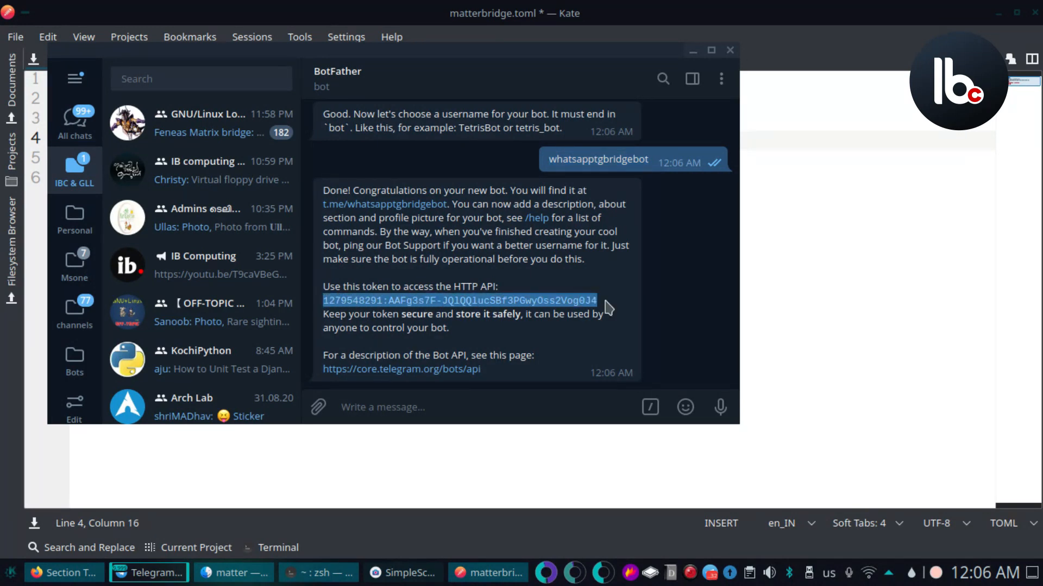
mouse_move(550, 302)
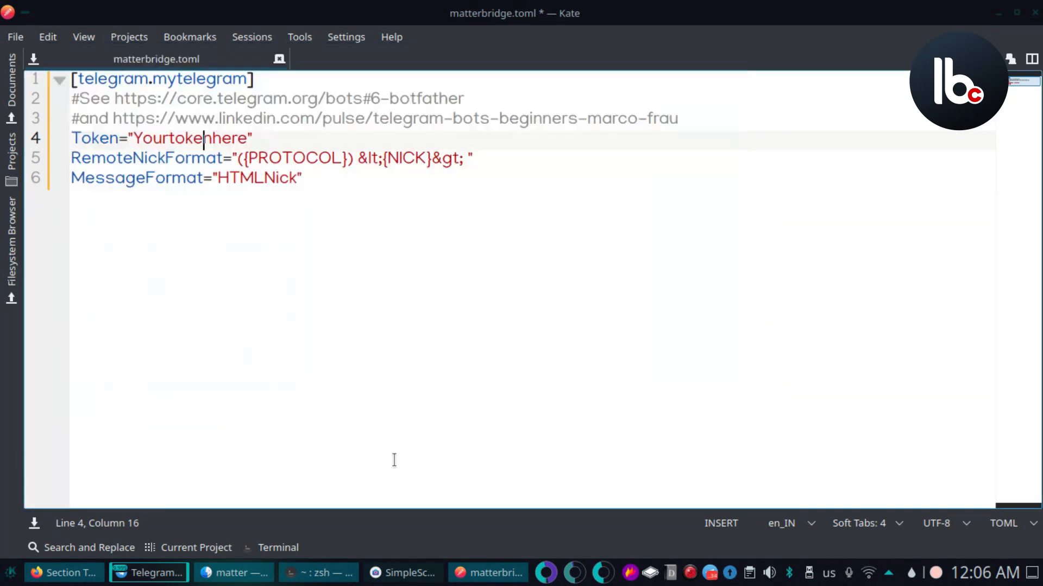
left_click(153, 137)
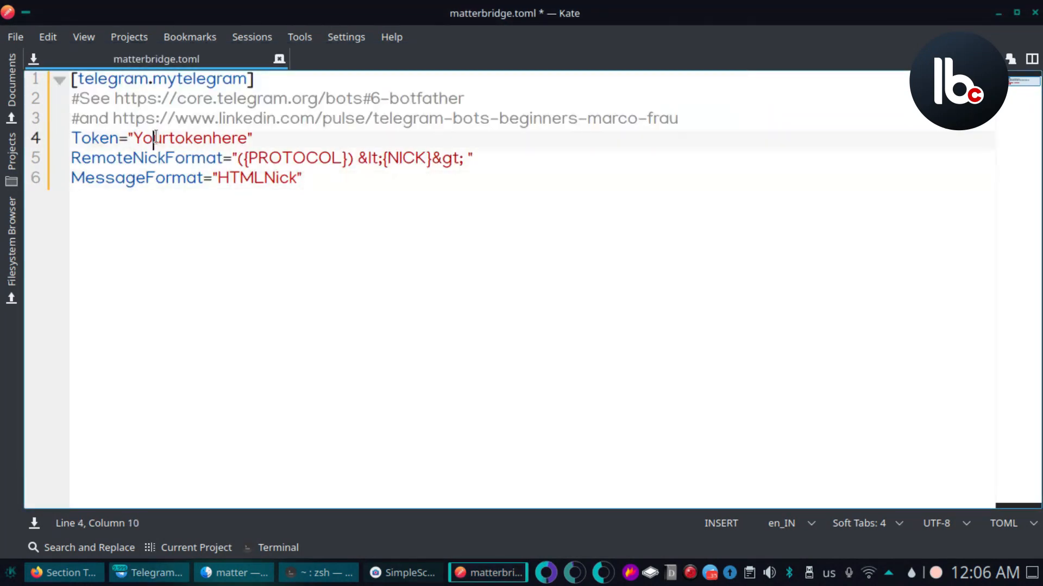
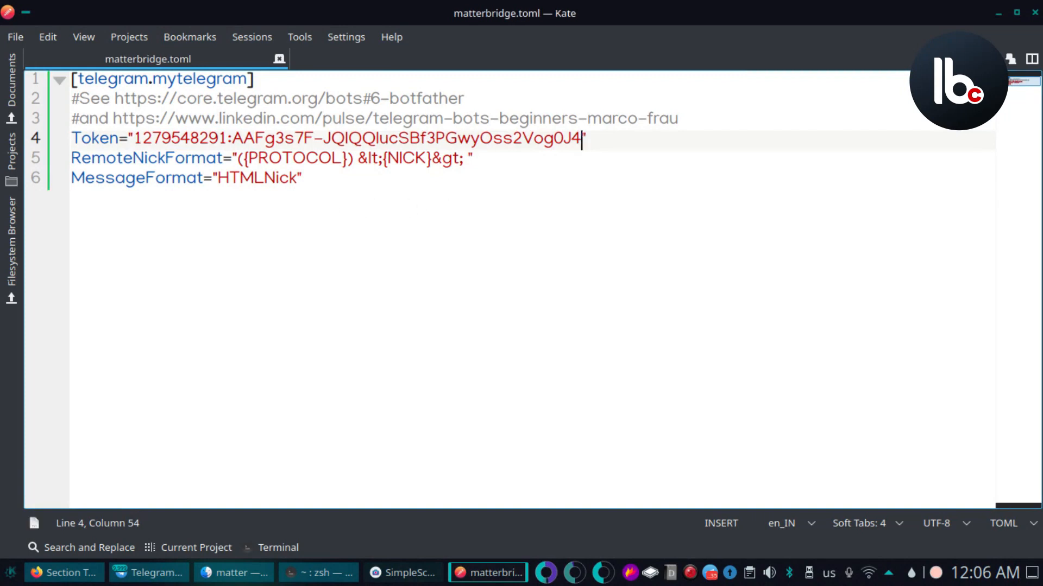
key("Return")
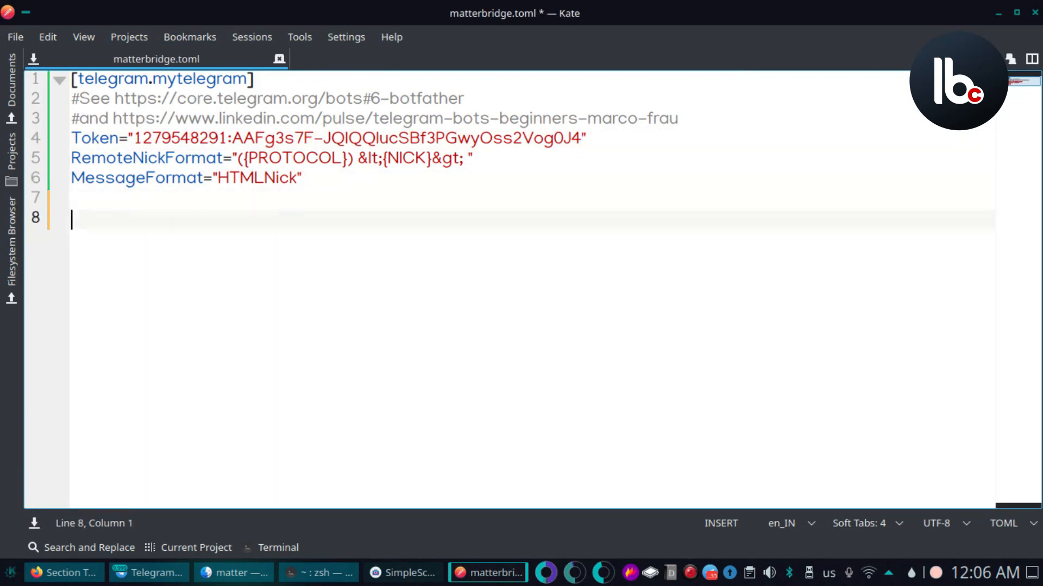
mouse_move(162, 519)
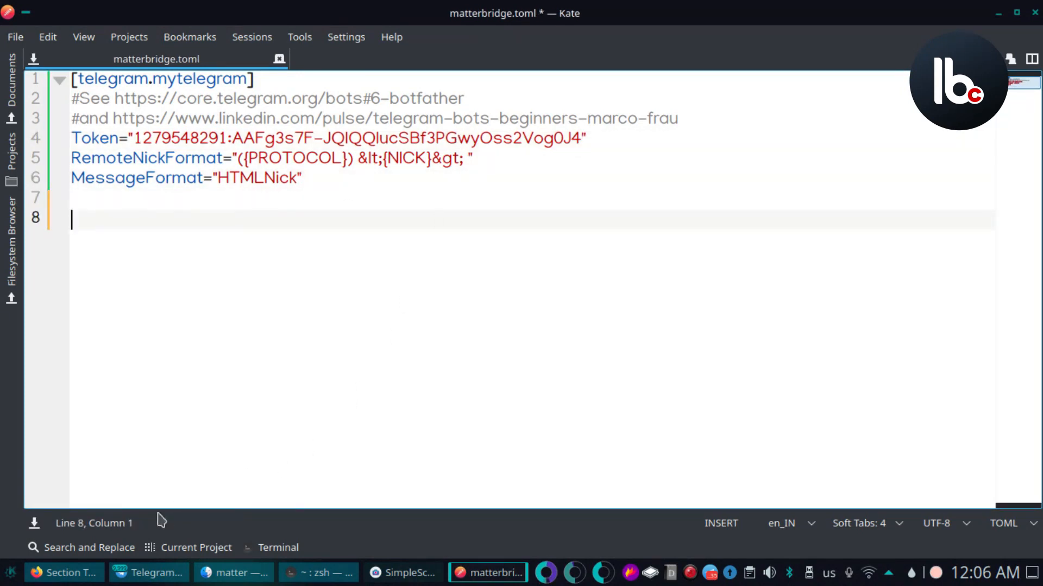
Go from the Telegram wiki page to the Section-WhatsApp-(basic) configuration page
left_click(63, 572)
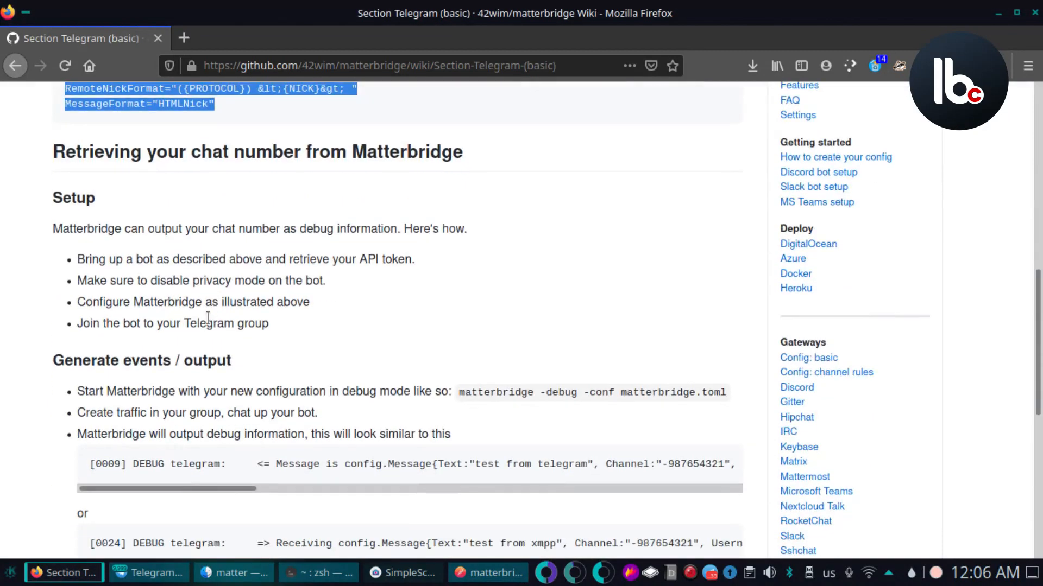
scroll("down", 3)
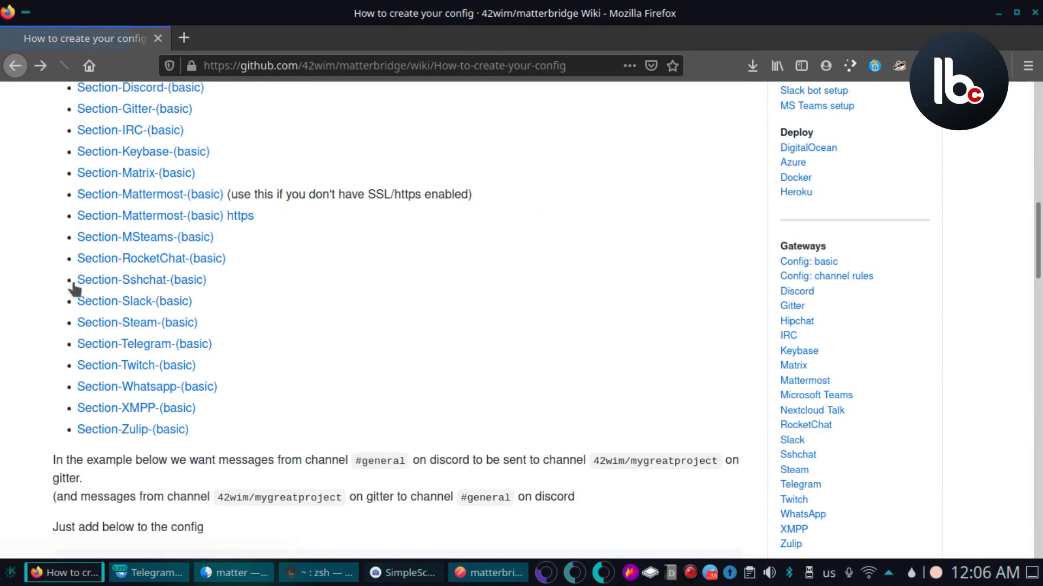
mouse_move(146, 386)
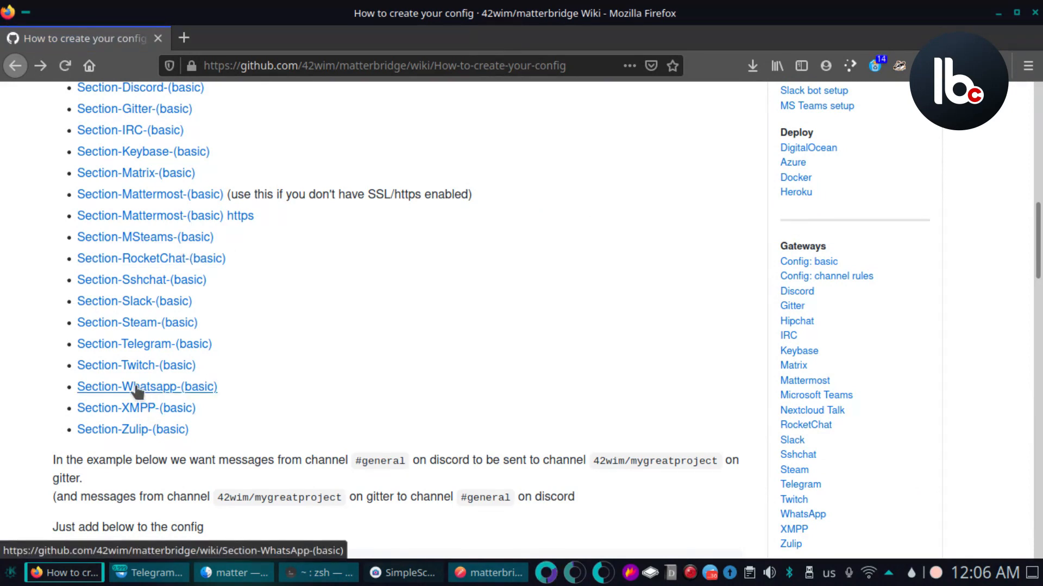
left_click(146, 386)
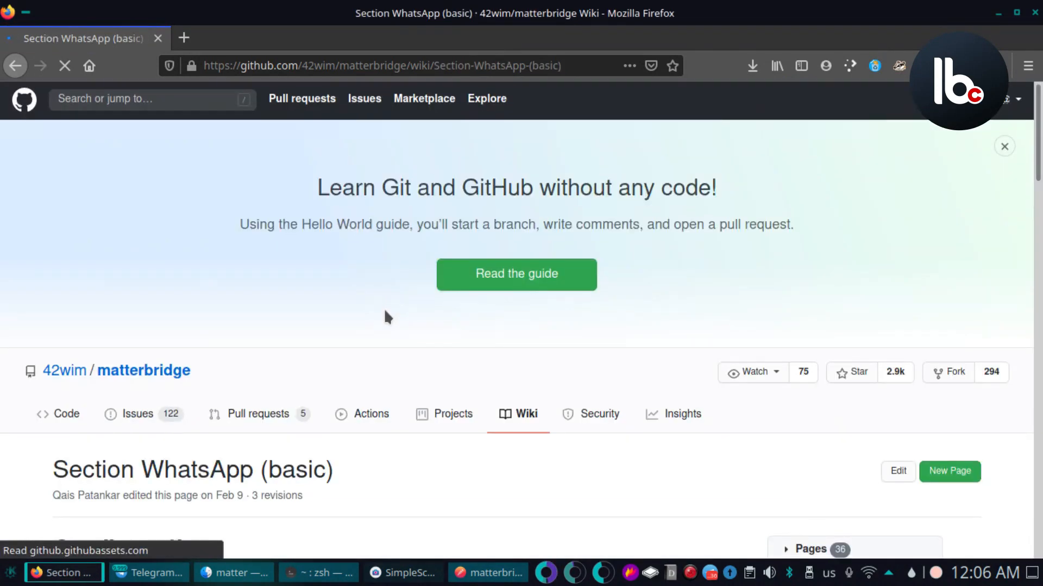
scroll("down", 3)
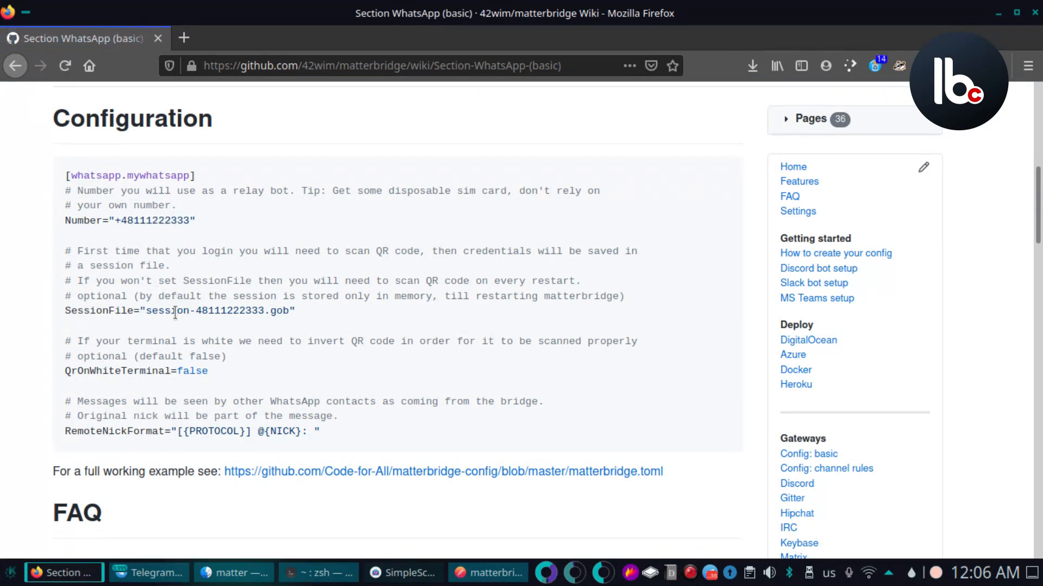
Copy the WhatsApp basic sample block into matterbridge.toml below the Telegram section
double_click(220, 310)
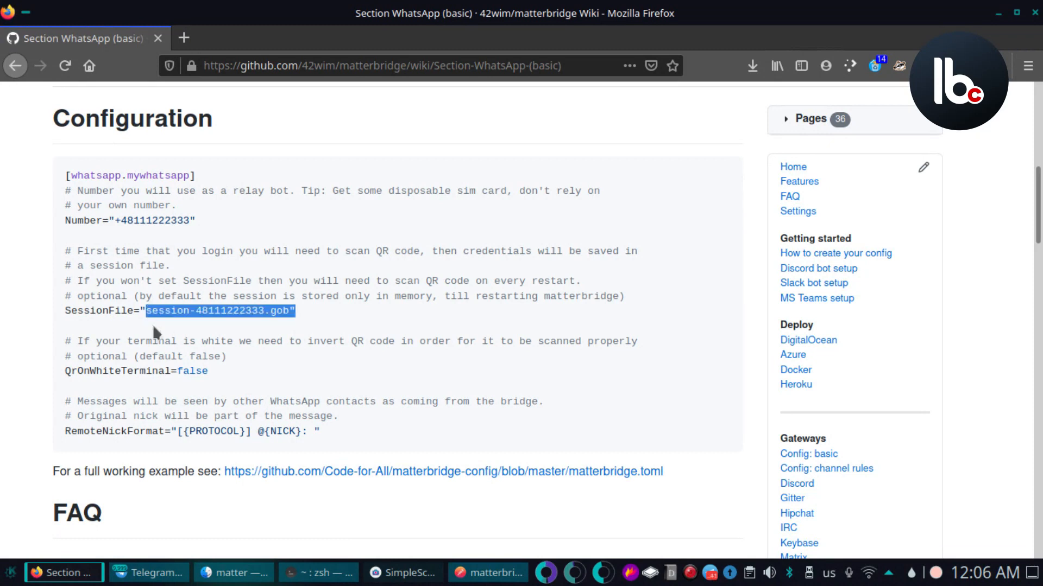
left_click(146, 370)
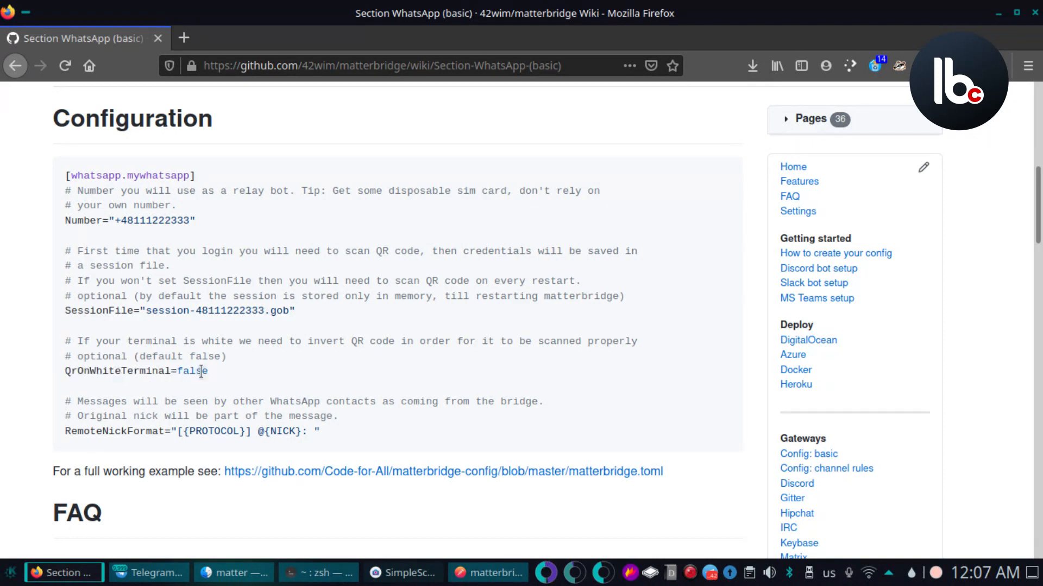
scroll("up", 3)
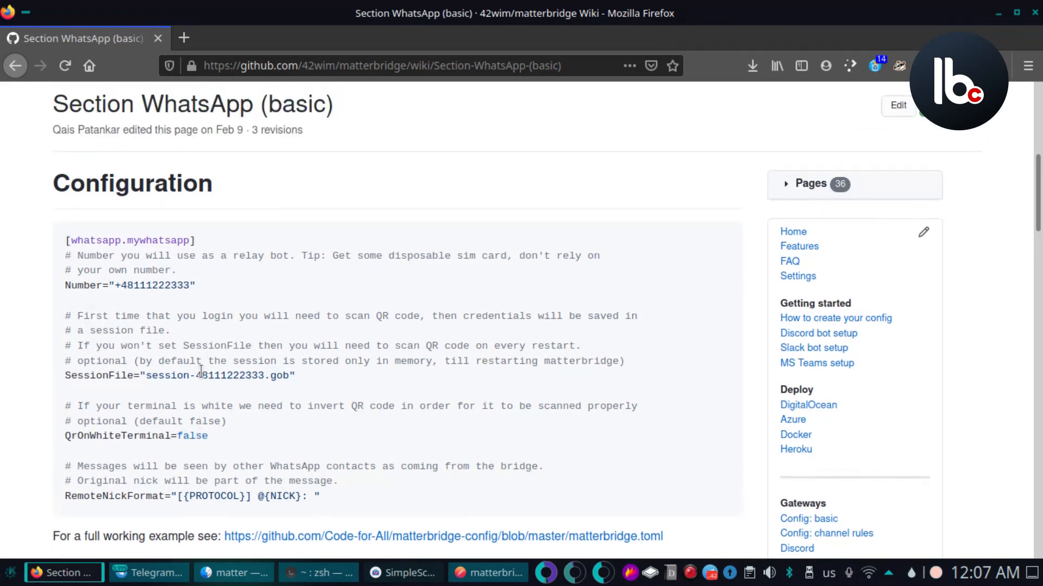
scroll("up", 3)
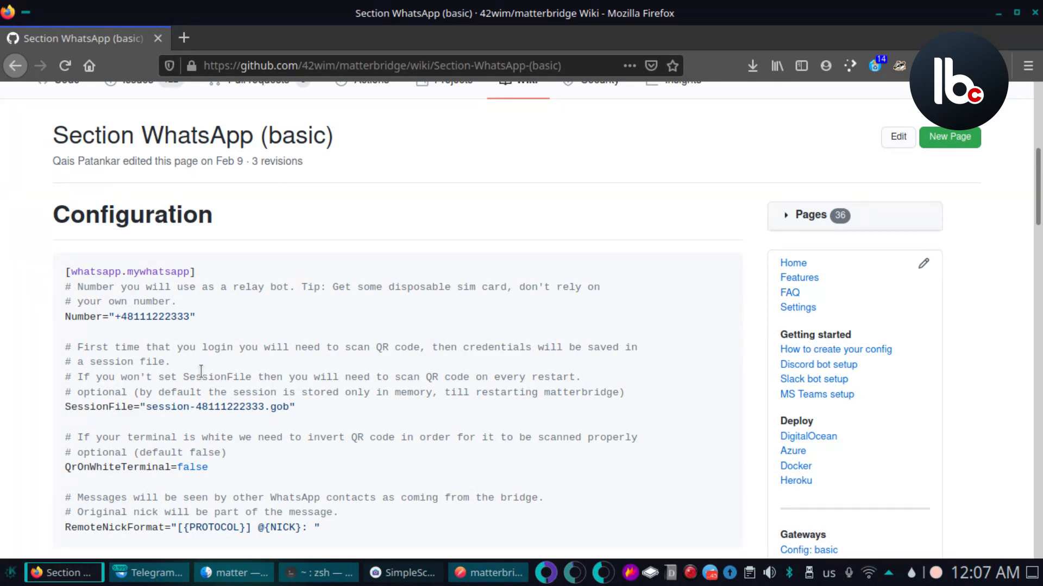
scroll("down", 3)
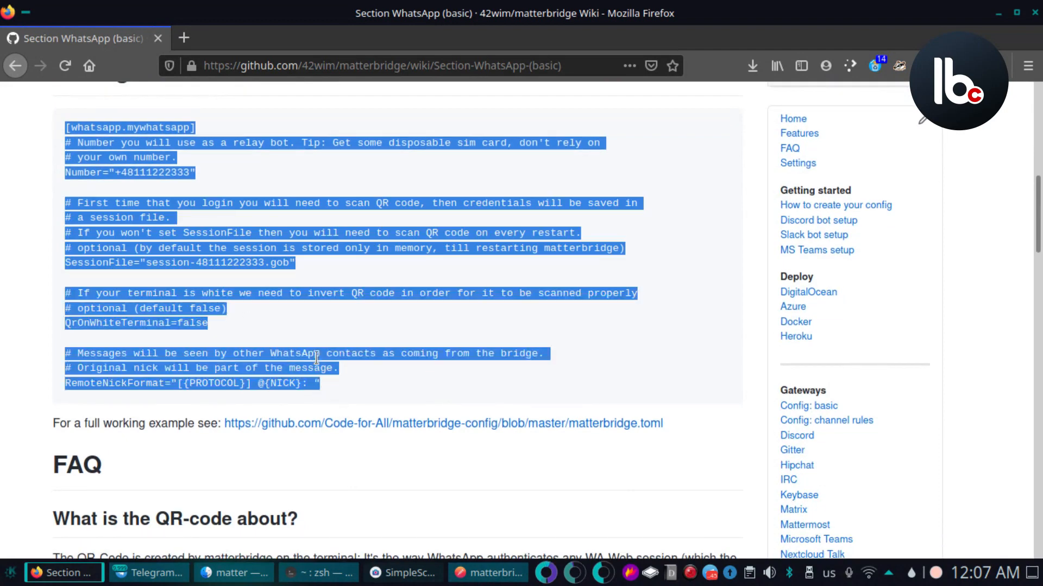
left_click(487, 573)
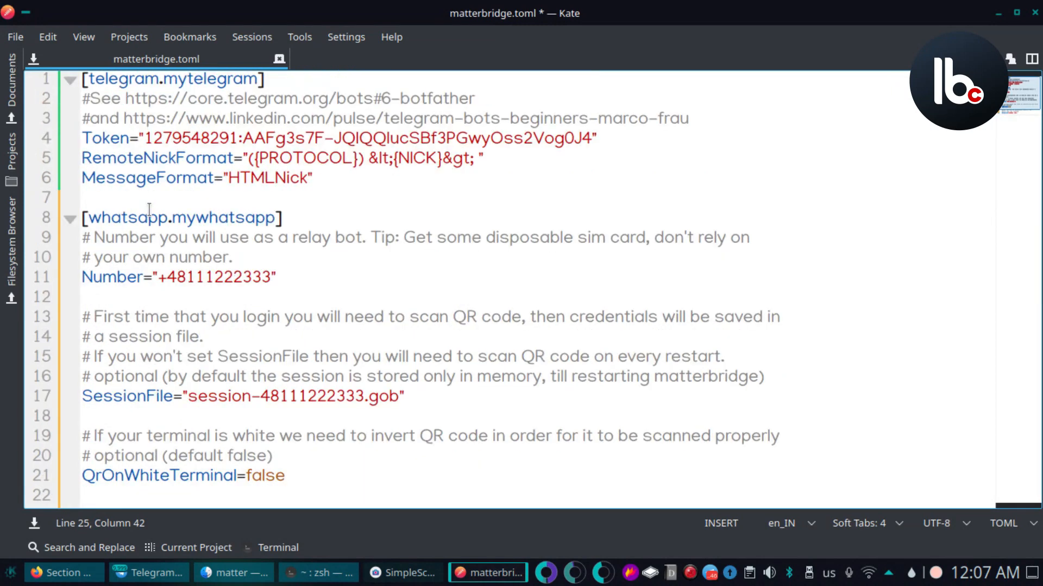
left_click(168, 217)
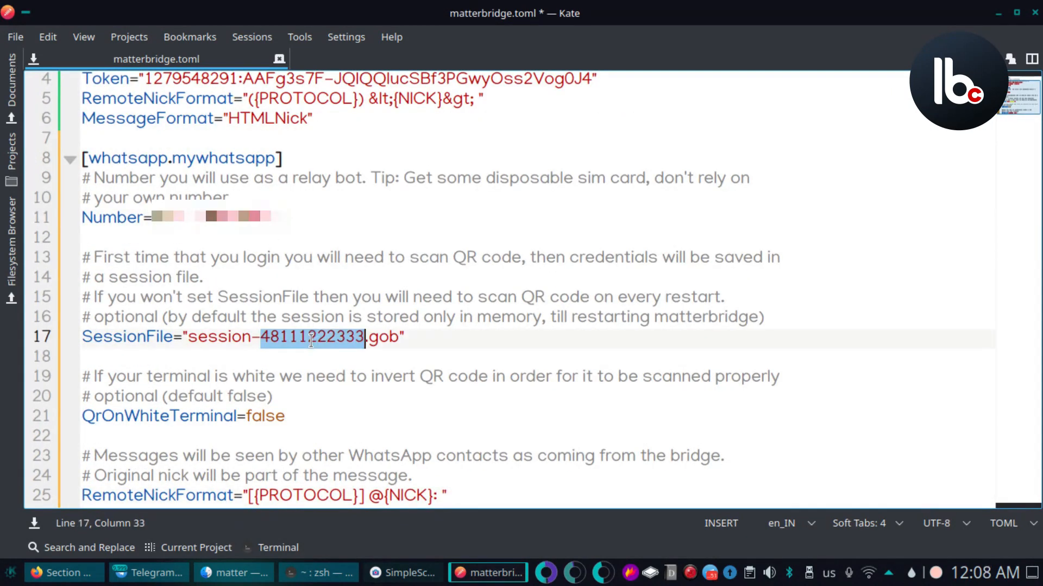
mouse_move(300, 349)
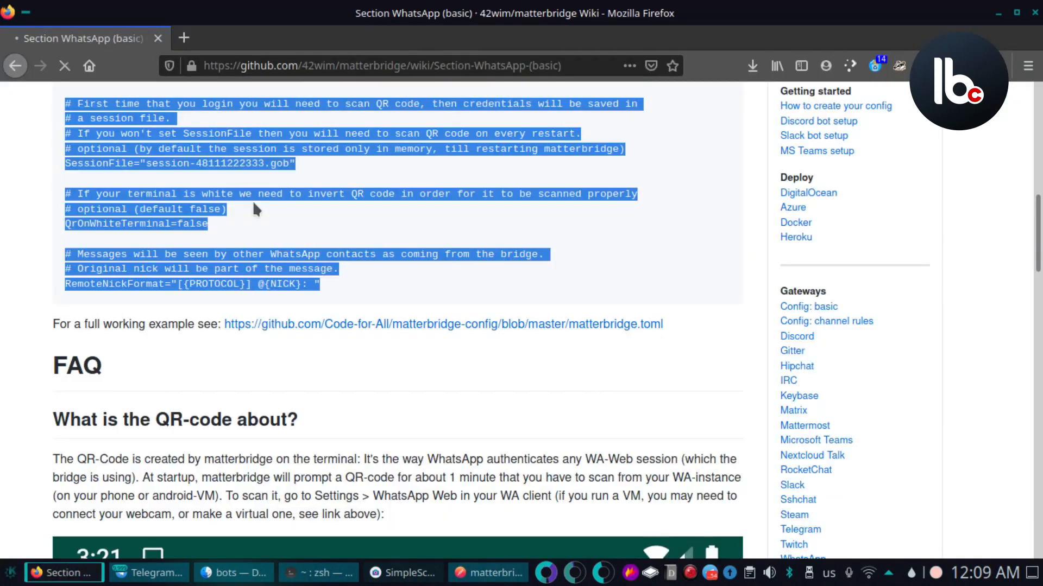
Return to the How to create your config wiki page and find Step 4 on gateway configuration
left_click(835, 106)
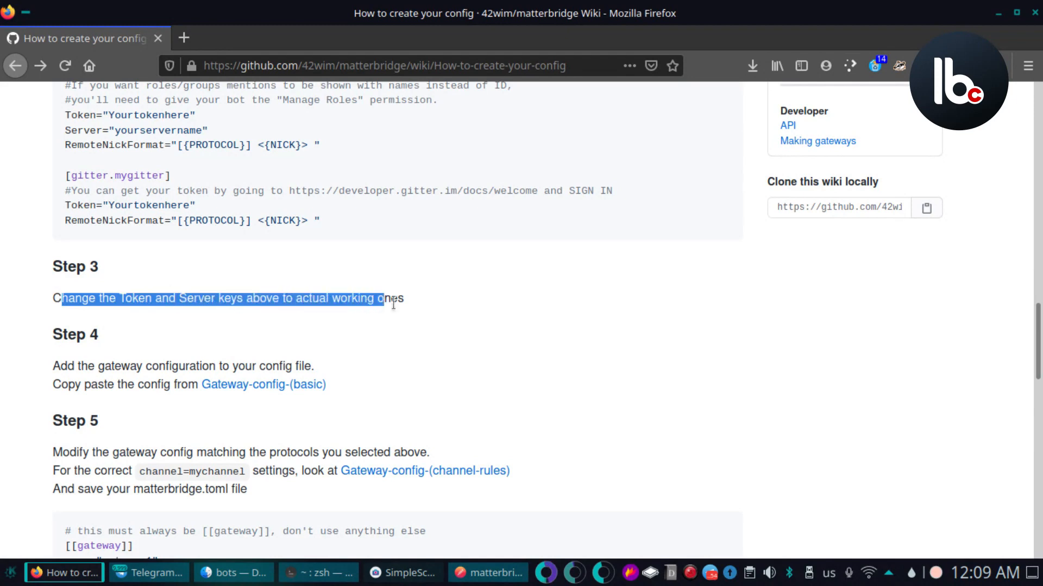
scroll("up", 3)
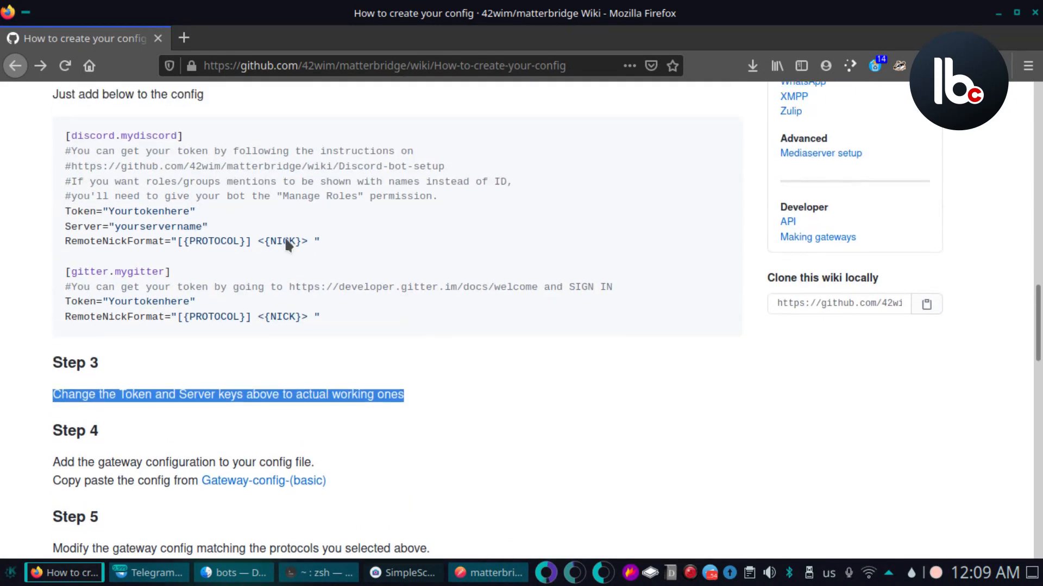
scroll("down", 3)
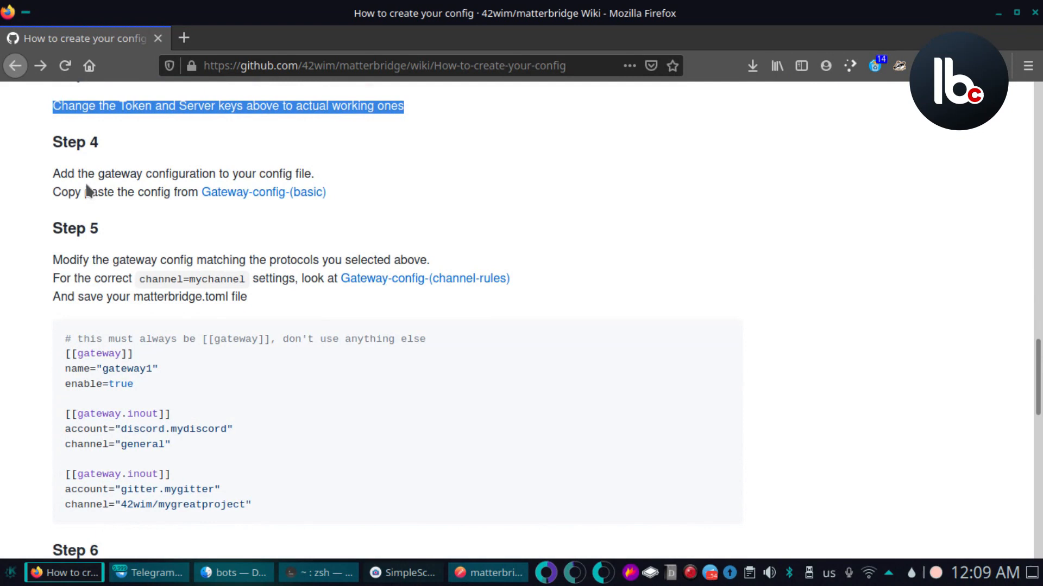
mouse_move(85, 197)
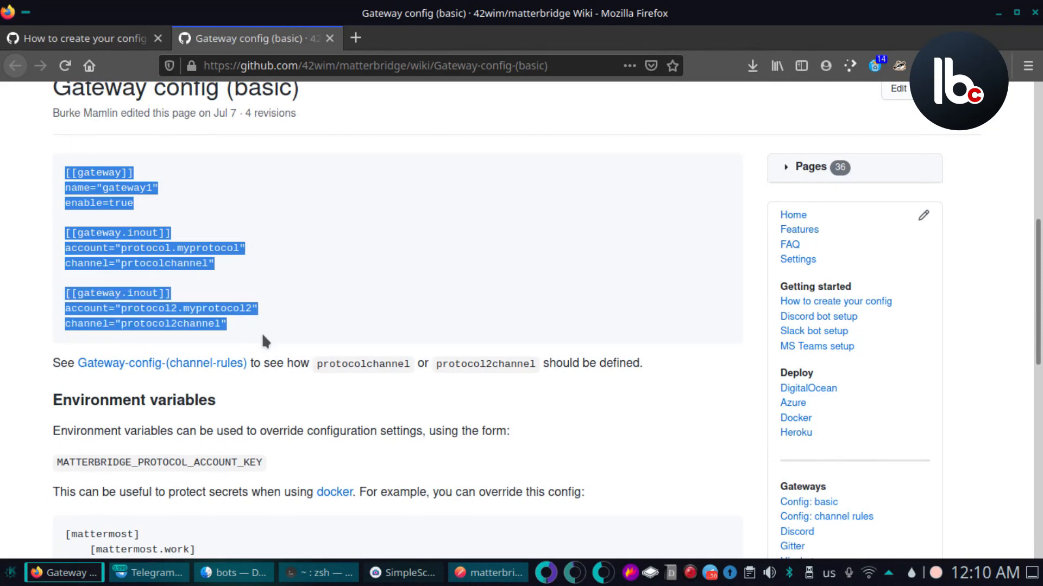
In the [[gateway]] block, change the two account values to whatsapp.mywhatsapp and telegram.mytelegram
left_click(488, 572)
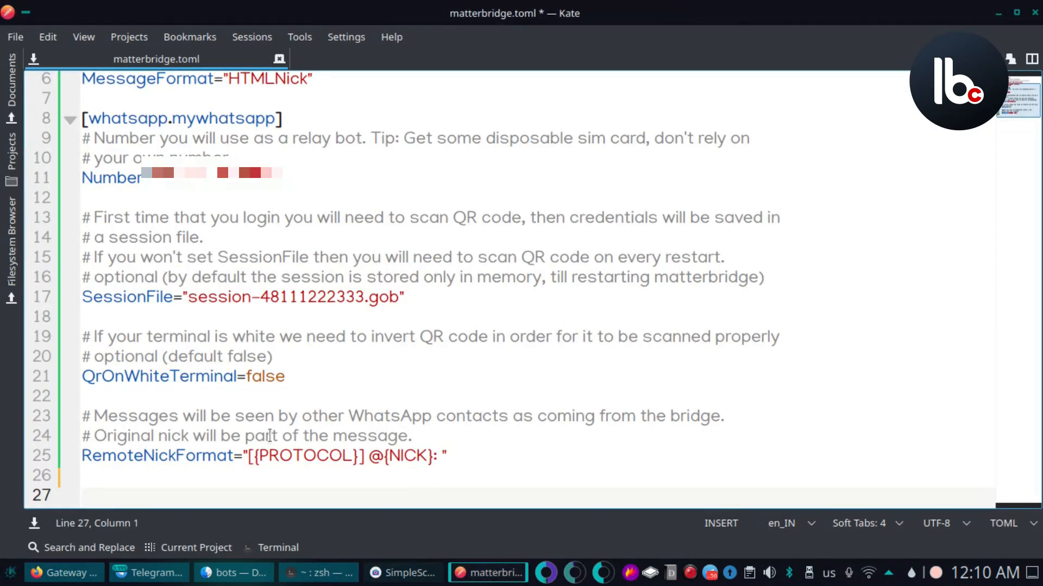
scroll("down", 3)
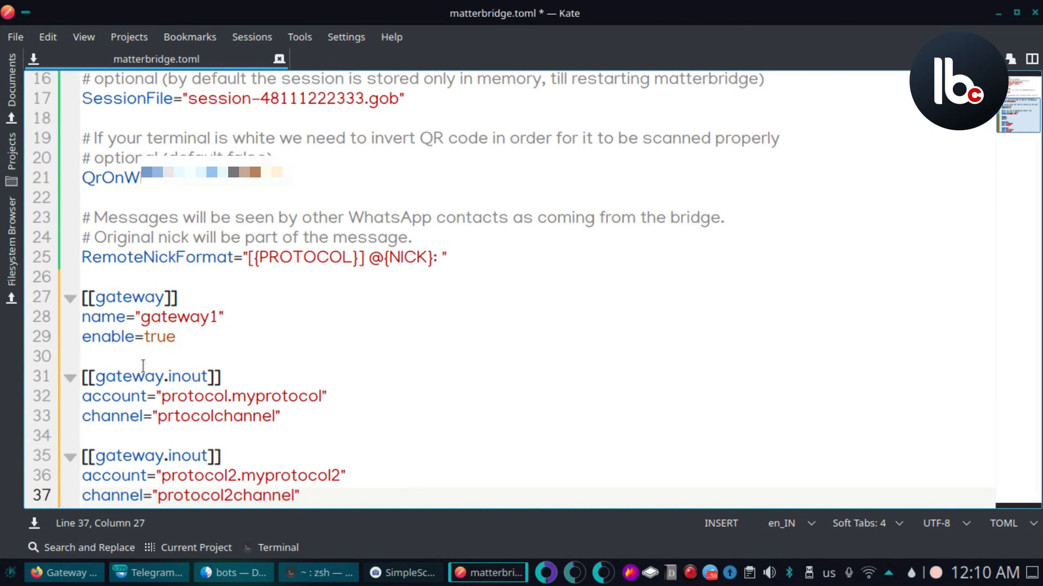
mouse_move(252, 350)
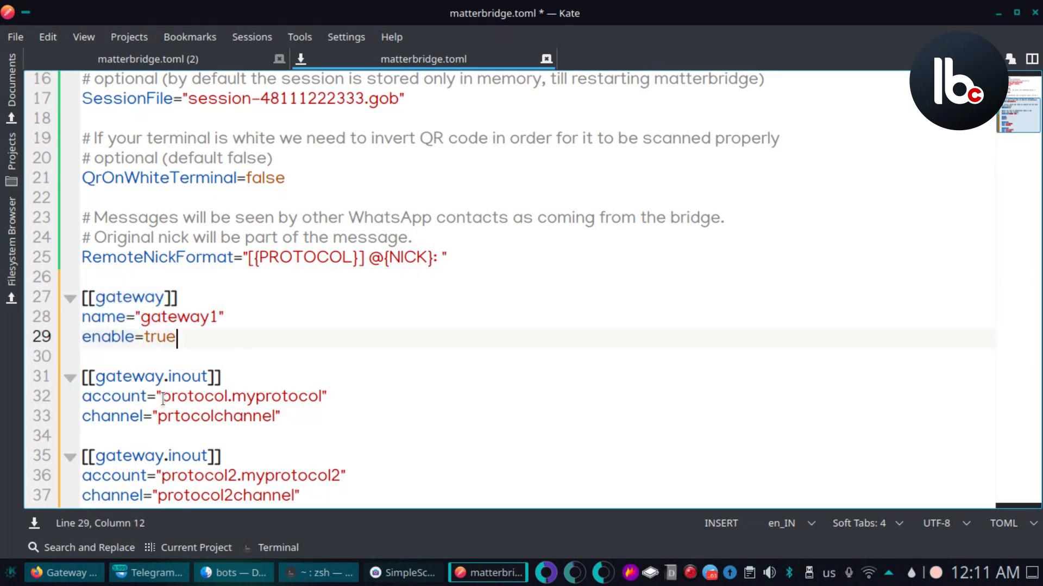
type("whatsapp.mywhatsapp")
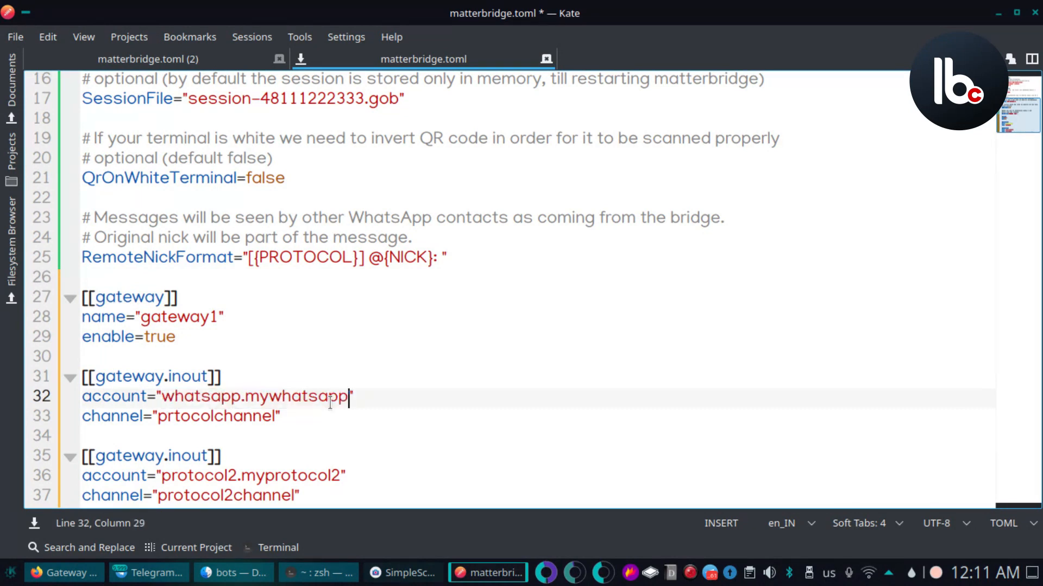
mouse_move(373, 380)
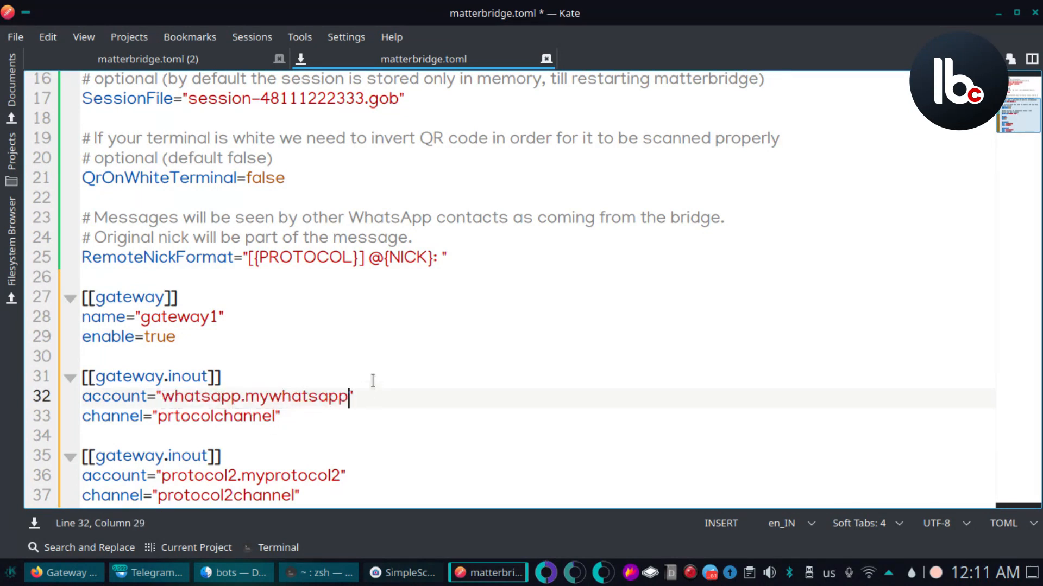
mouse_move(160, 476)
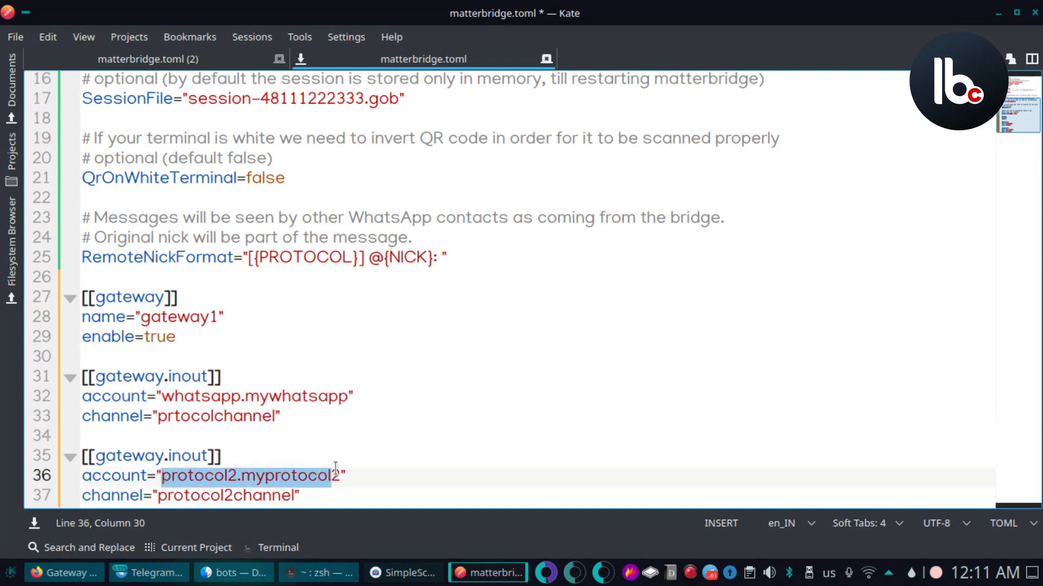
type("telegram.m\"")
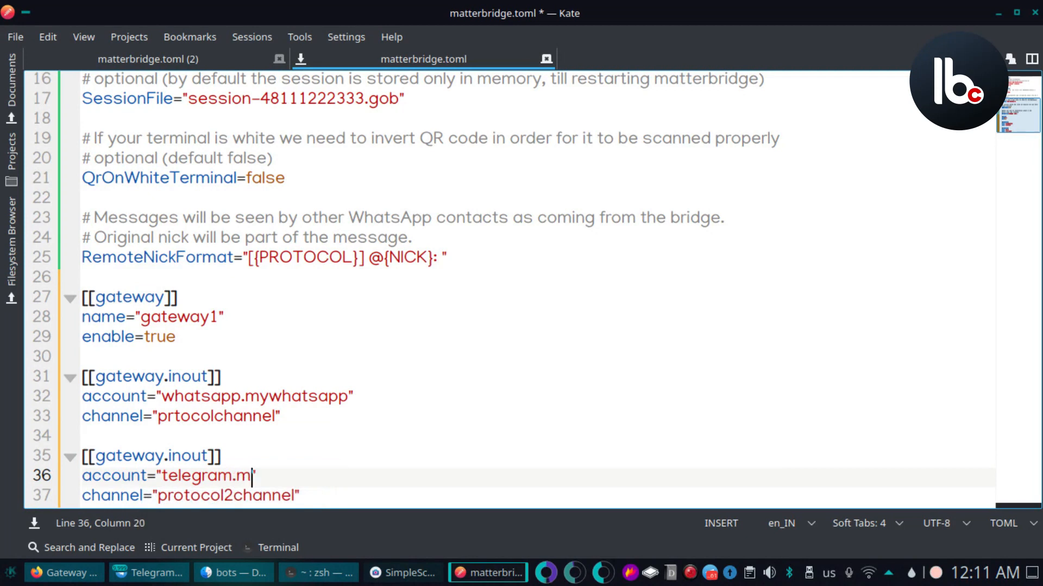
type("ytelegram")
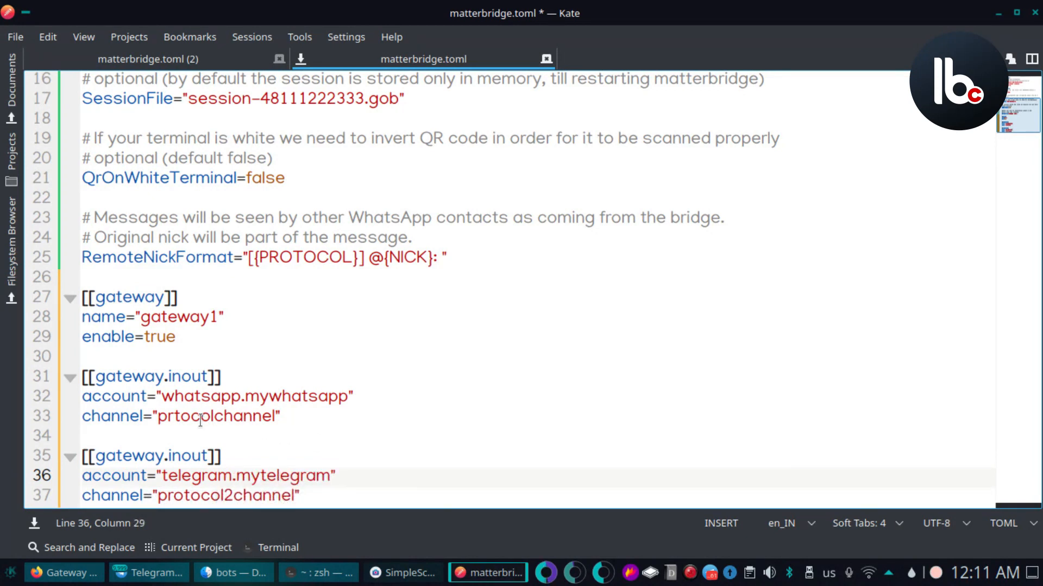
mouse_move(207, 356)
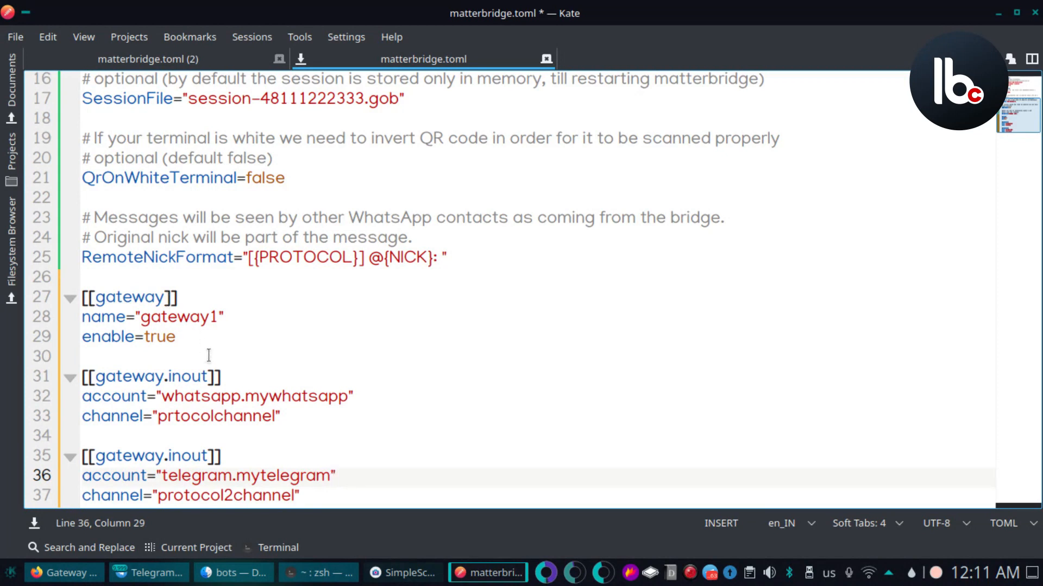
mouse_move(239, 400)
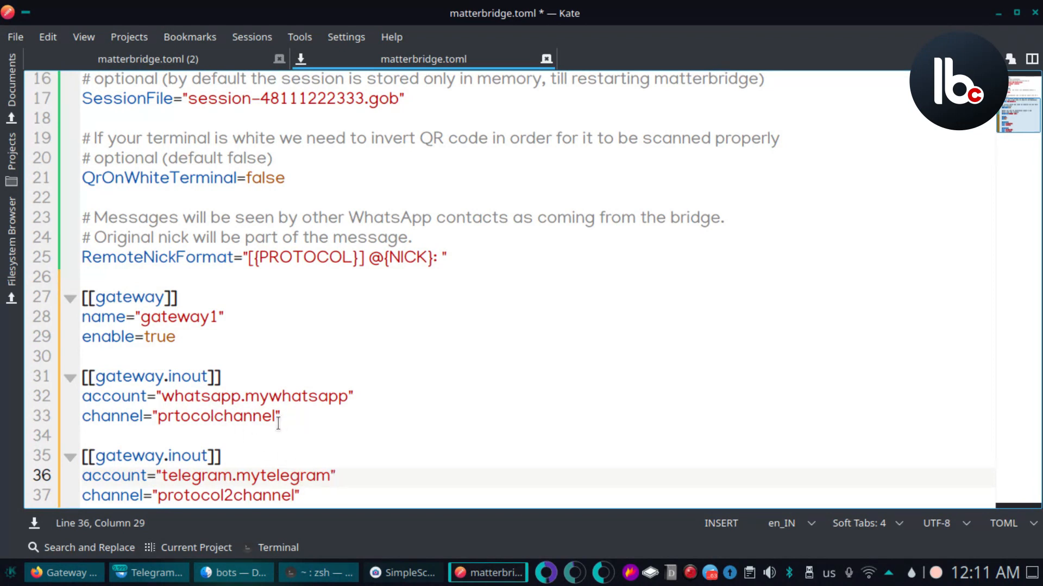
Clear the first gateway channel value prtocolchannel, leaving channel=""
double_click(256, 396)
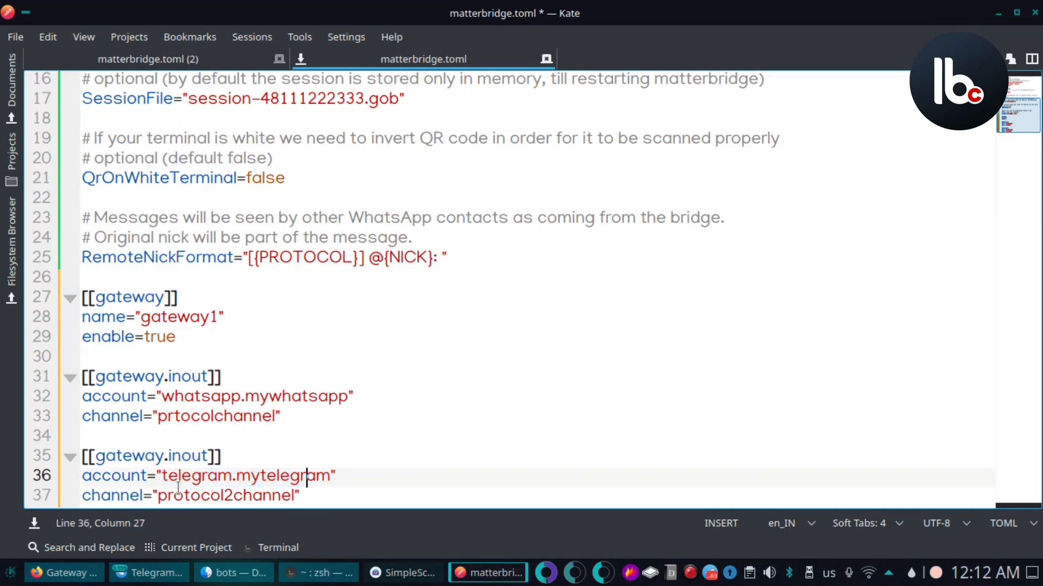
double_click(224, 495)
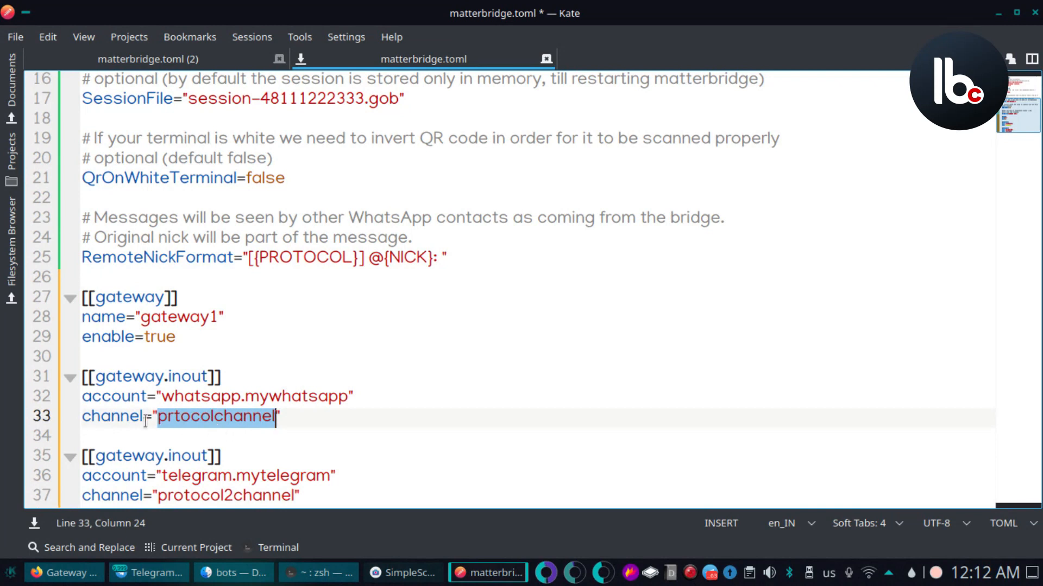
double_click(107, 417)
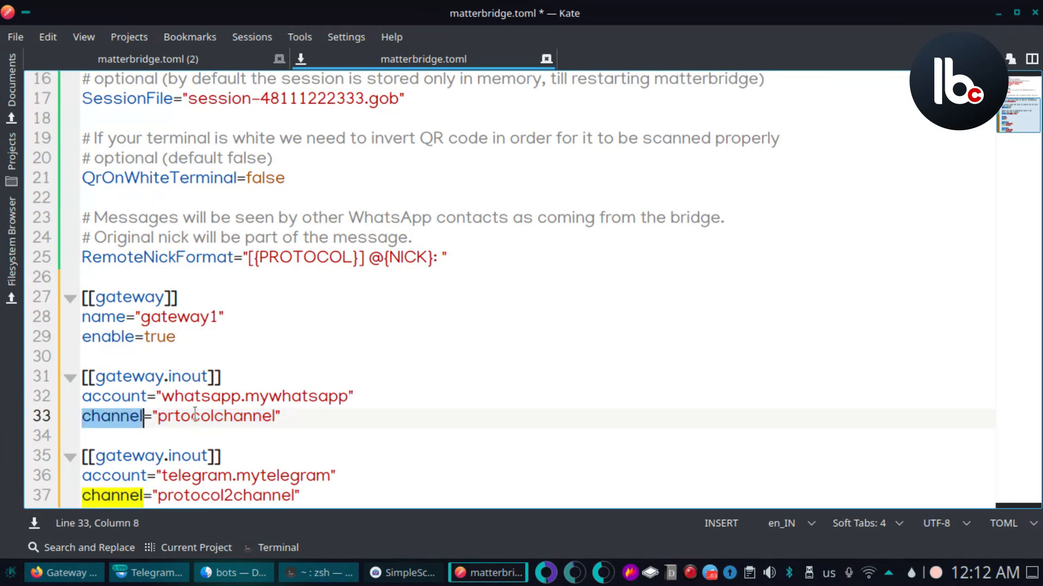
double_click(216, 415)
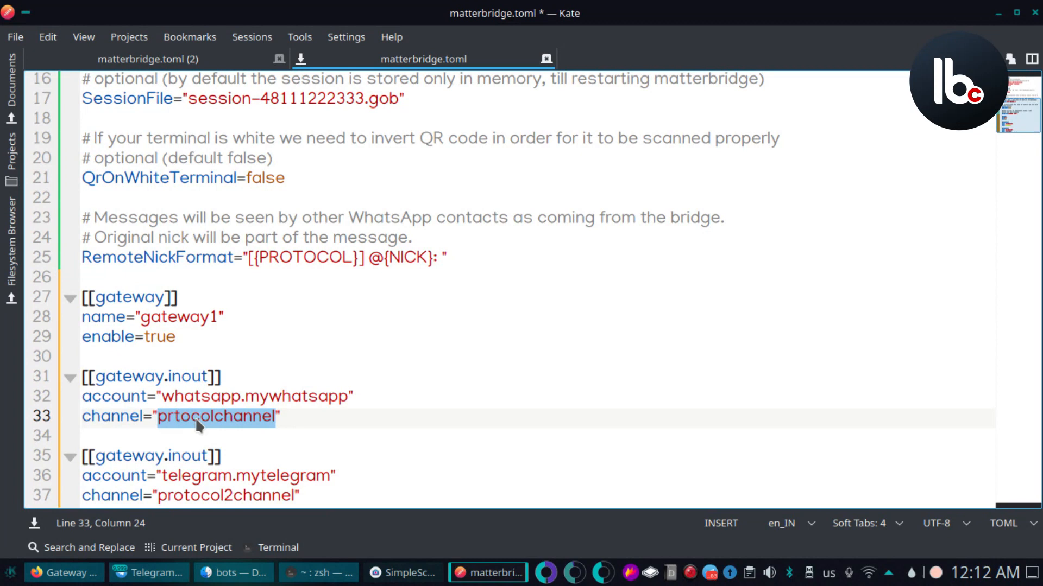
mouse_move(229, 405)
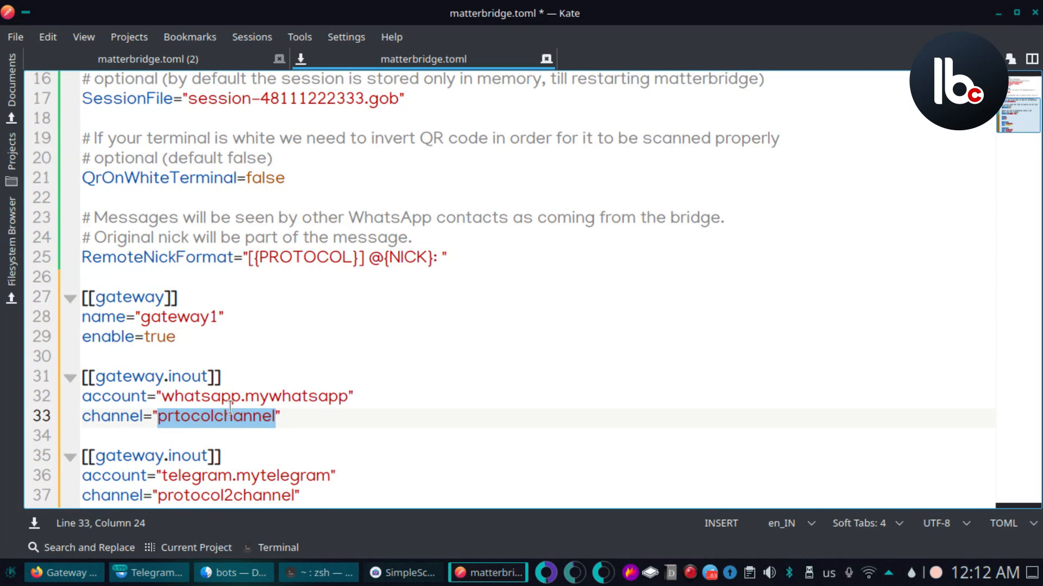
left_click(273, 415)
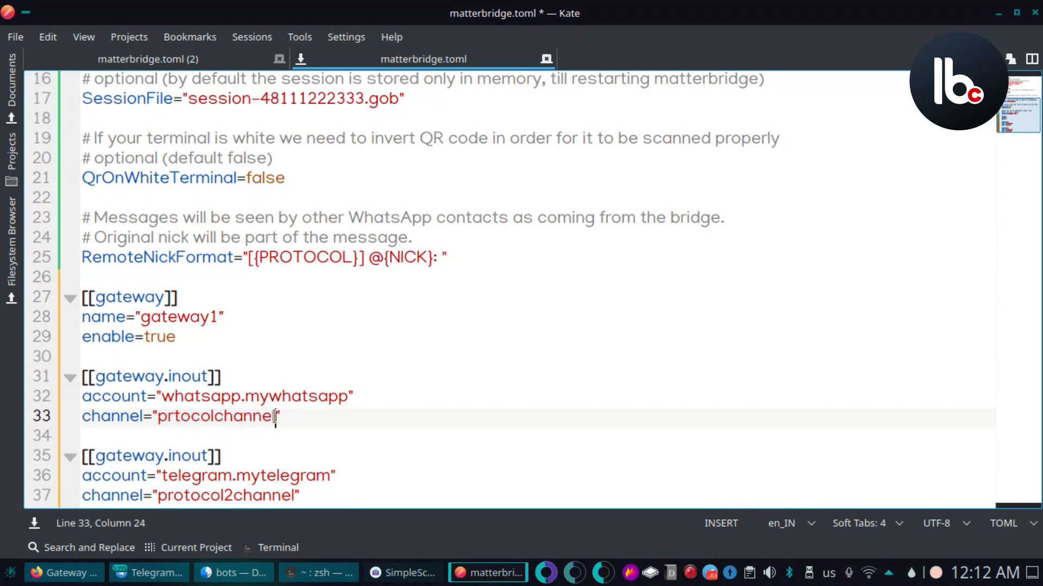
double_click(212, 417)
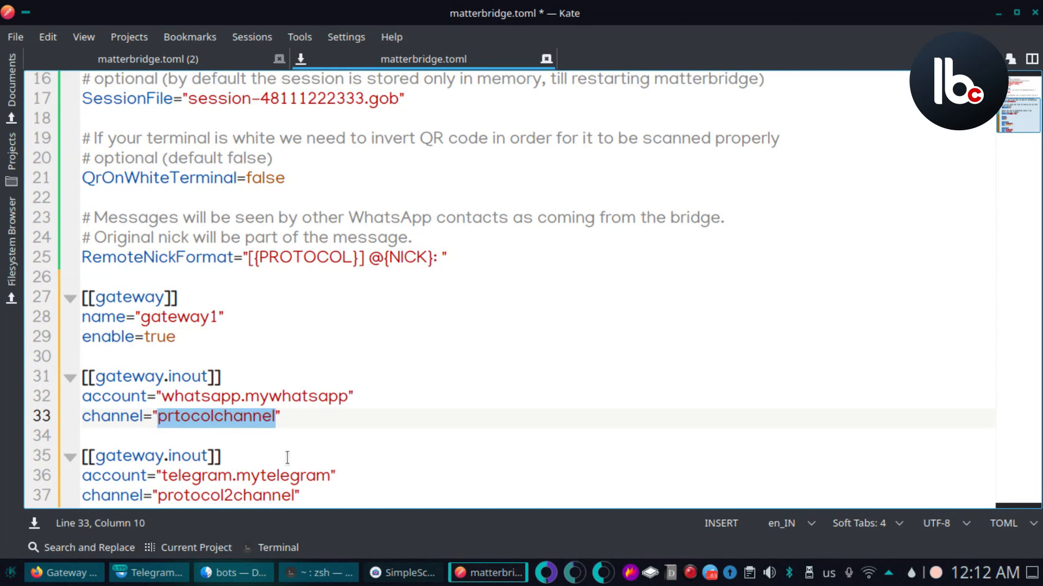
key("Delete")
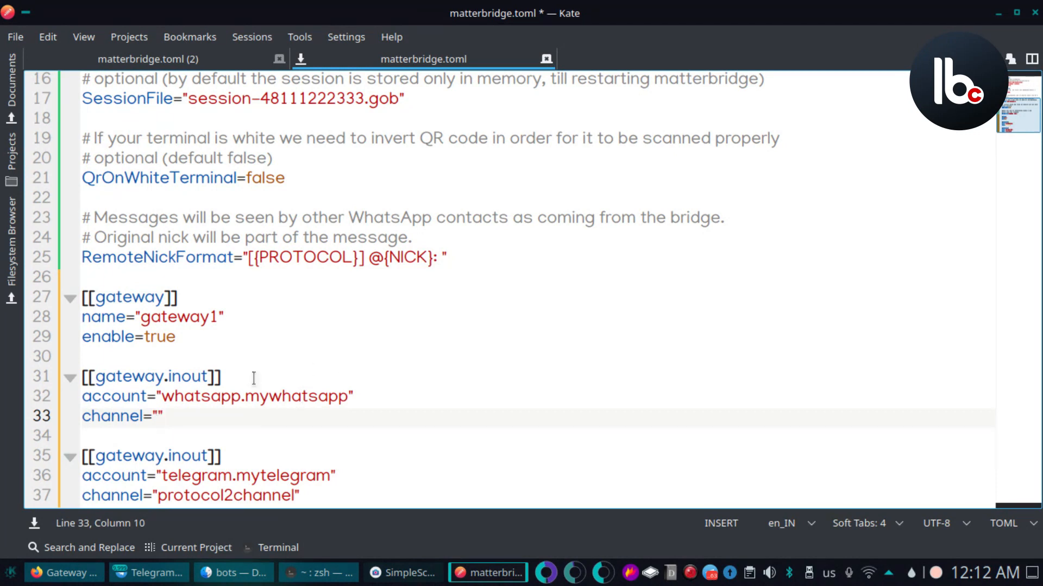
left_click(162, 415)
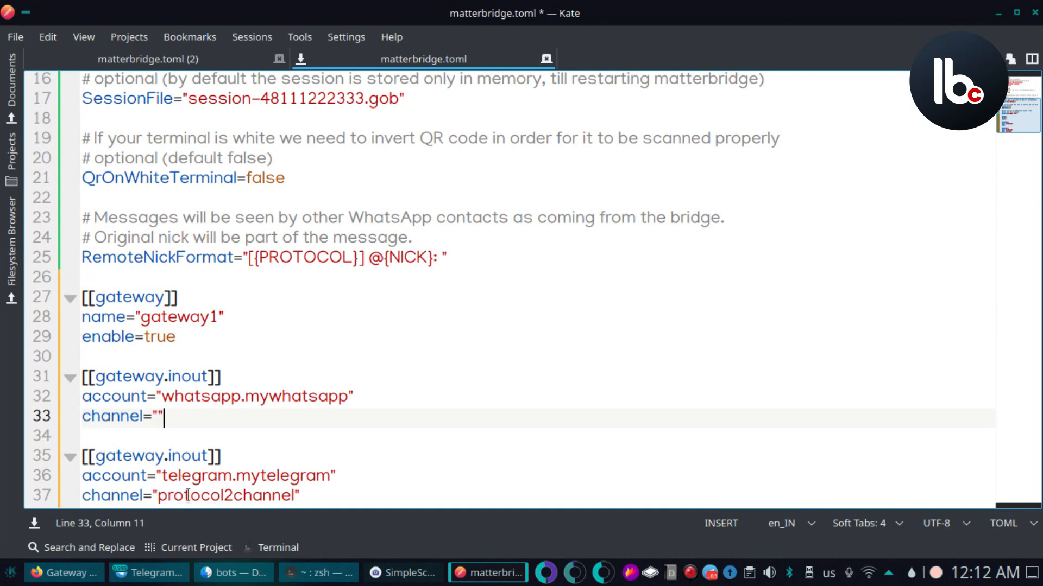
Clear the second channel value protocol2channel and save matterbridge.toml
double_click(226, 496)
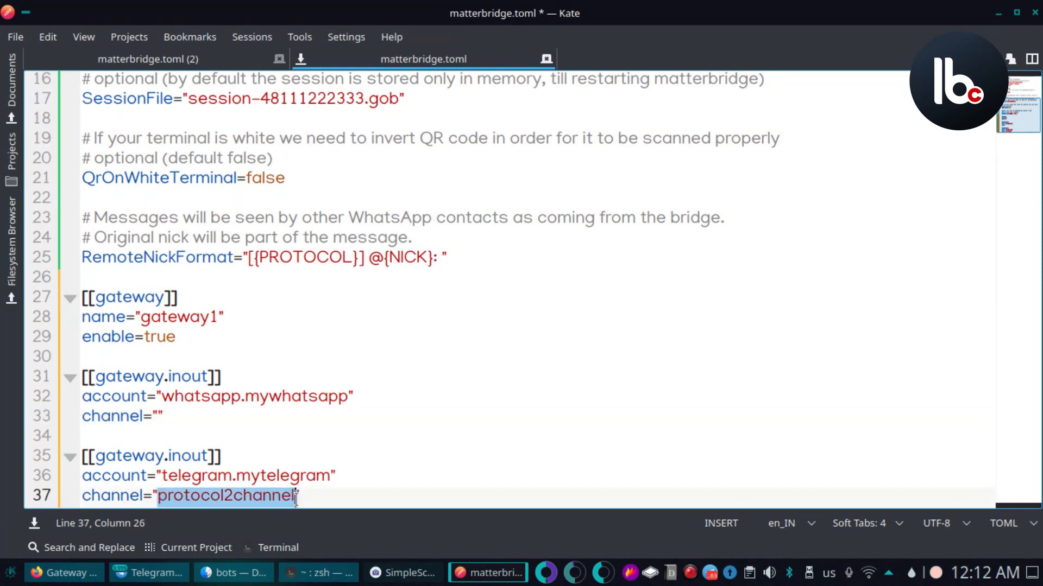
key("Delete")
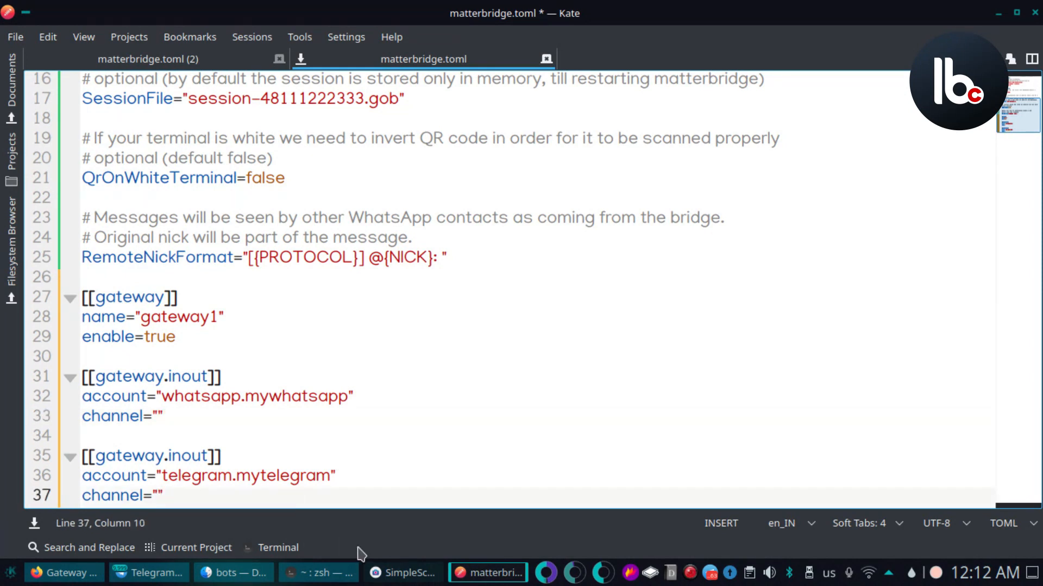
key("ctrl+s")
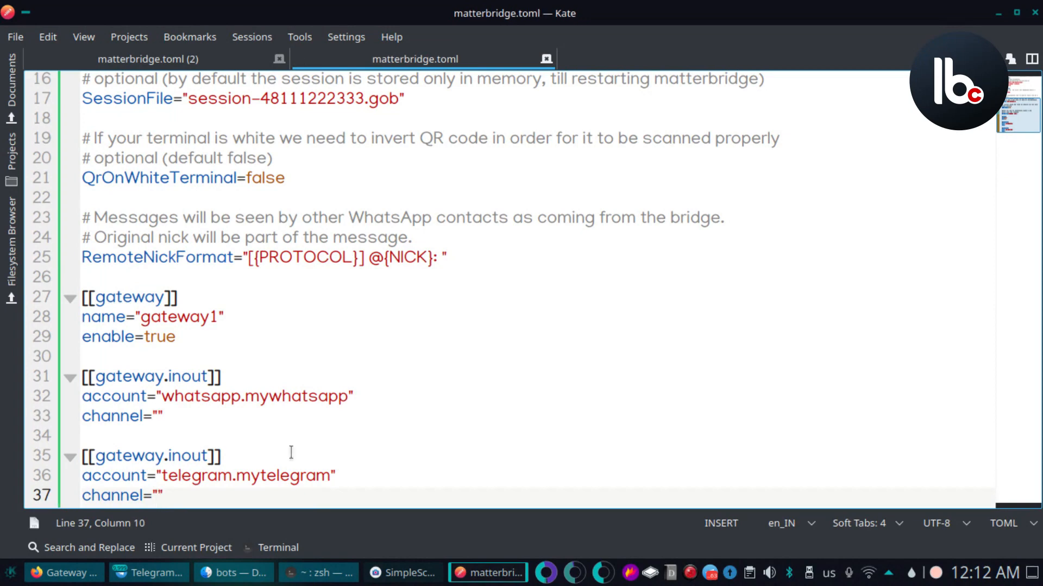
left_click(149, 572)
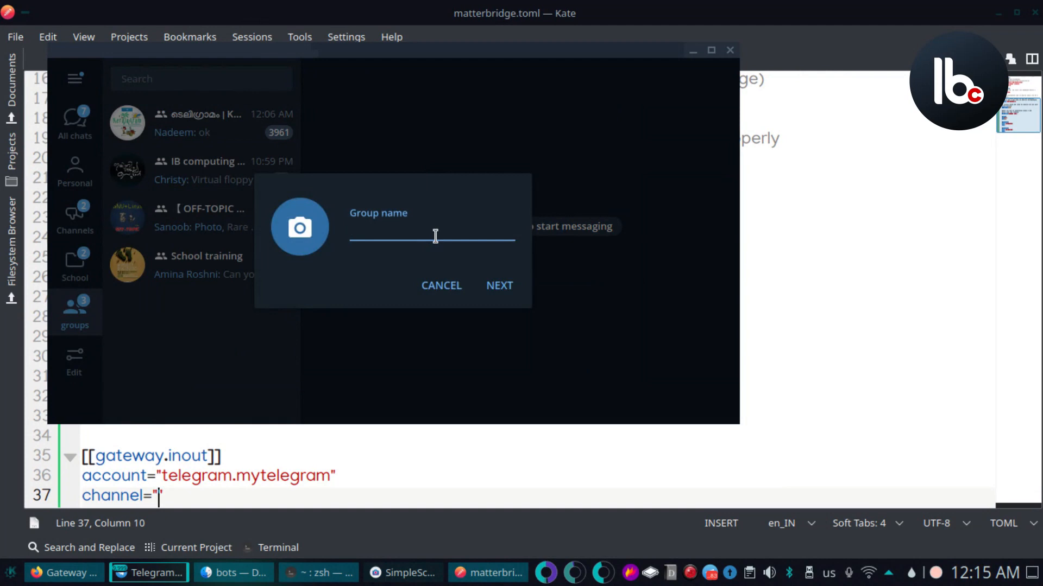
Create the Telegram group tgwhatsapp with Mujeeb IBComputing added as a member
type("tgwha")
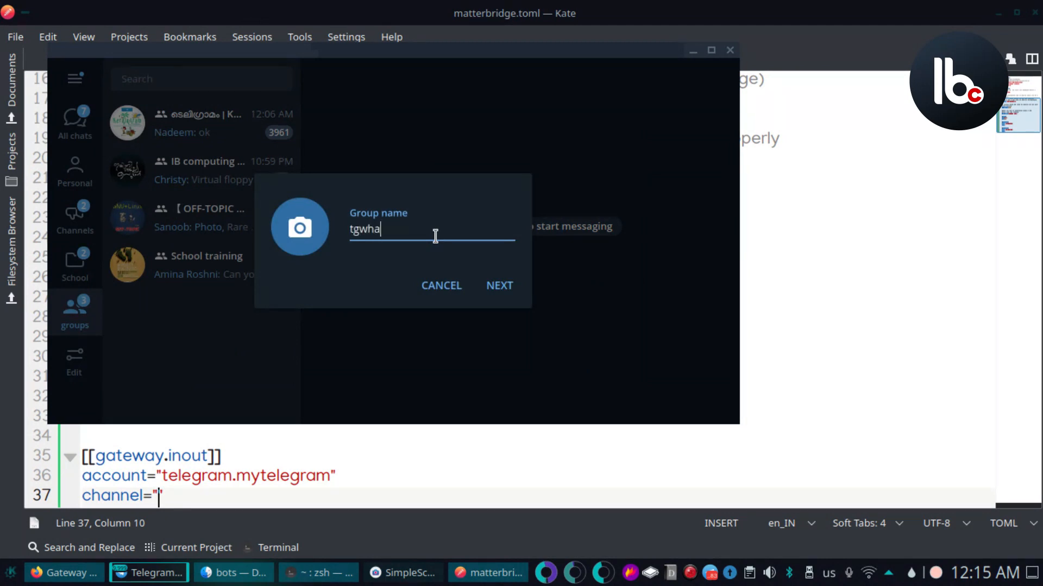
type("tsapp")
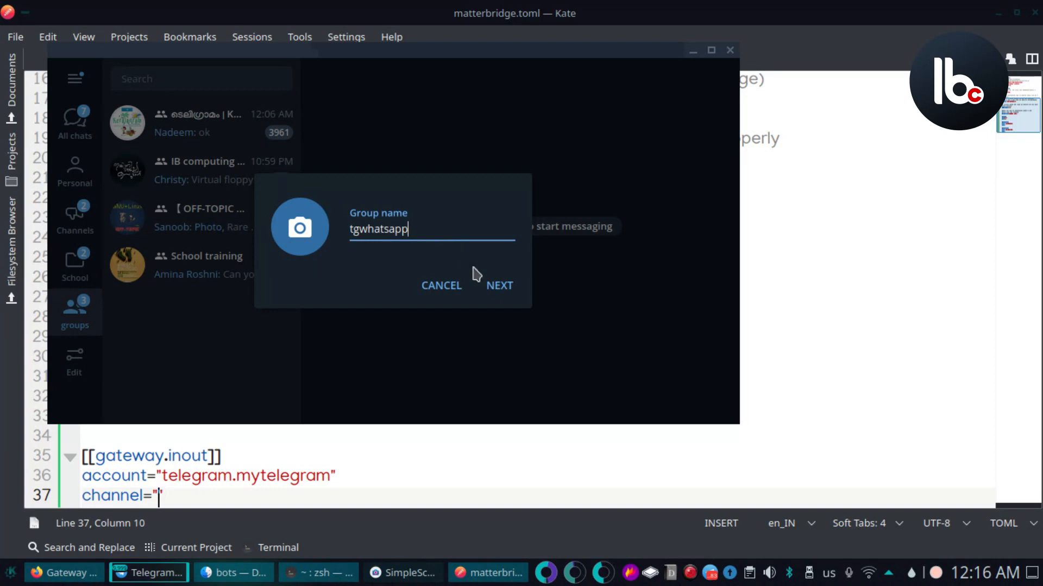
left_click(499, 285)
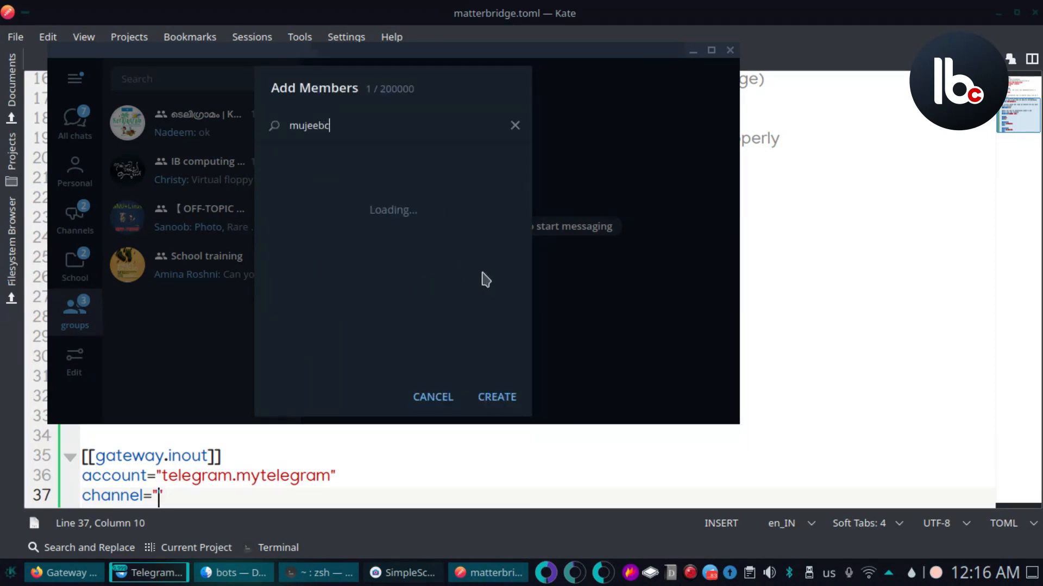
type("p")
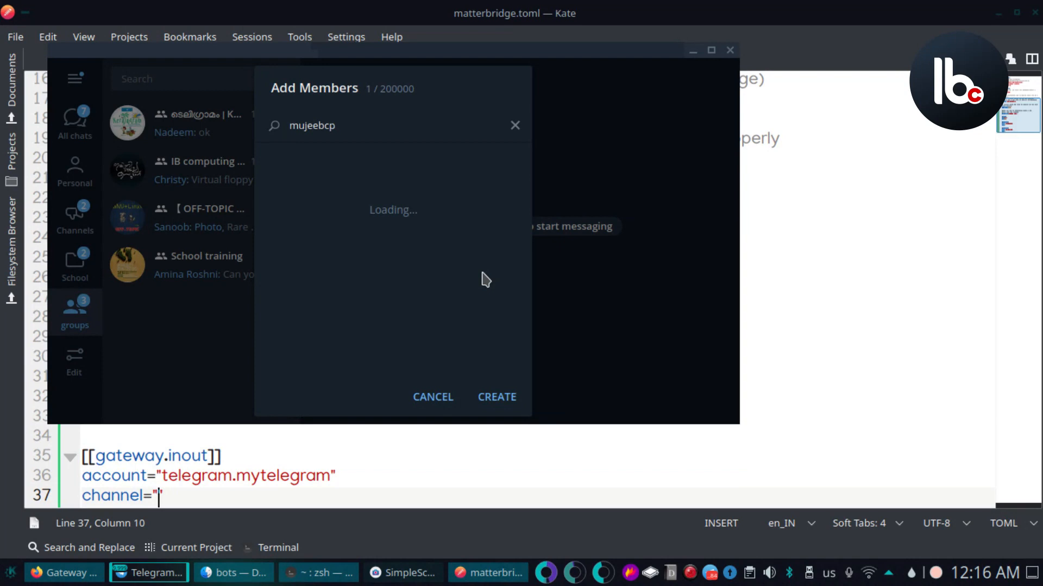
type("y")
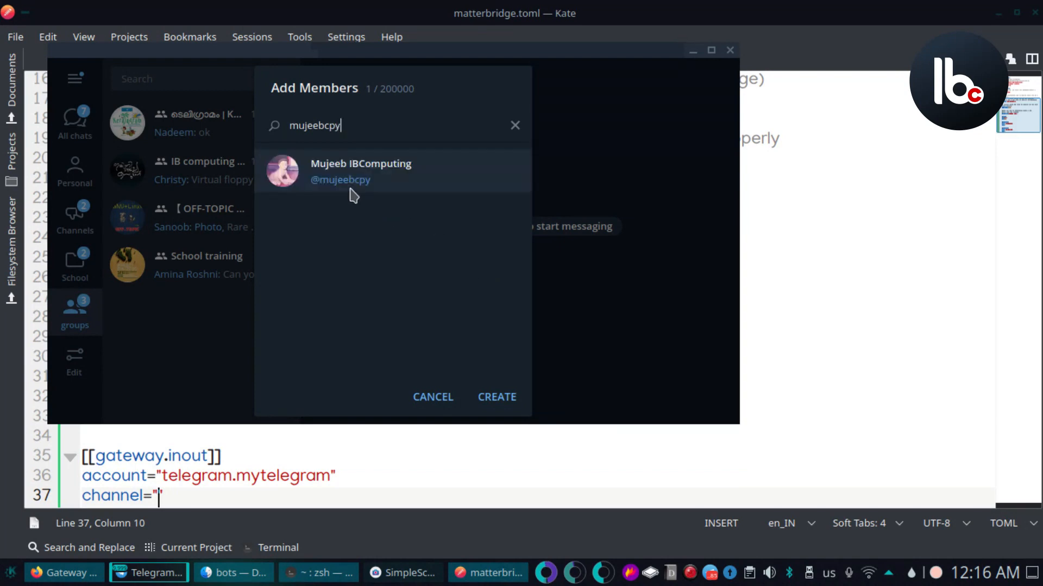
left_click(496, 397)
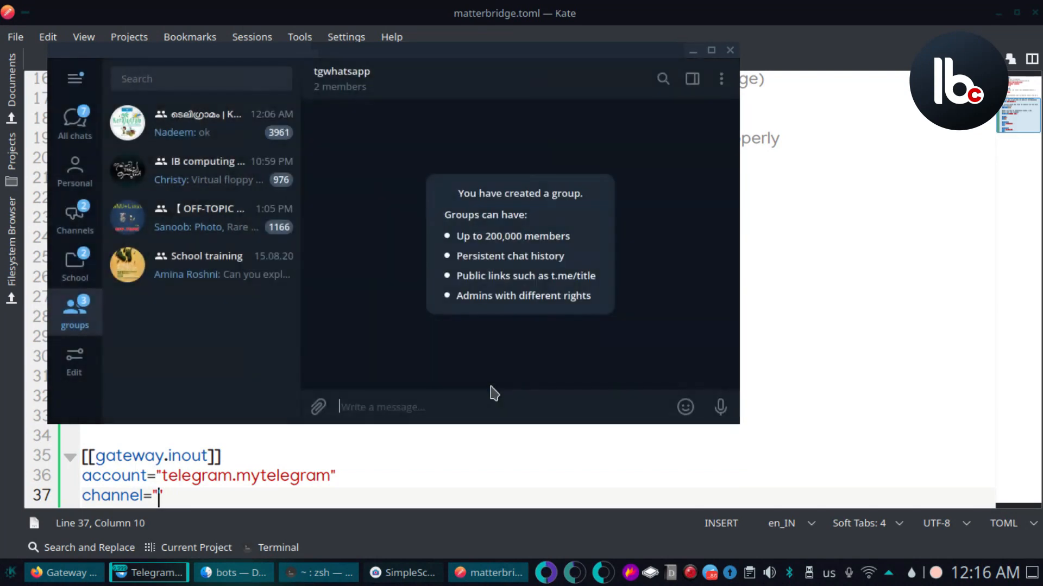
left_click(341, 72)
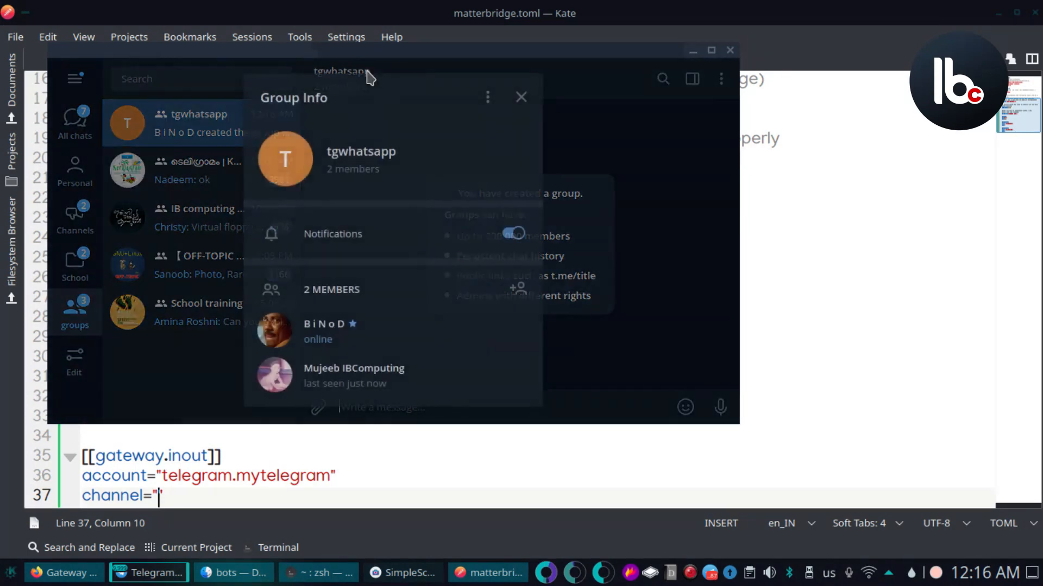
mouse_move(357, 354)
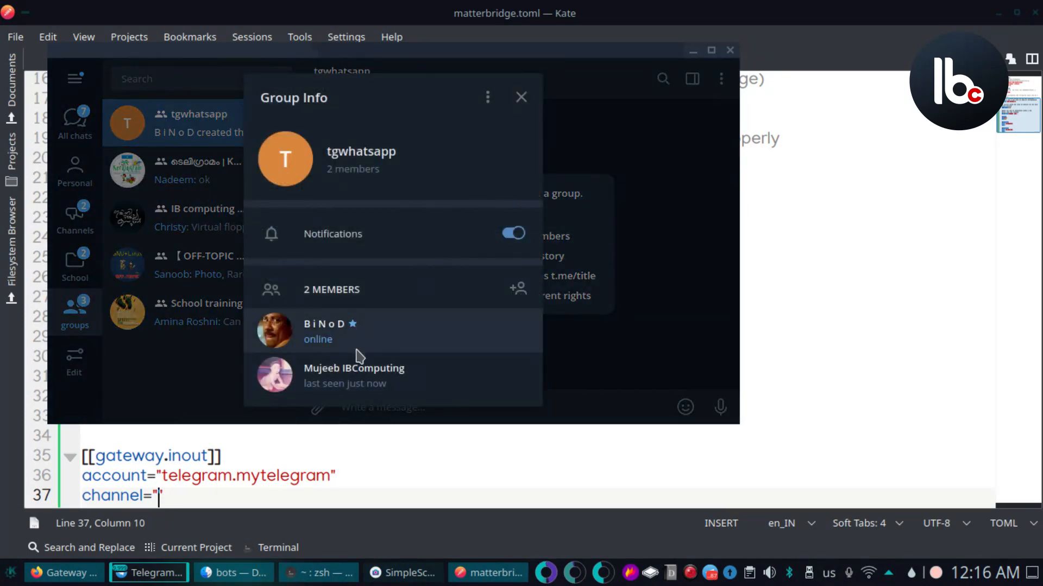
left_click(521, 98)
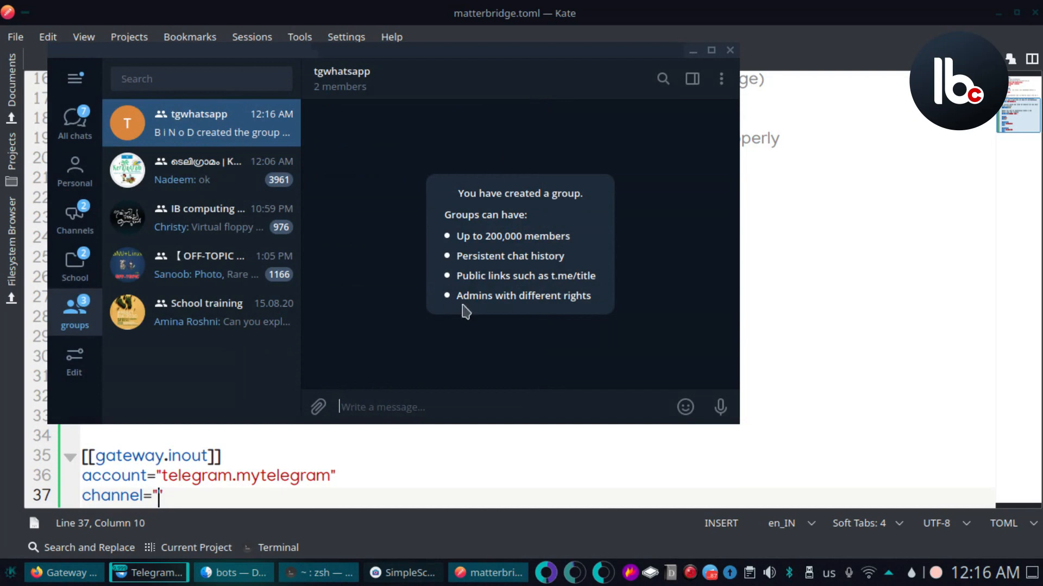
mouse_move(411, 402)
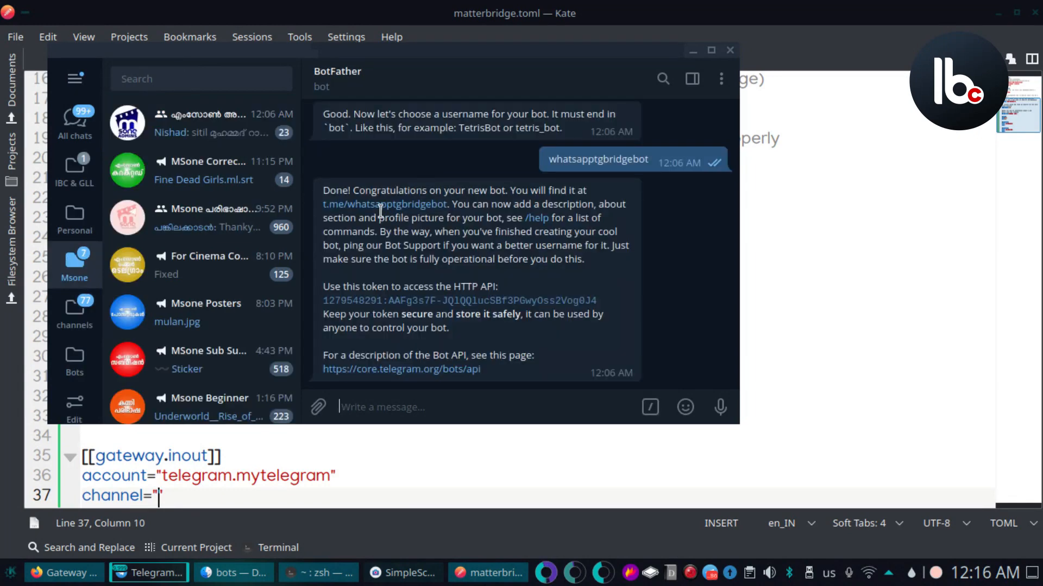
Open the whatsapptgbridgebot profile, select its username, then reopen the tgwhatsapp group
left_click(391, 205)
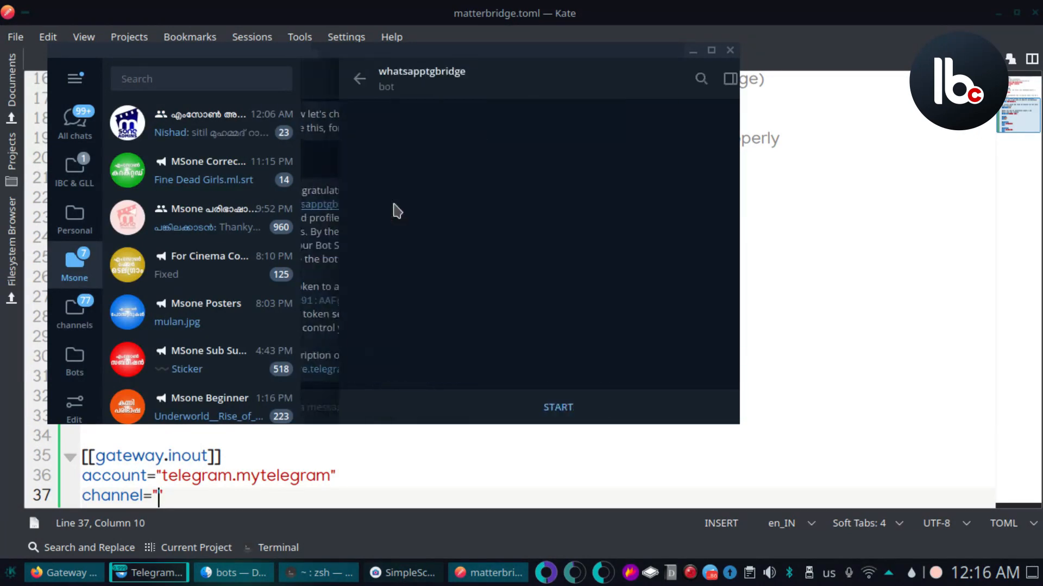
left_click(421, 78)
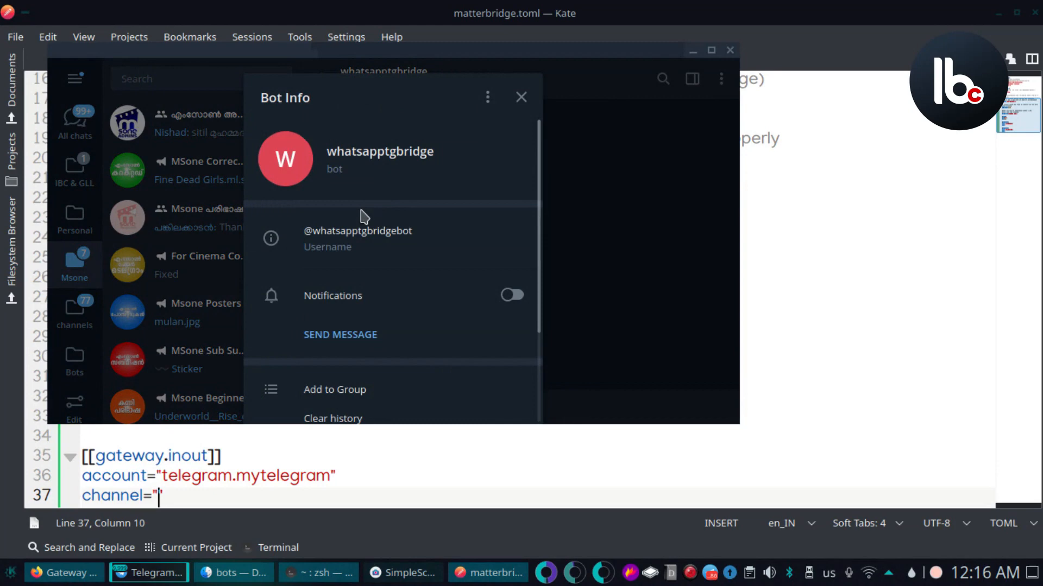
double_click(358, 231)
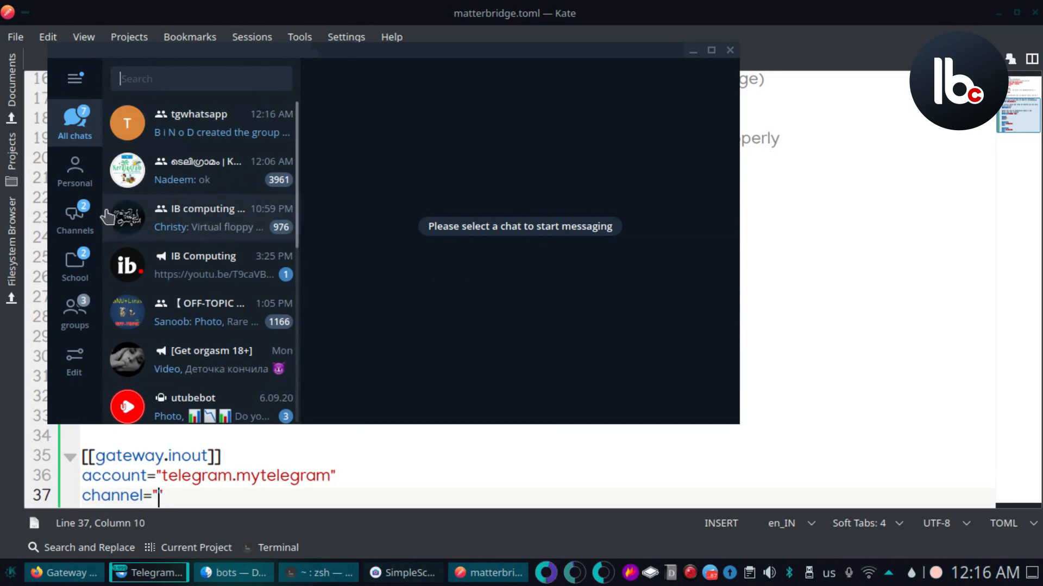
left_click(73, 313)
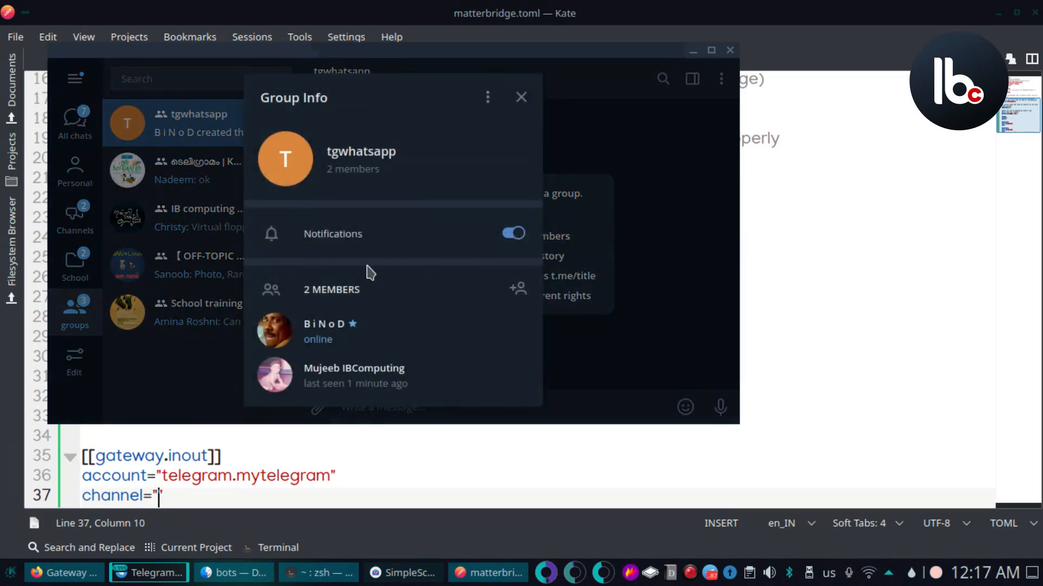
left_click(488, 97)
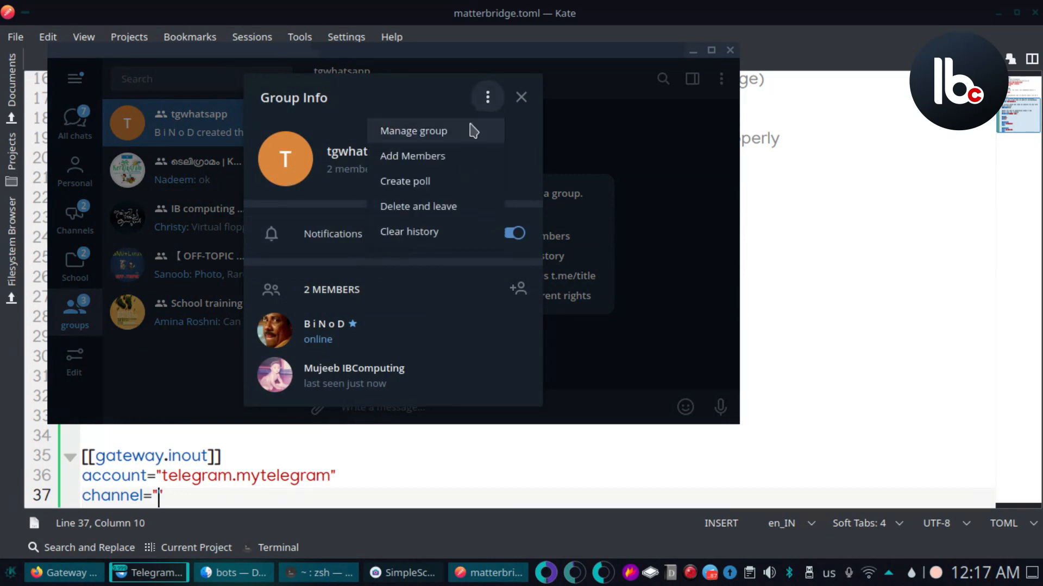
mouse_move(444, 136)
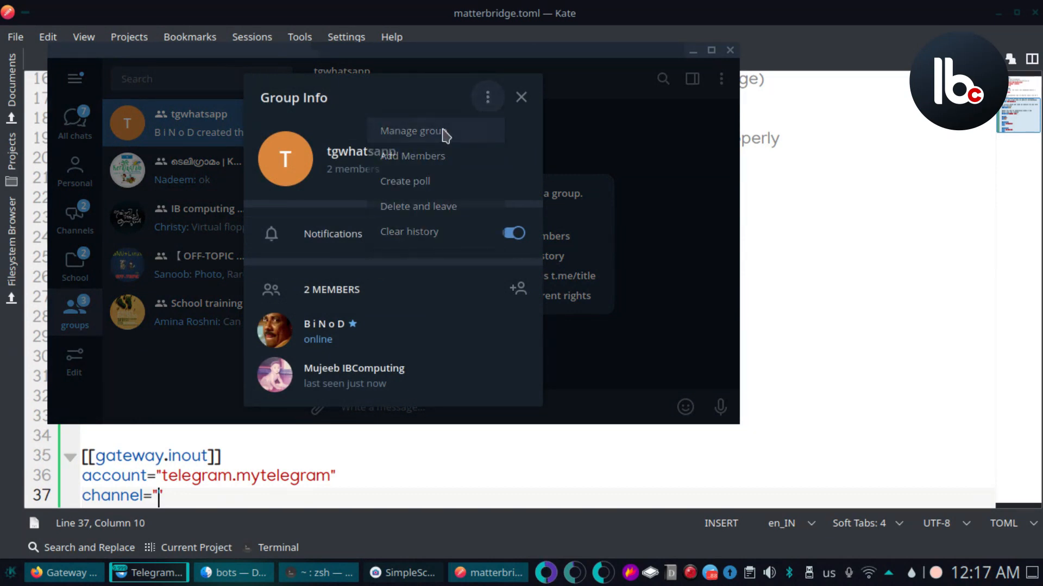
left_click(411, 130)
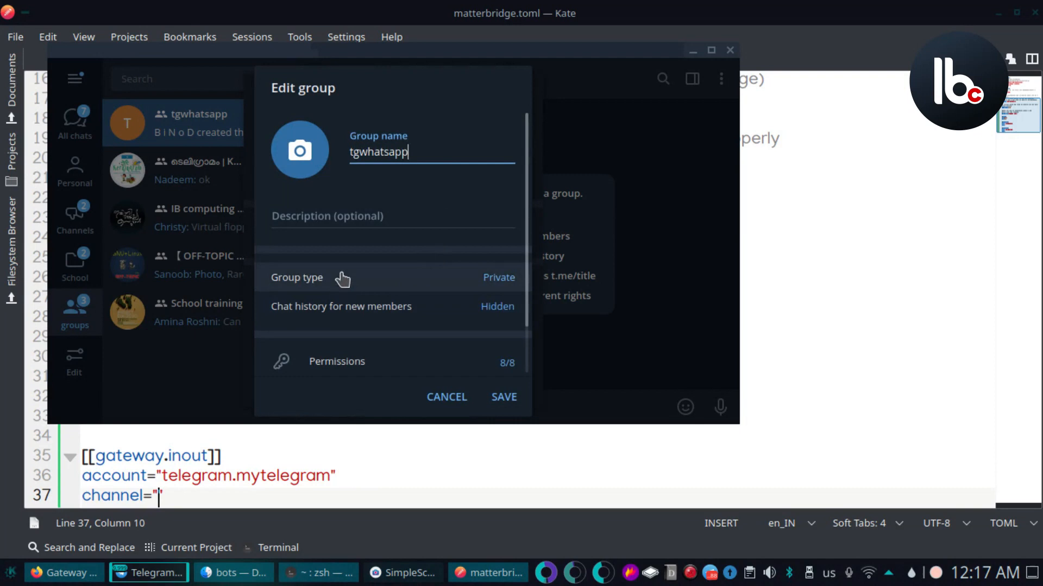
scroll("down", 3)
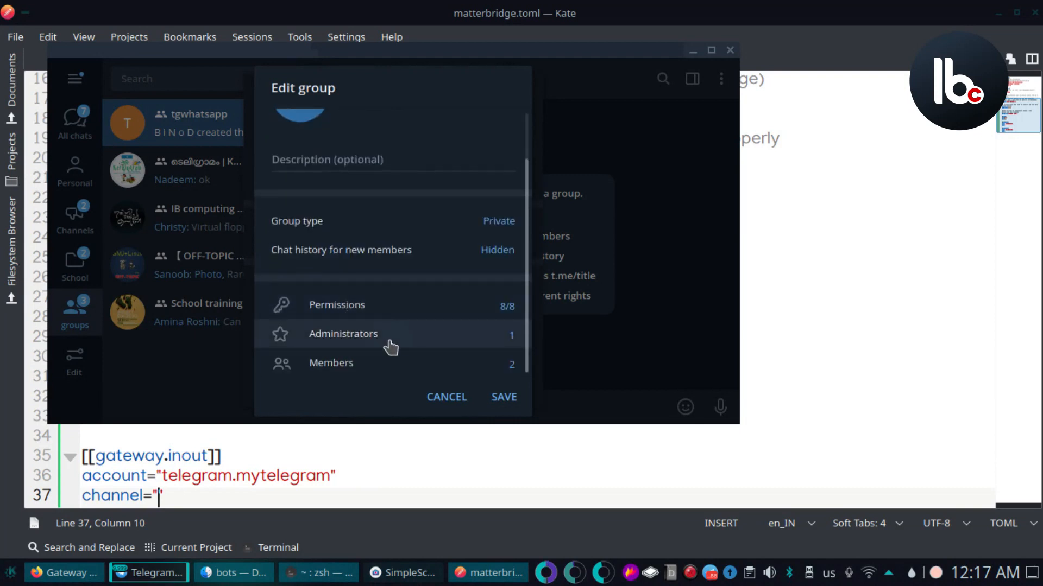
left_click(342, 334)
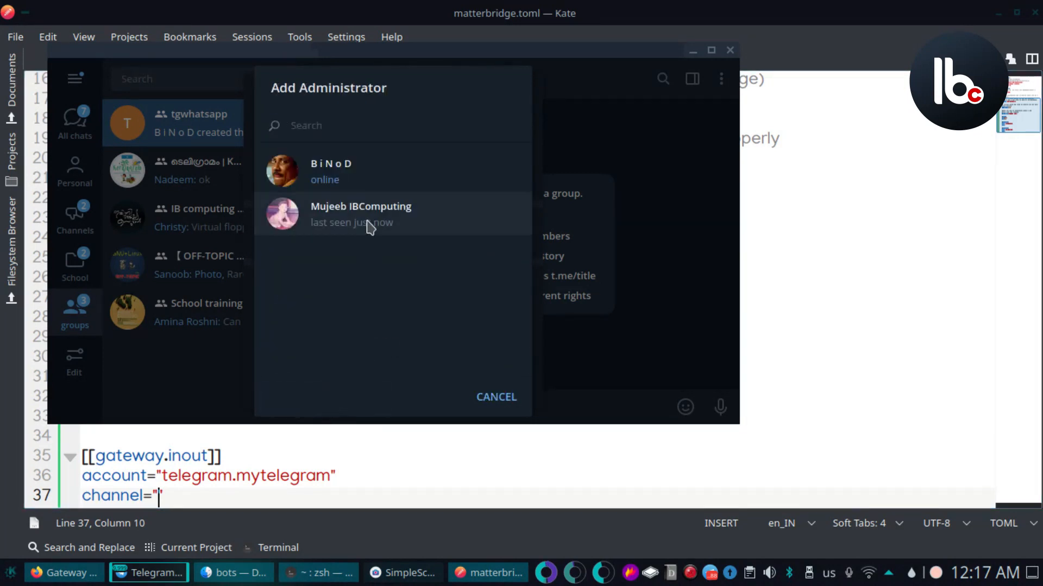
type("@whatsapptgbridgebot")
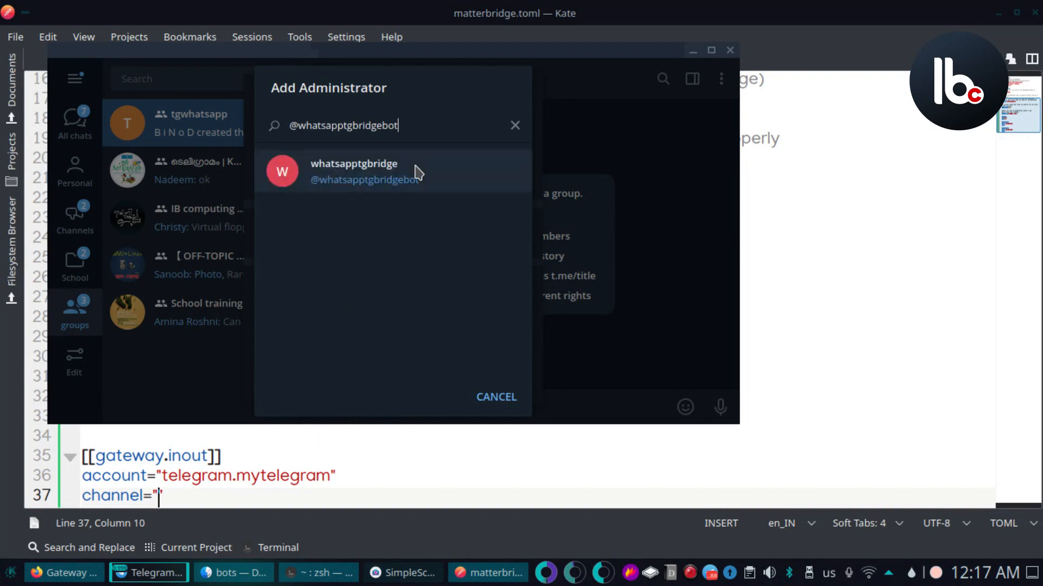
mouse_move(389, 190)
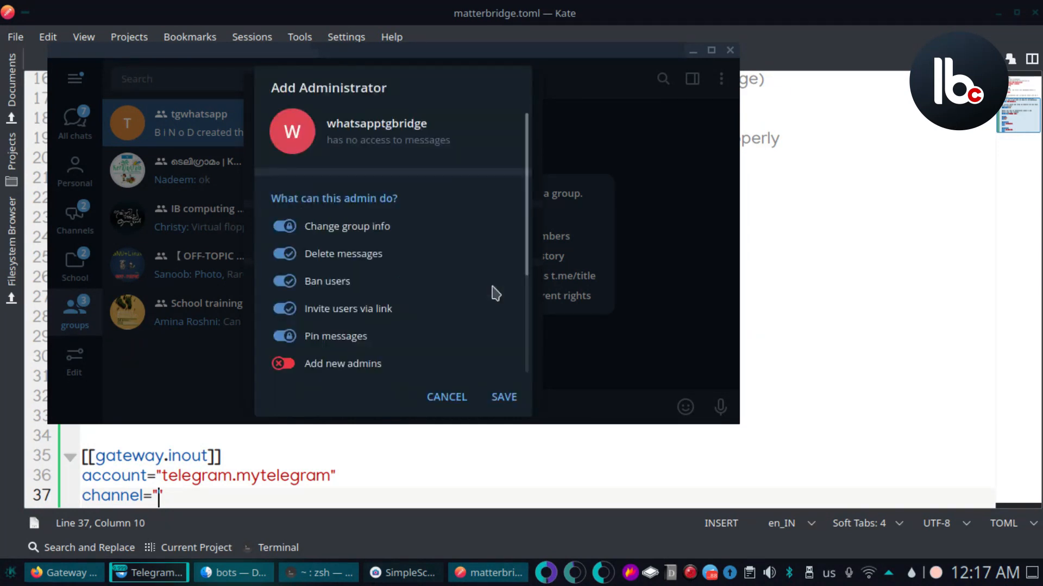
mouse_move(503, 397)
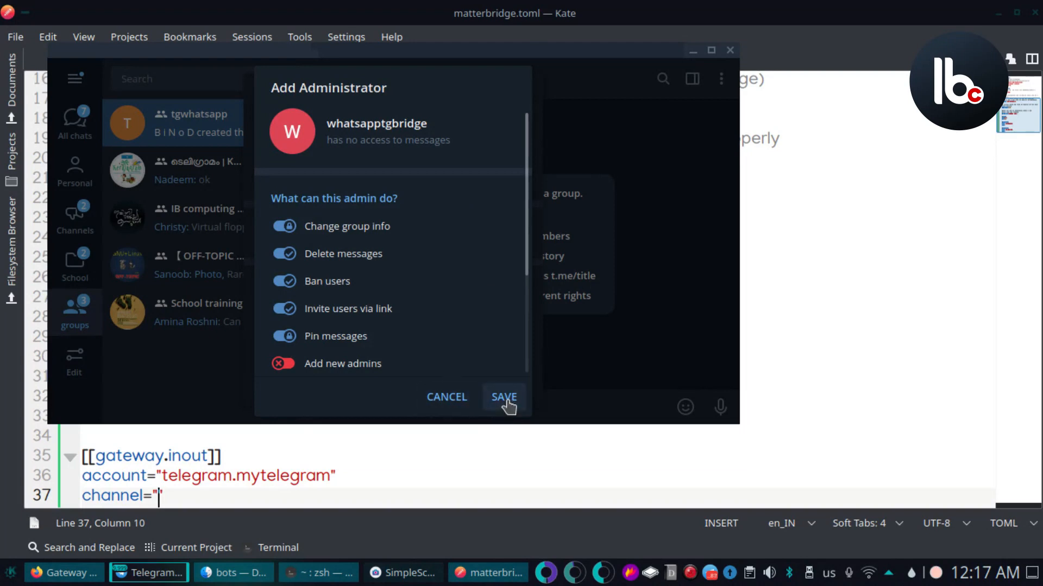
left_click(503, 397)
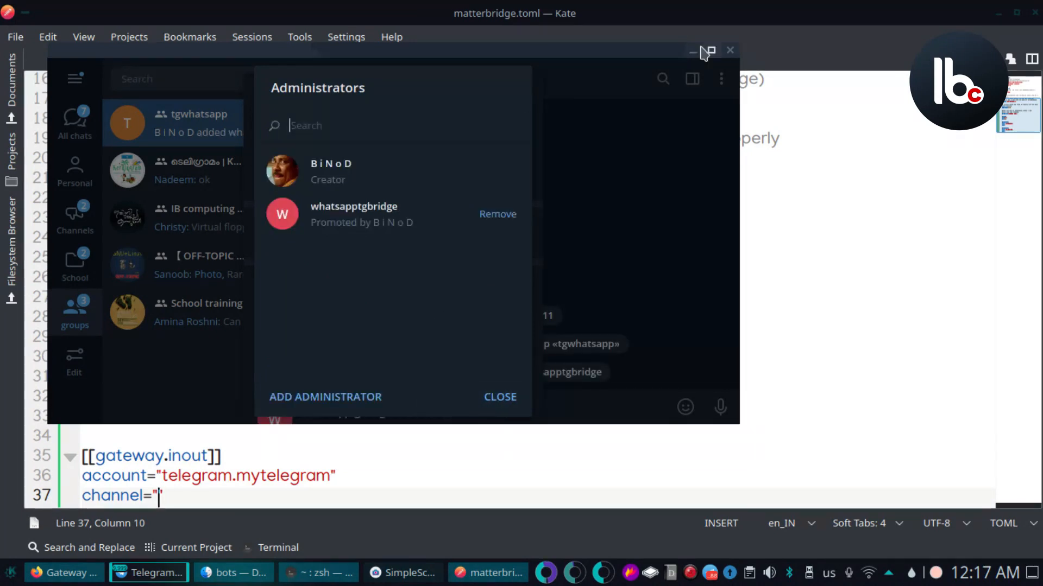
mouse_move(409, 212)
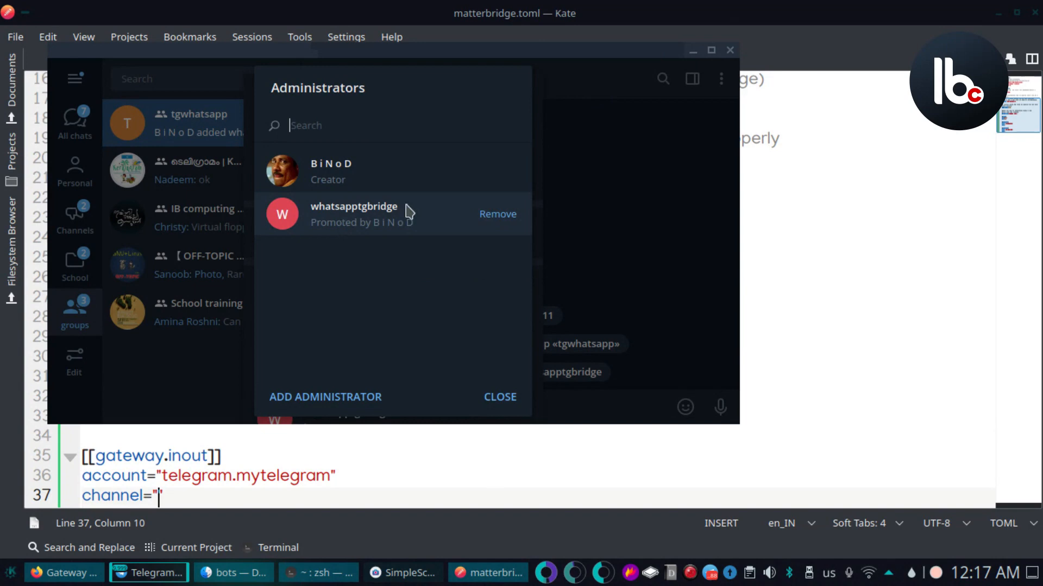
mouse_move(544, 231)
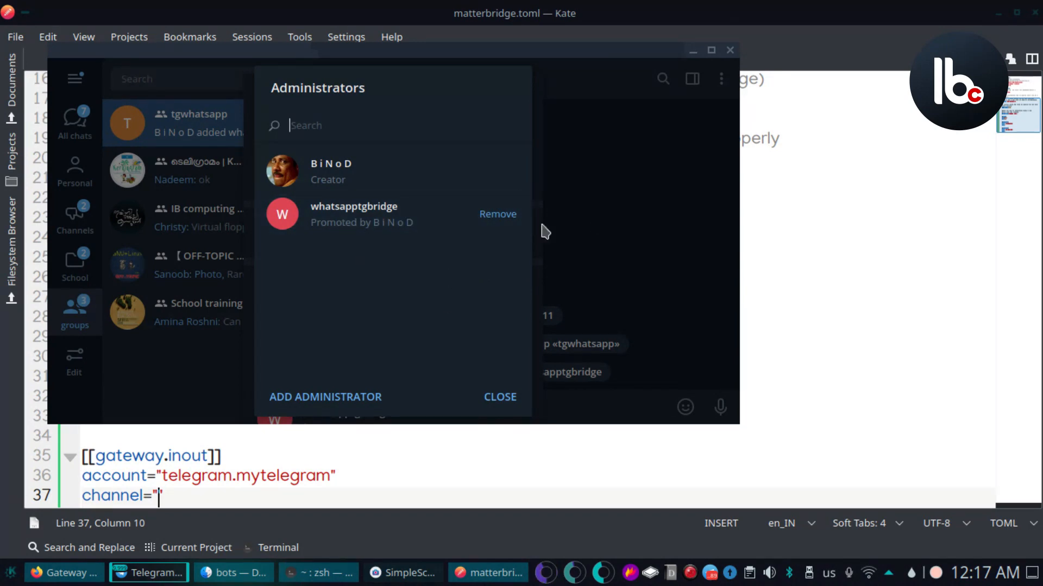
Add the Matrix Bridge bot to tgwhatsapp, send /id, and select the returned ID -361779517
left_click(499, 396)
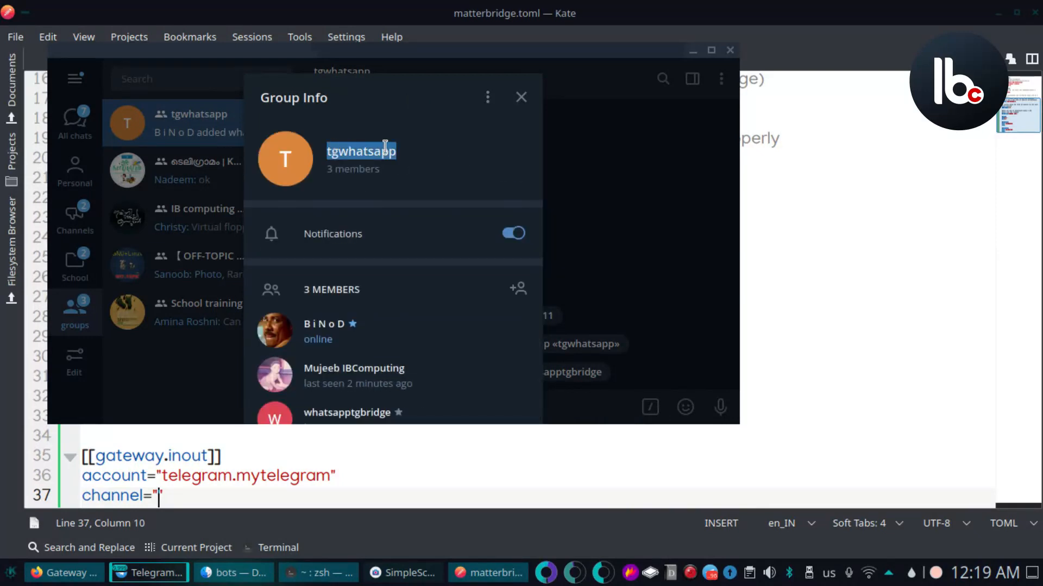
left_click(520, 97)
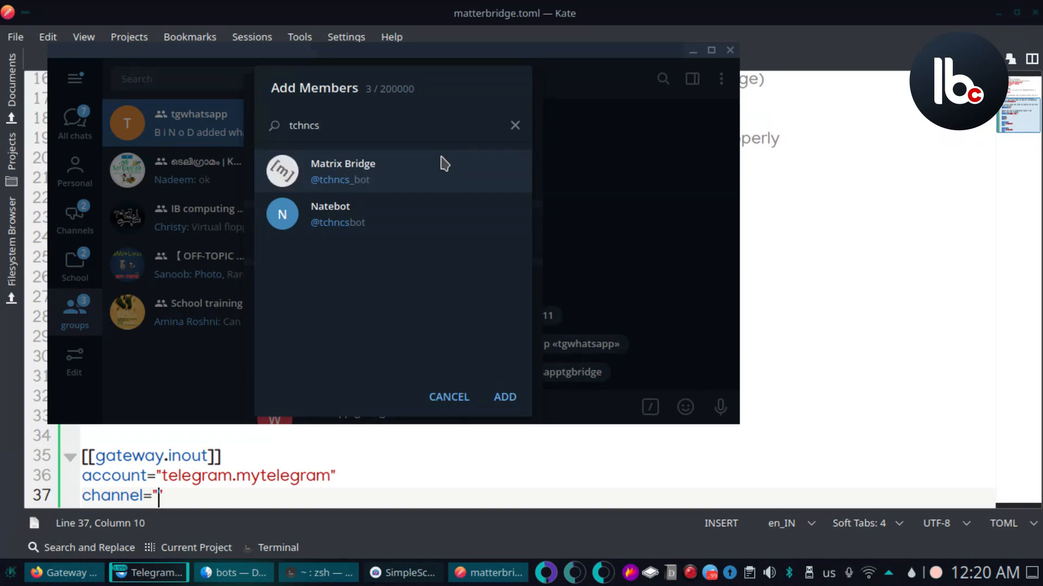
mouse_move(343, 181)
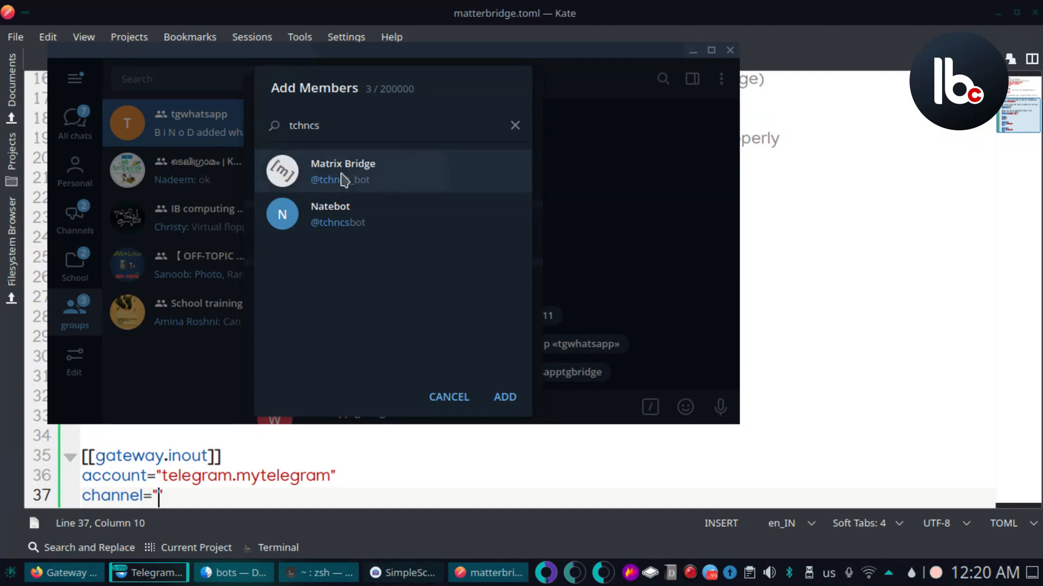
left_click(448, 397)
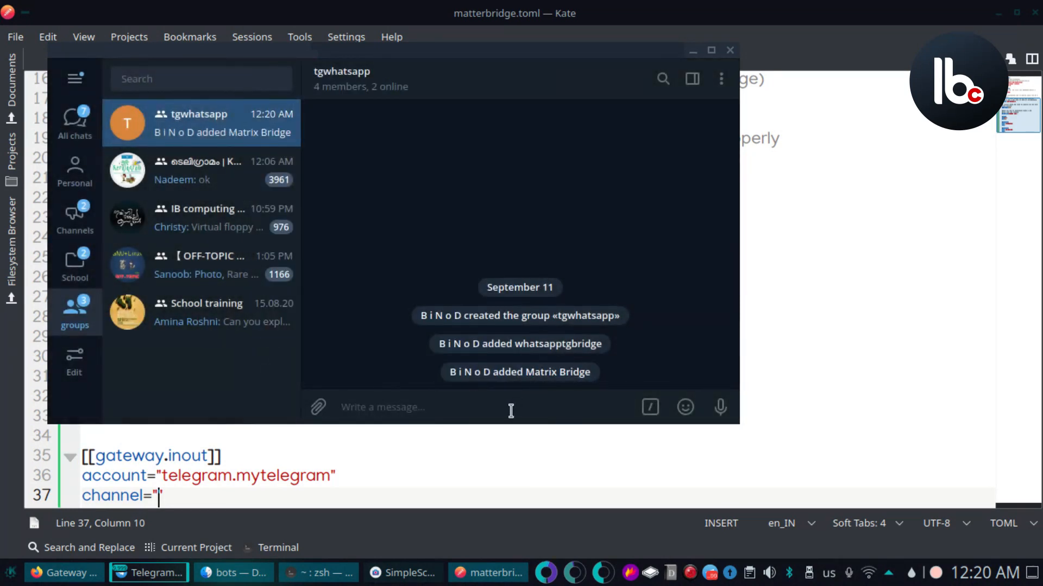
type("/id")
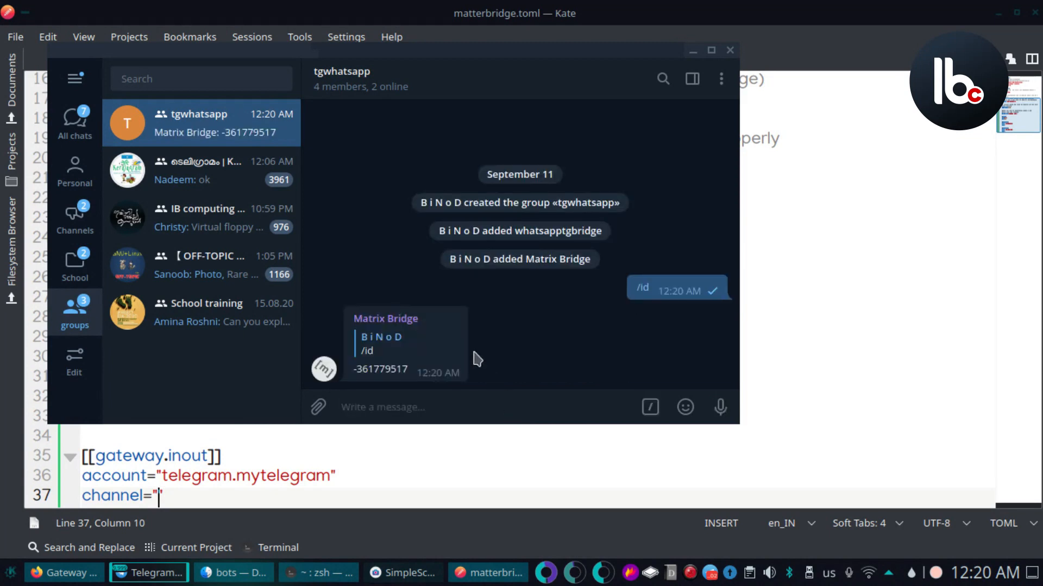
mouse_move(368, 362)
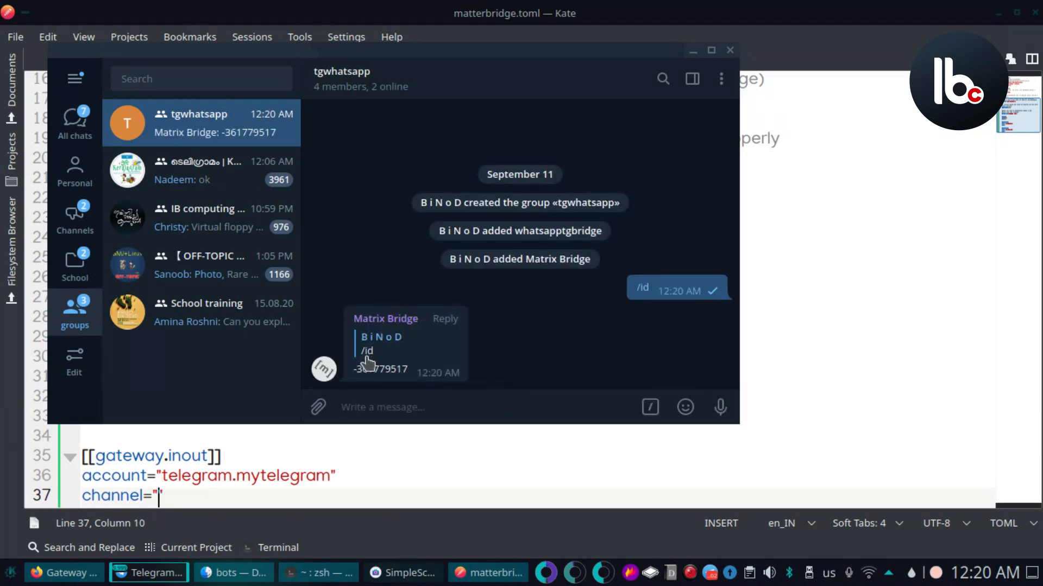
mouse_move(376, 385)
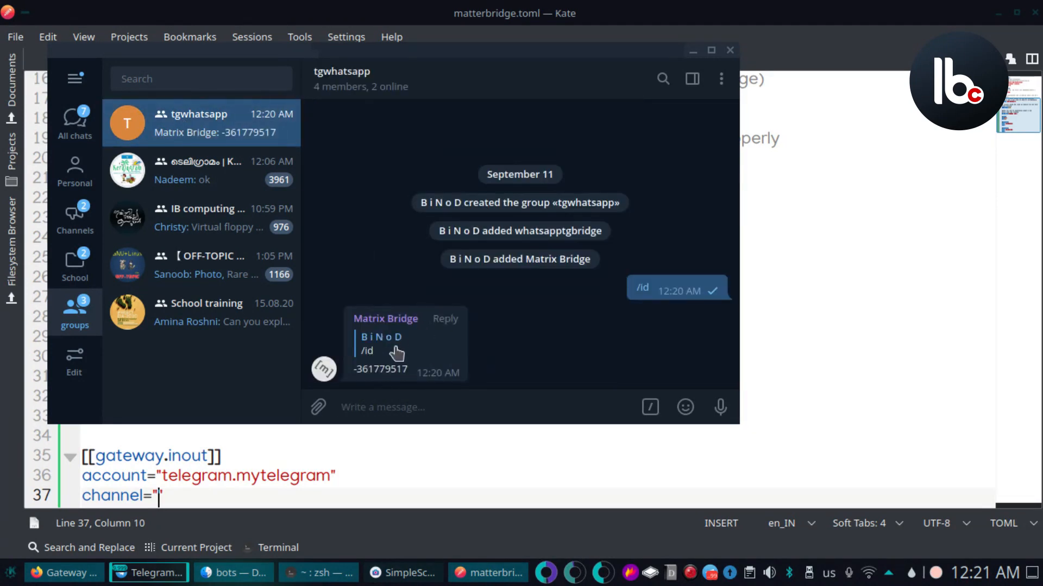
double_click(380, 369)
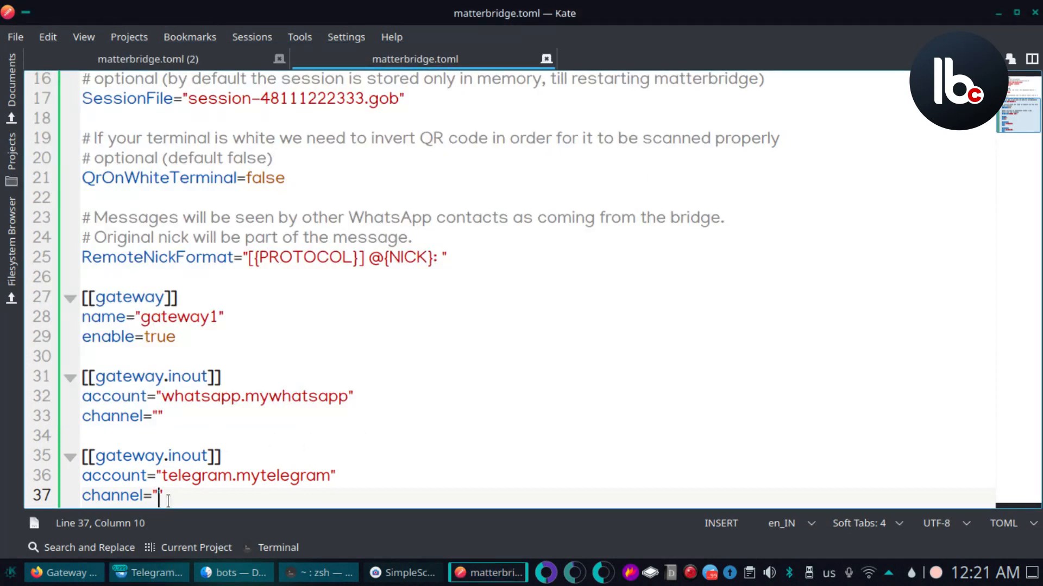
Enter -361779517 as the Telegram gateway channel, then leave the WhatsApp group info for the wiki
type("-361779517")
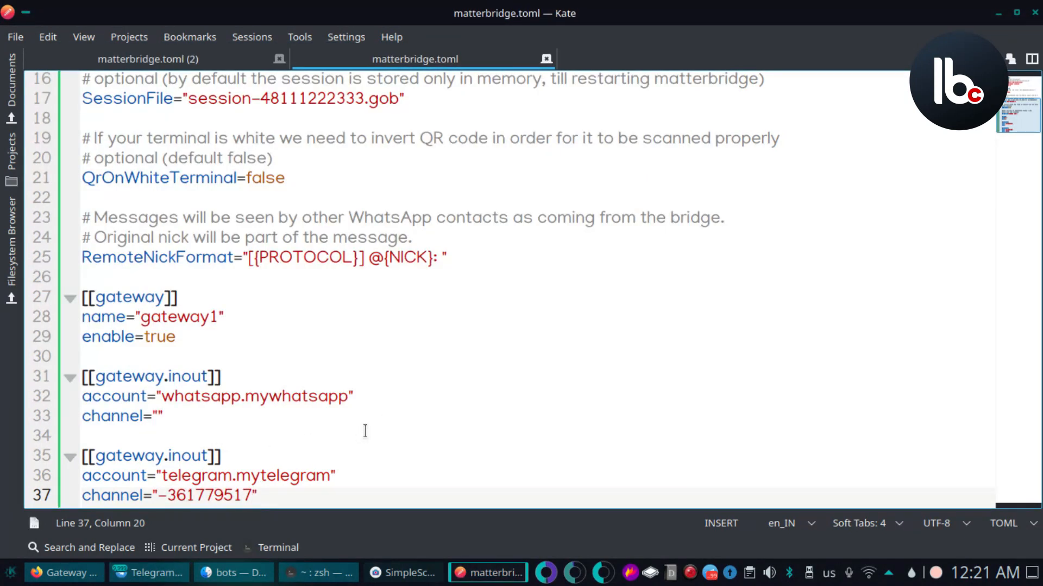
mouse_move(352, 388)
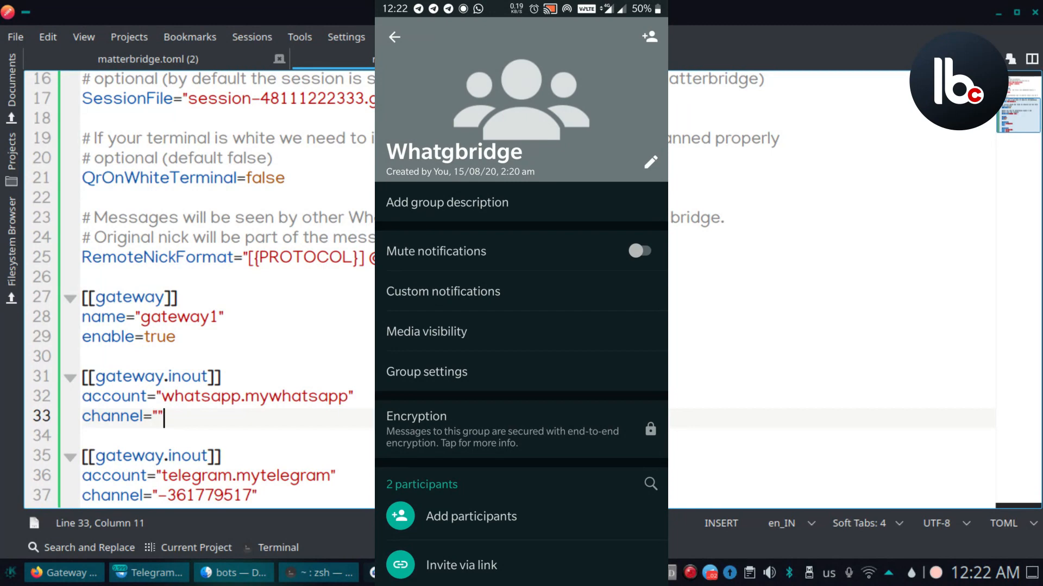
left_click(394, 36)
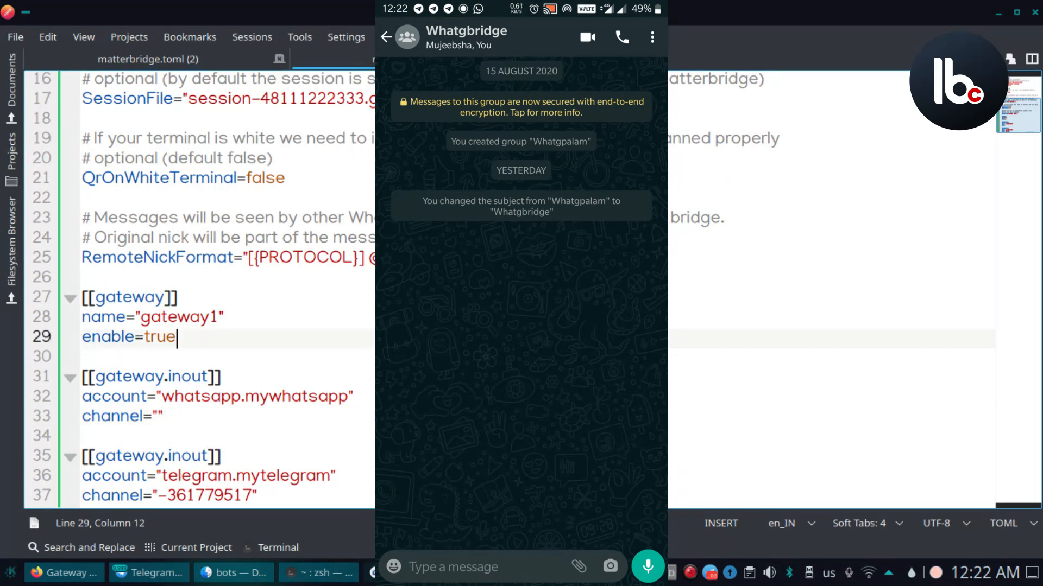
left_click(62, 572)
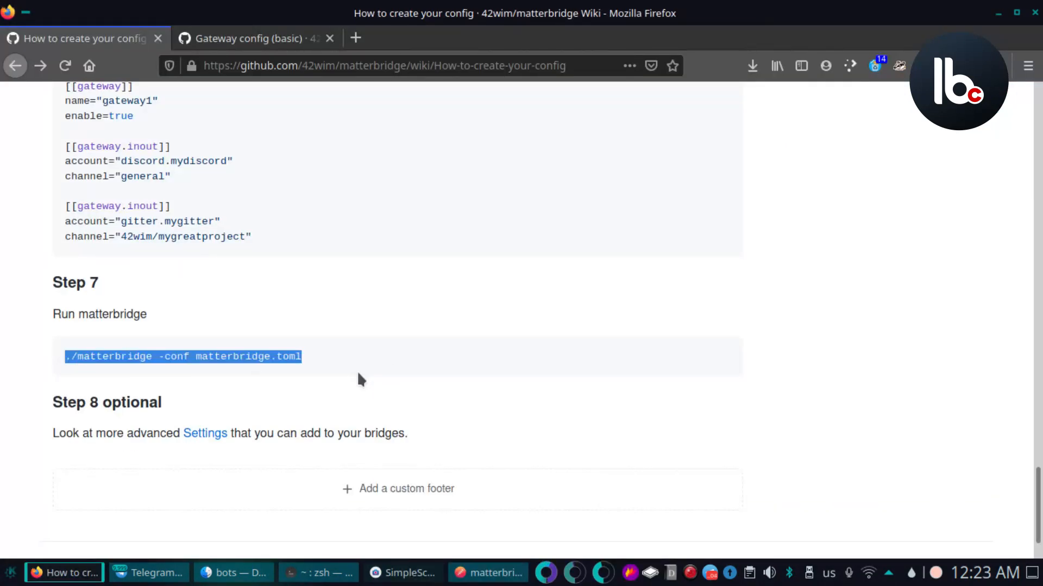
Browse to the Desktop matter folder in Dolphin and bring up Konsole there
left_click(234, 572)
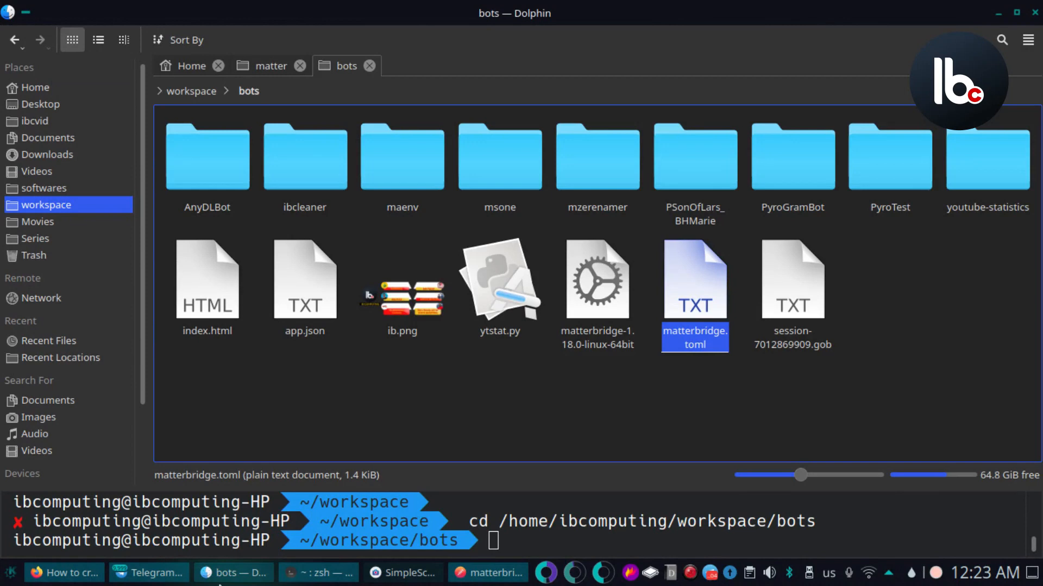
left_click(270, 66)
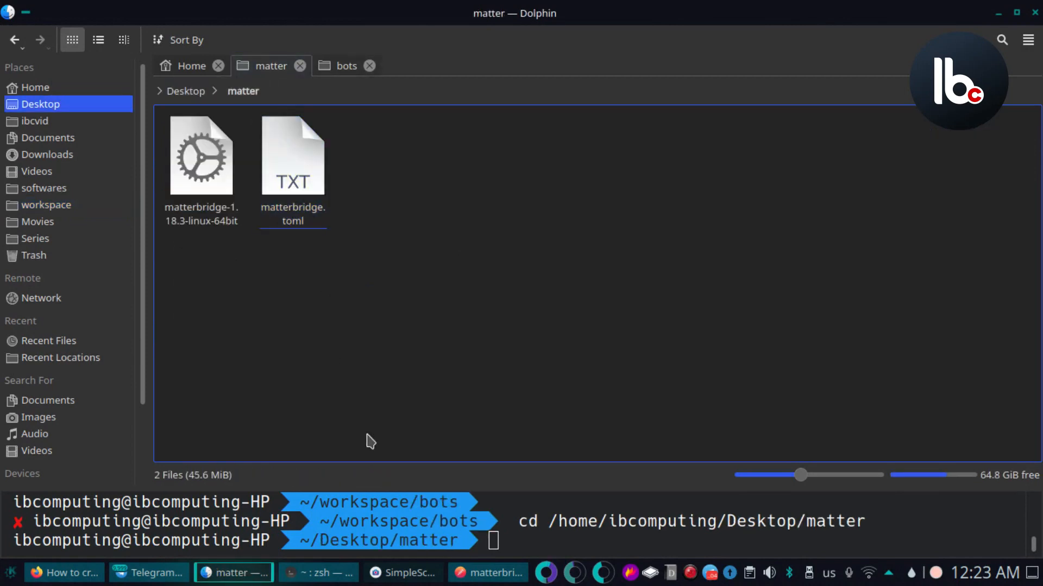
right_click(371, 441)
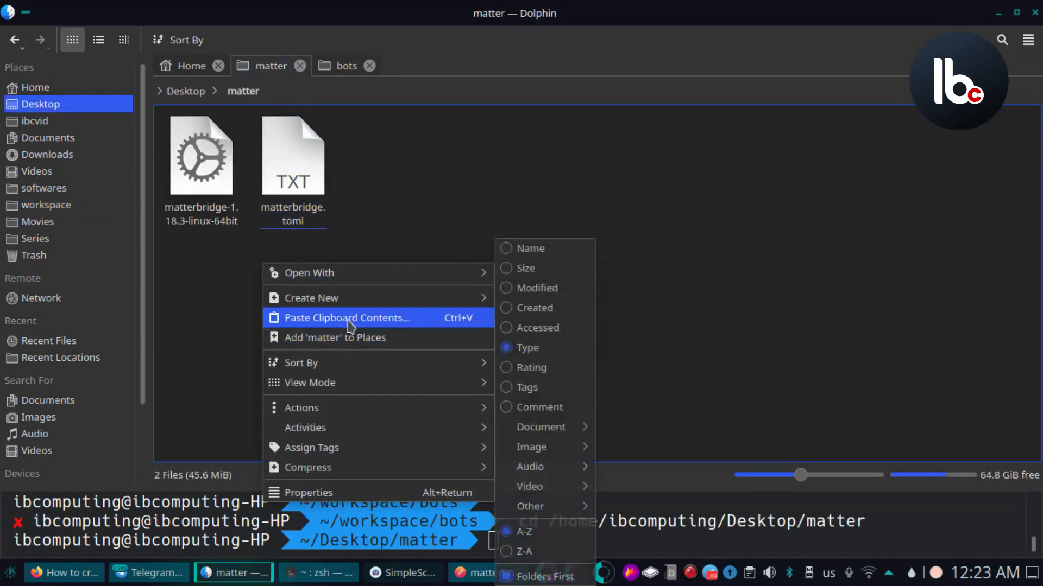
left_click(318, 572)
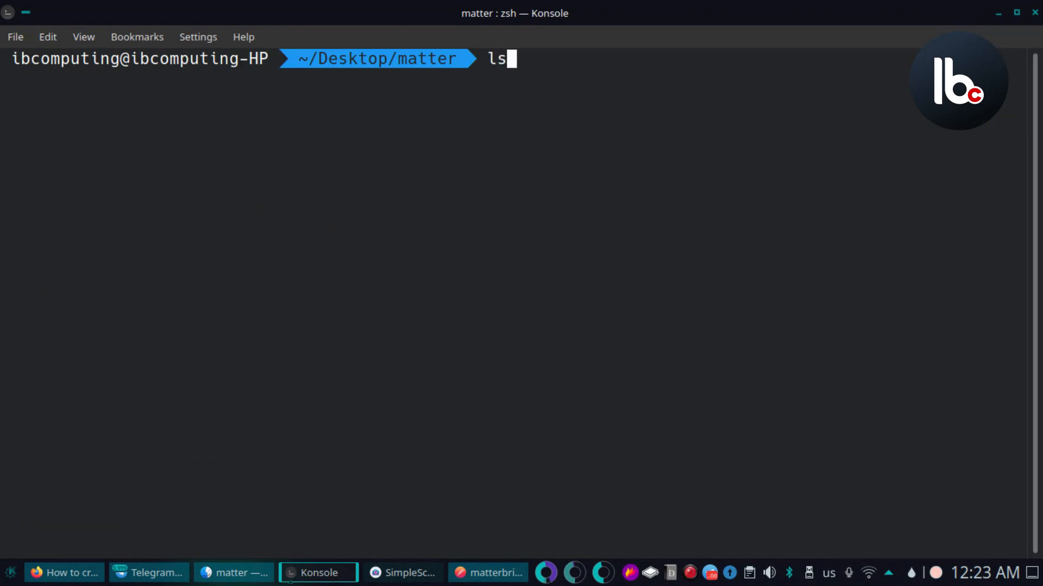
List the folder and run matterbridge with -conf matterbridge.toml until the WhatsApp QR times out
key("Return")
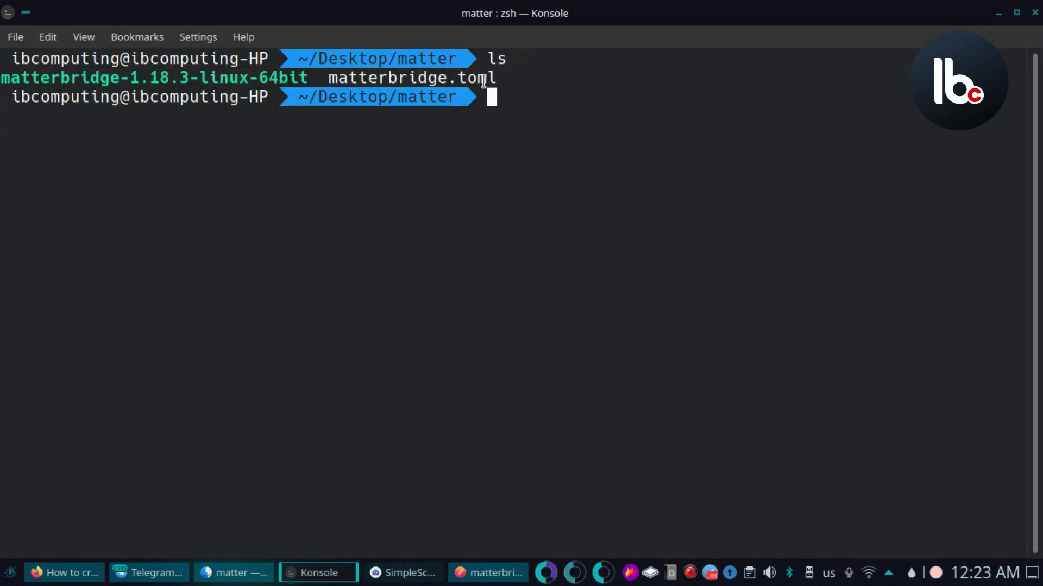
type("./matterbridge -conf matterbridge.toml")
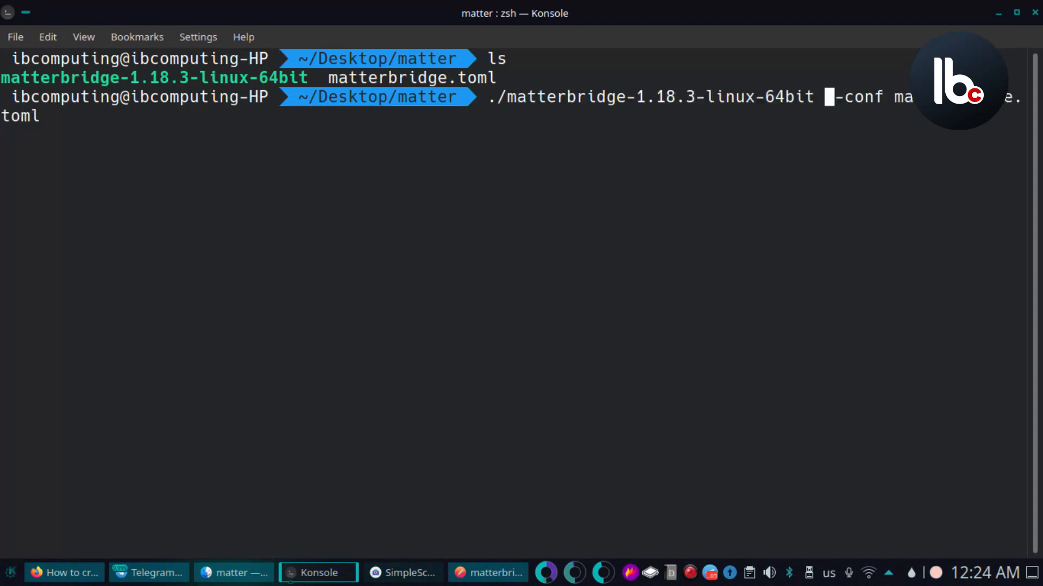
key("Left")
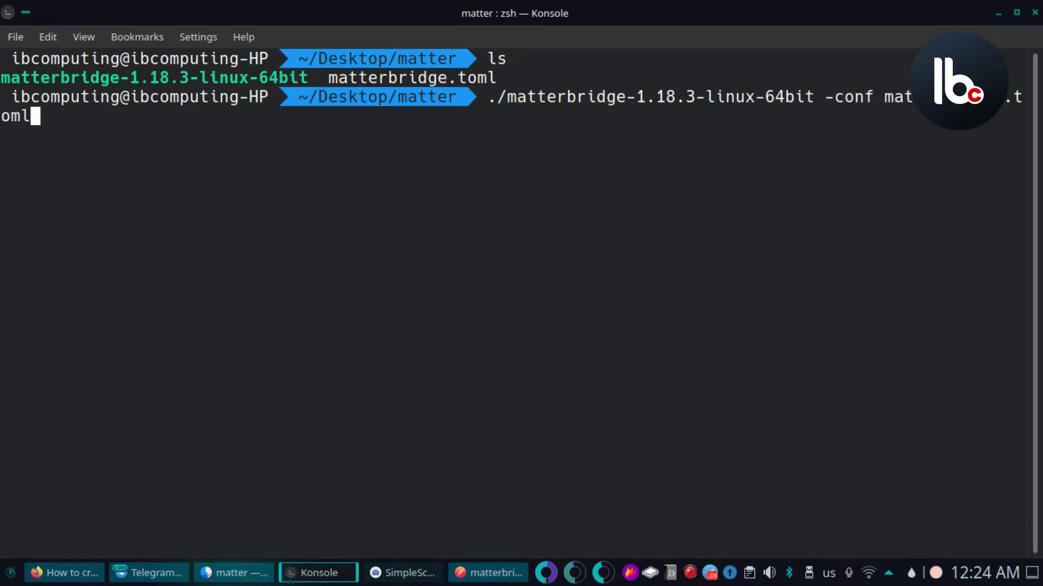
key("Return")
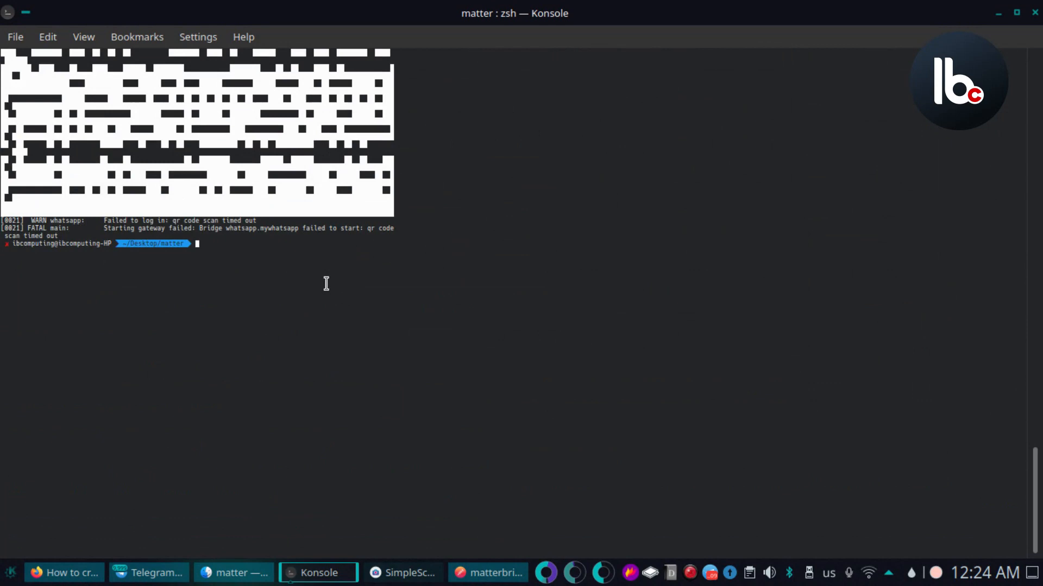
mouse_move(234, 266)
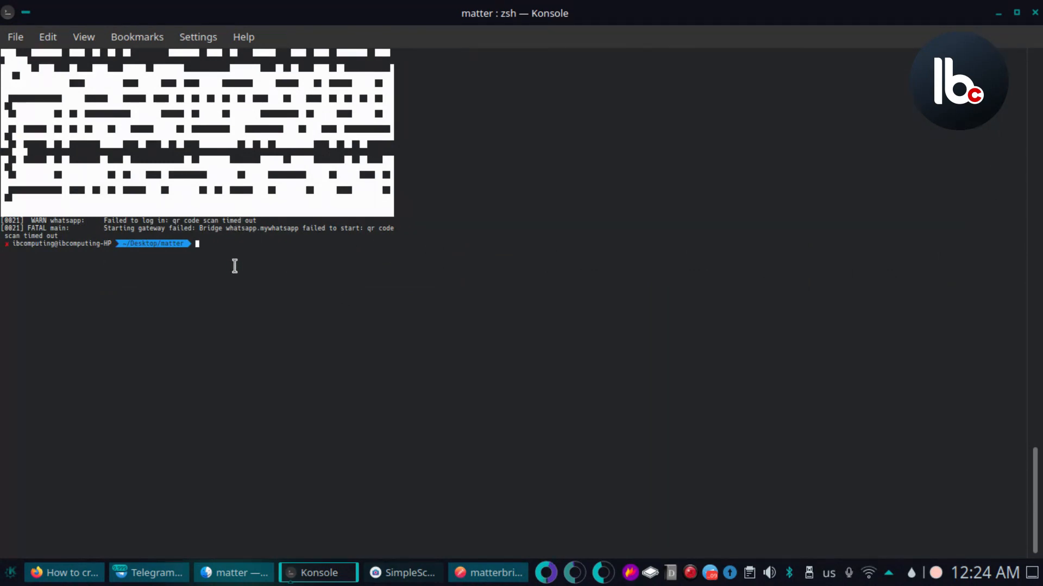
type("./matterbridge-1.18.3-linux-64bit -conf matterbridge.toml")
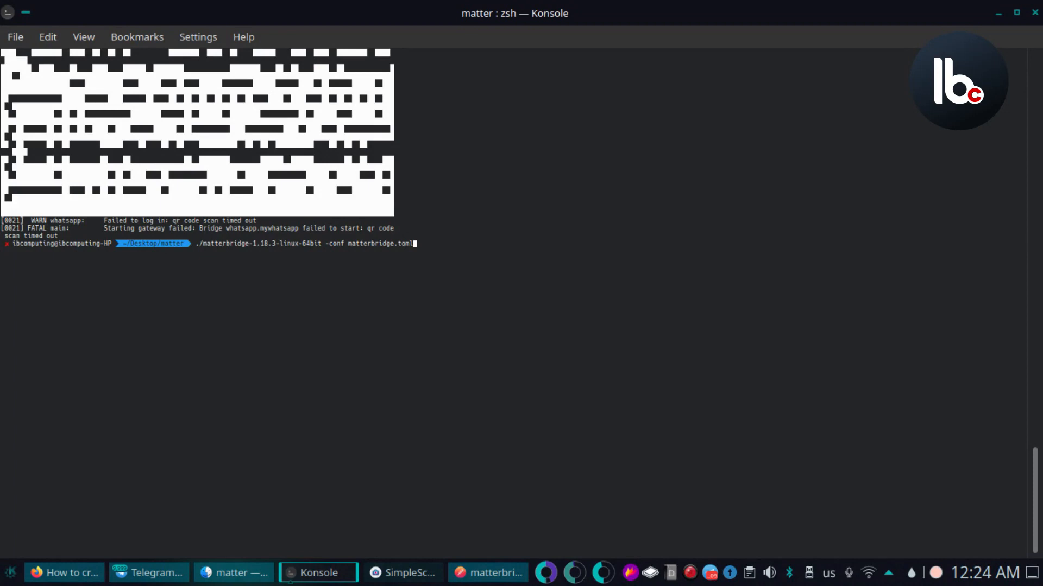
Rerun matterbridge and scan its QR code from the phone's WhatsApp linked devices
key("Return")
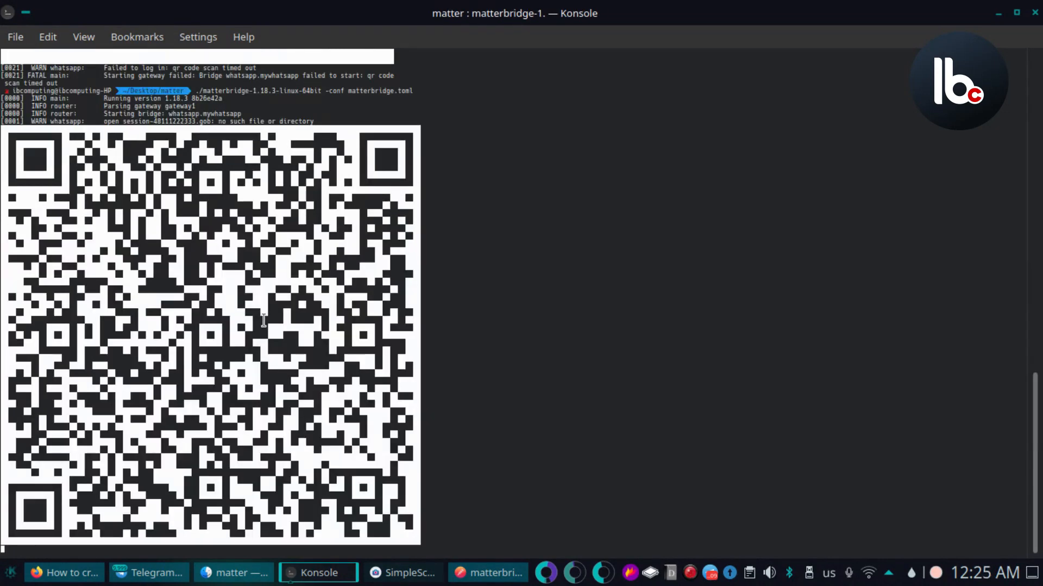
mouse_move(660, 221)
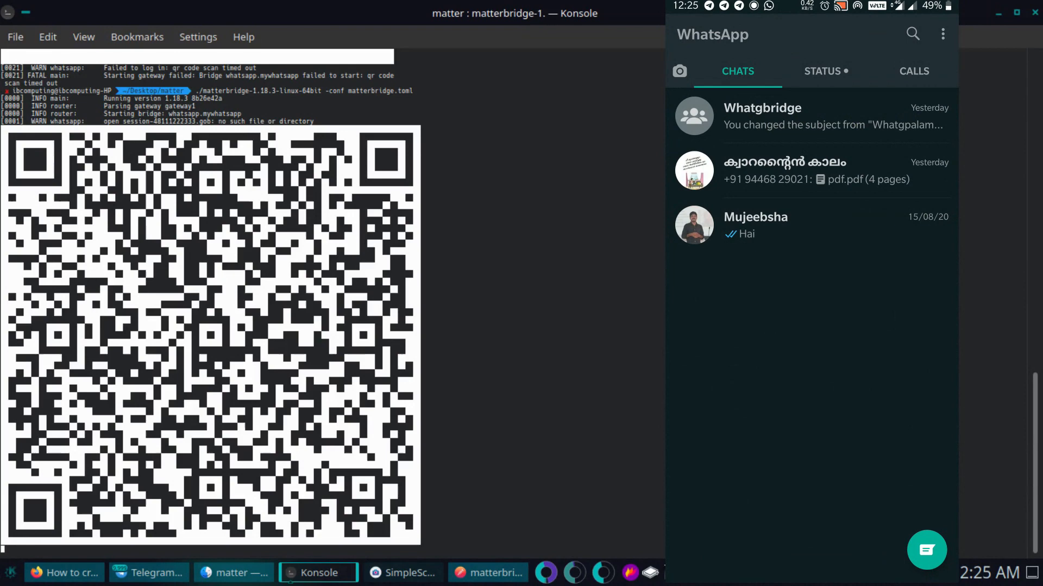
left_click(942, 34)
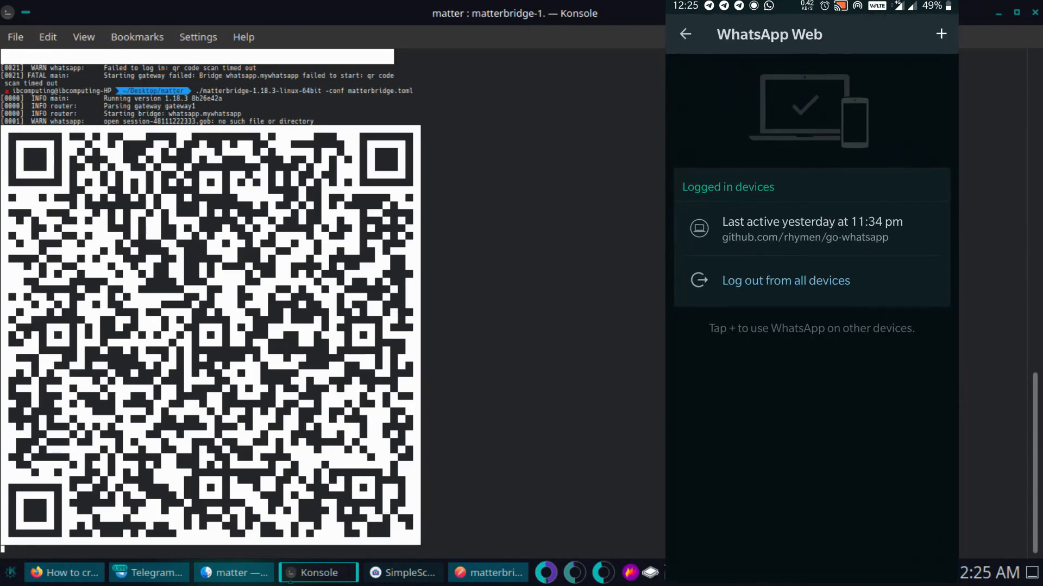
left_click(942, 33)
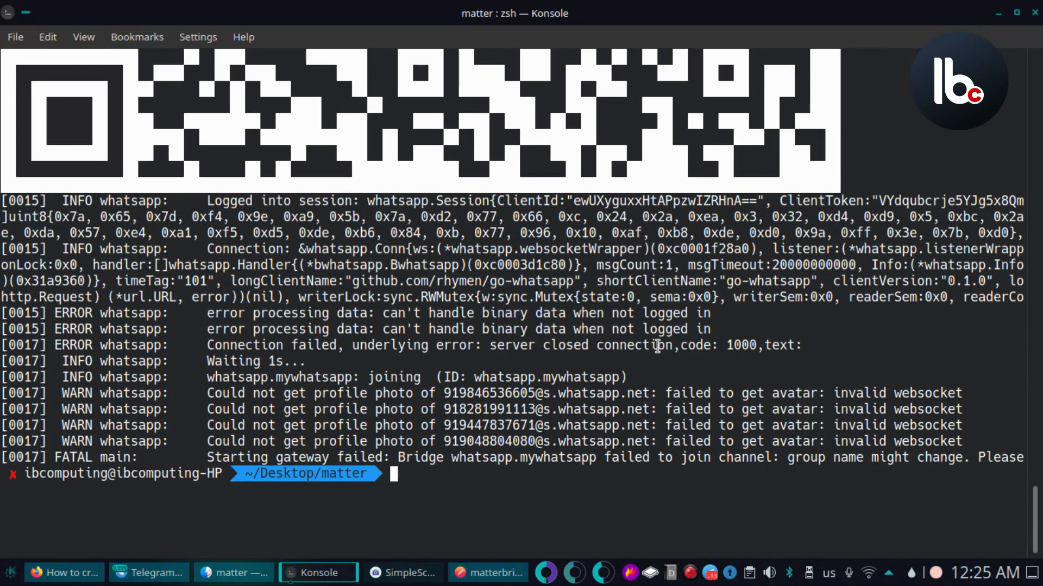
Find session-48111222333.gob in the listing, copy its name, and switch to matterbridge.toml
double_click(96, 457)
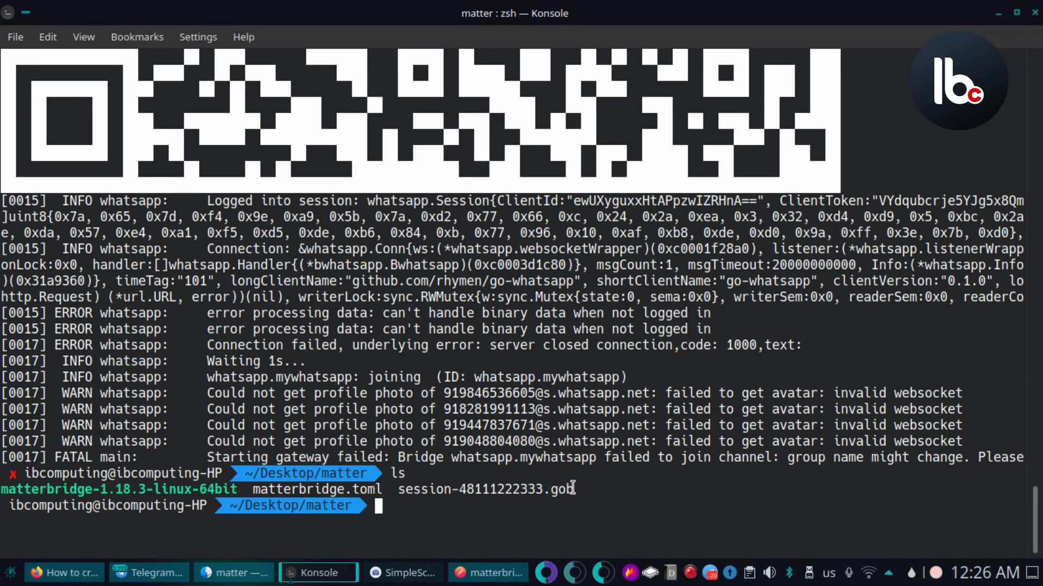
double_click(486, 489)
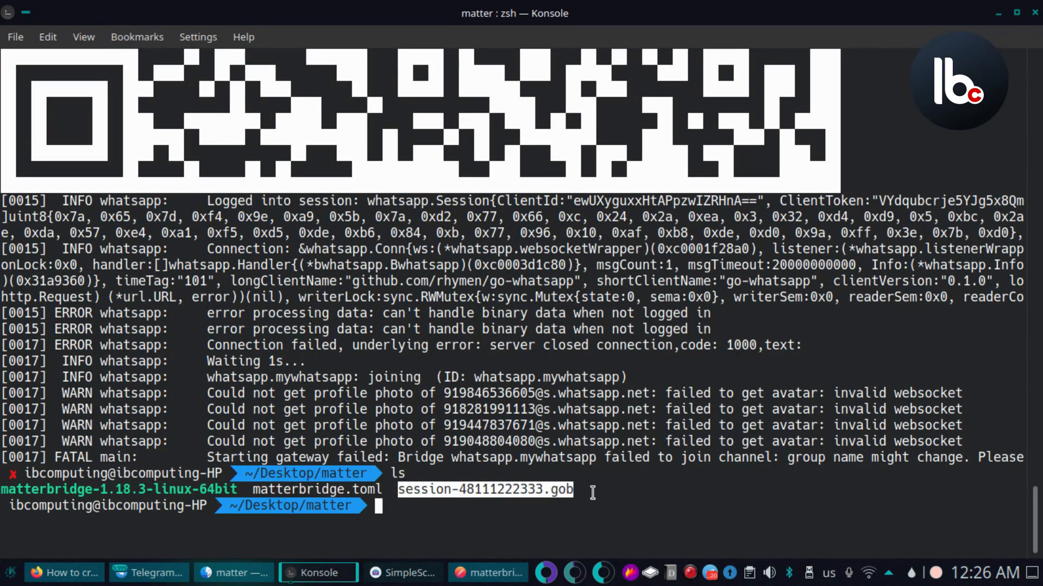
left_click(486, 572)
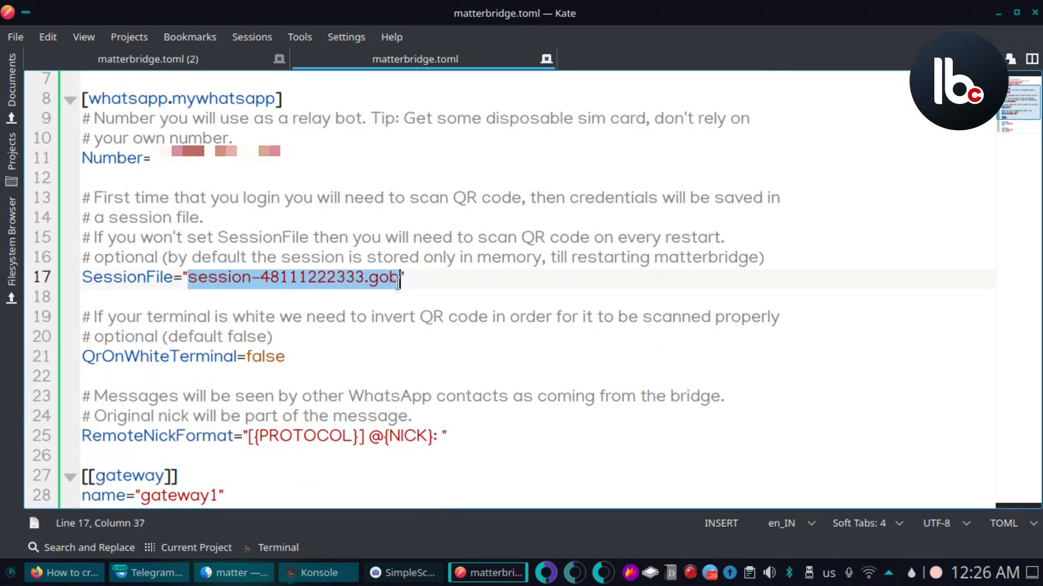
Set the whatsapp inout channel to "Whatbridge" in matterbridge.toml, save, and return to Konsole
left_click(317, 573)
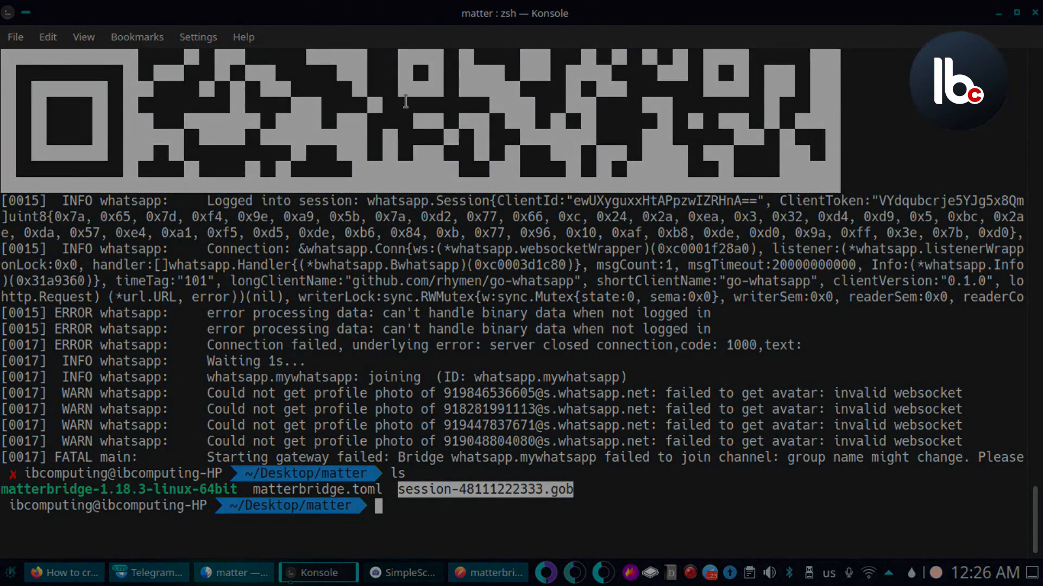
left_click(488, 572)
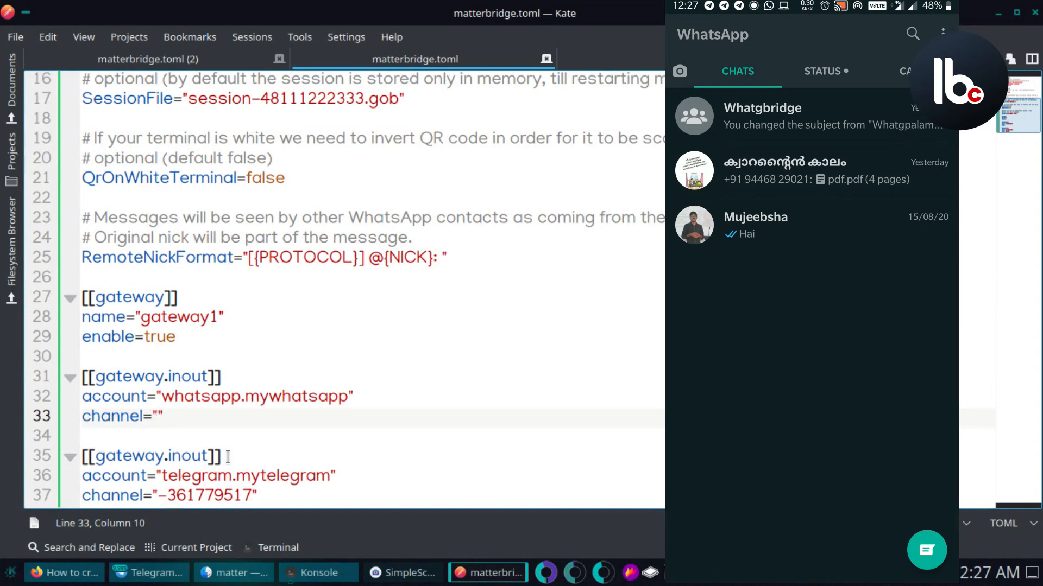
type("Whatbrid")
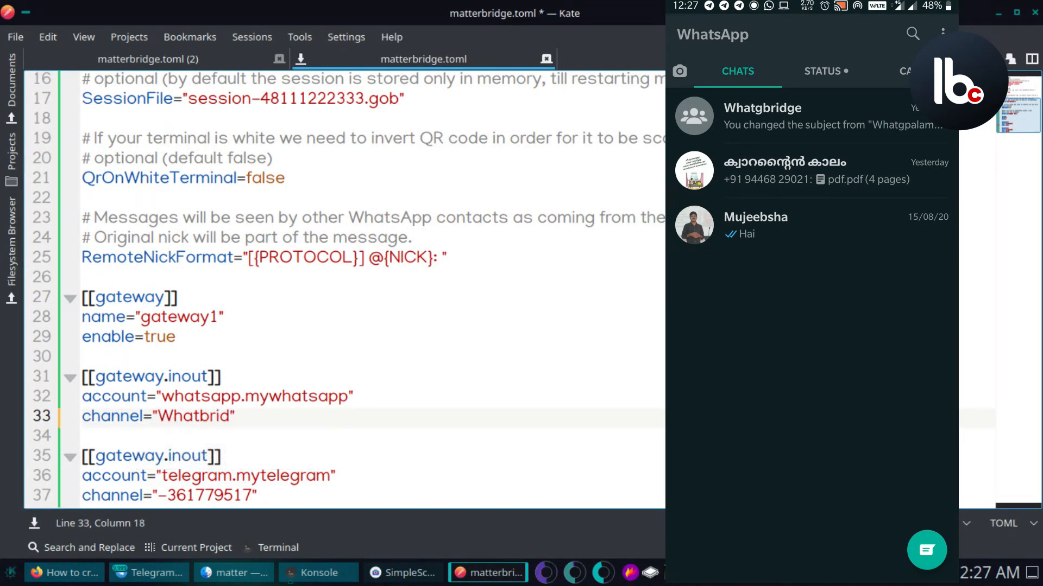
type("ge")
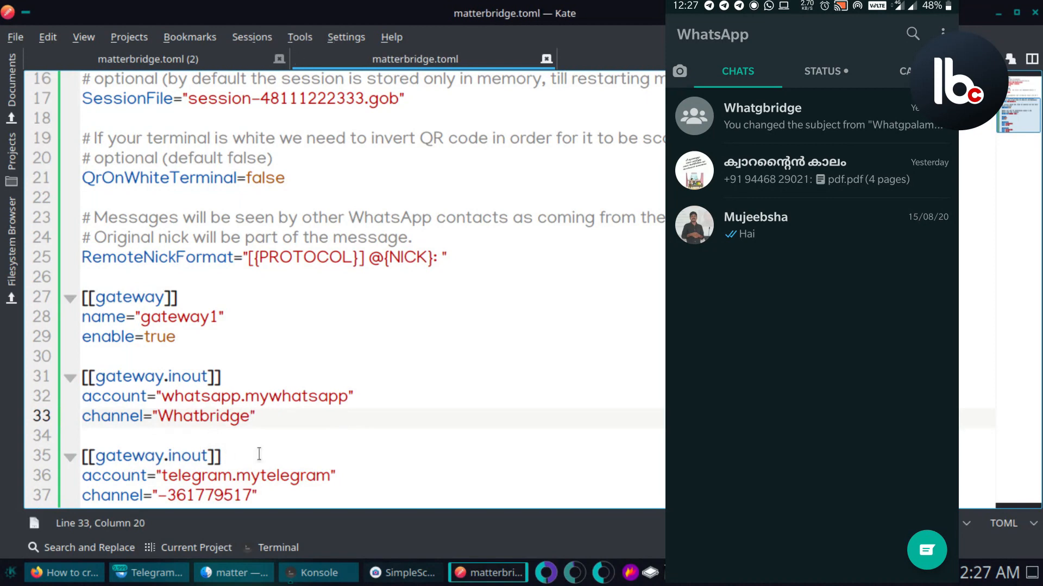
left_click(317, 572)
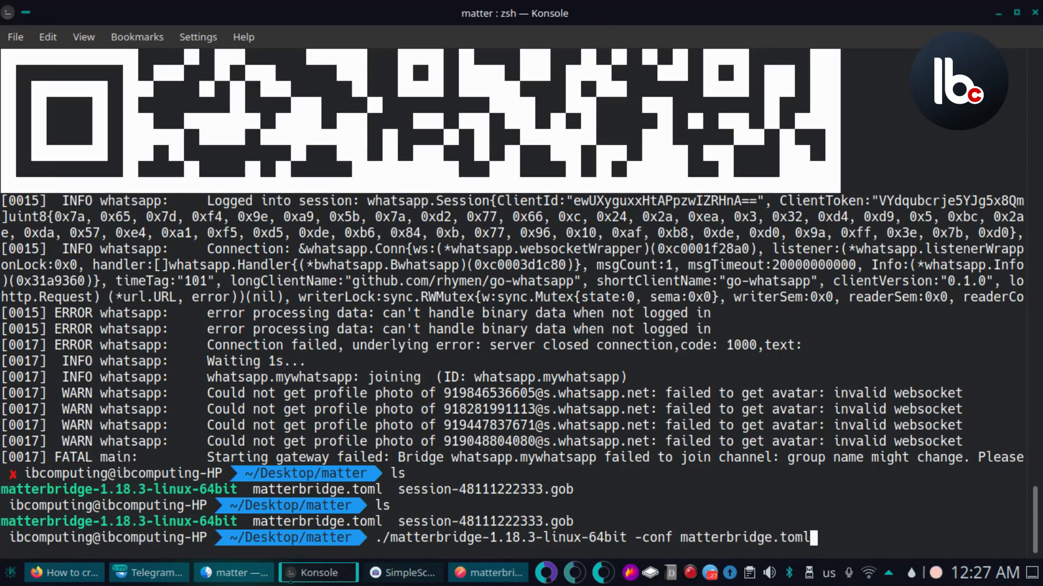
Rerun matterbridge, copy the Whatgbridge group JID, and paste it as the WhatsApp channel
key("Return")
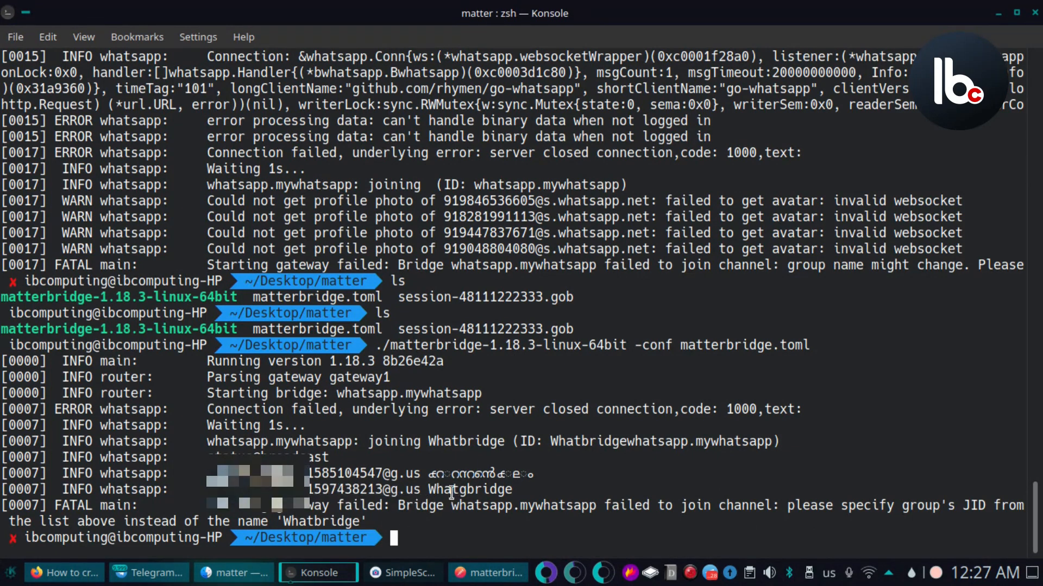
double_click(468, 489)
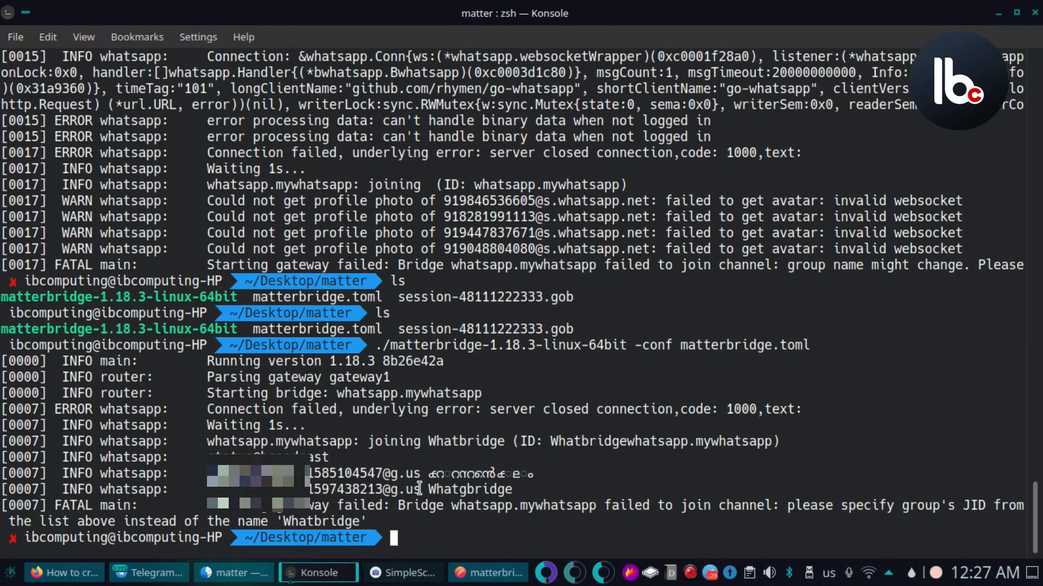
double_click(365, 489)
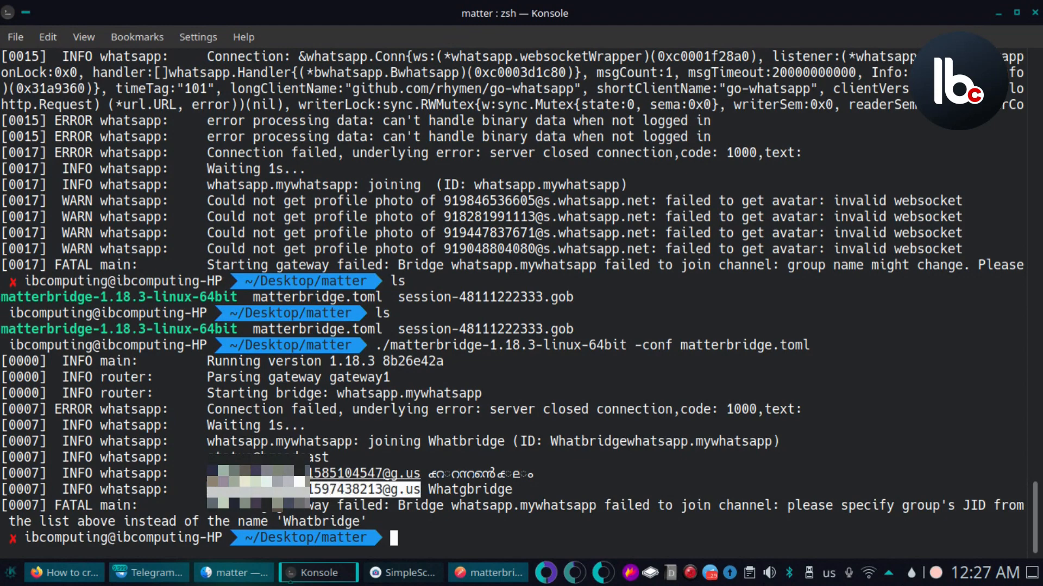
left_click(487, 572)
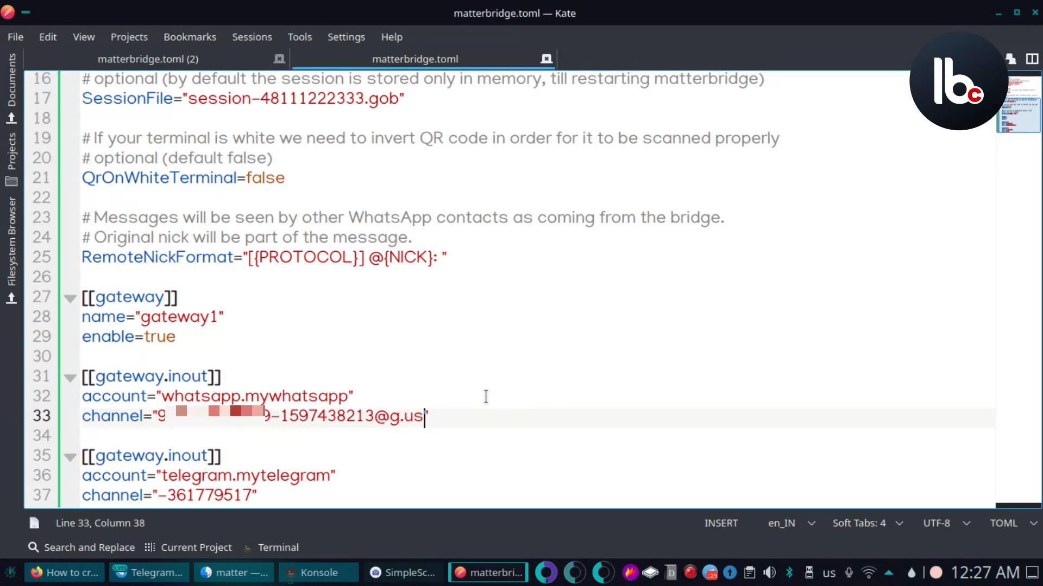
left_click(317, 573)
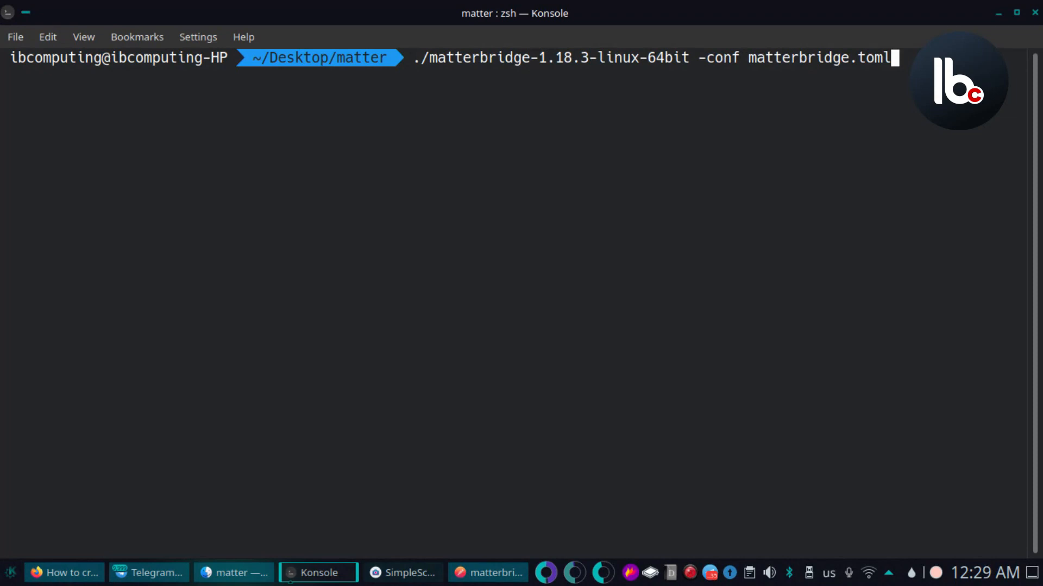
Run matterbridge with the JID config so WhatsApp and Telegram connect, then switch to Telegram
key("Return")
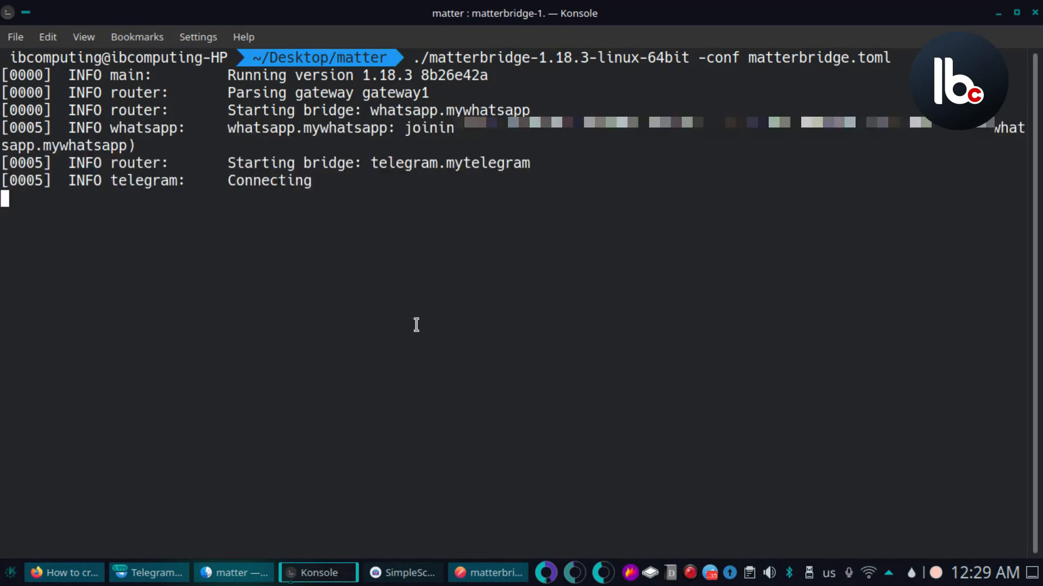
mouse_move(442, 127)
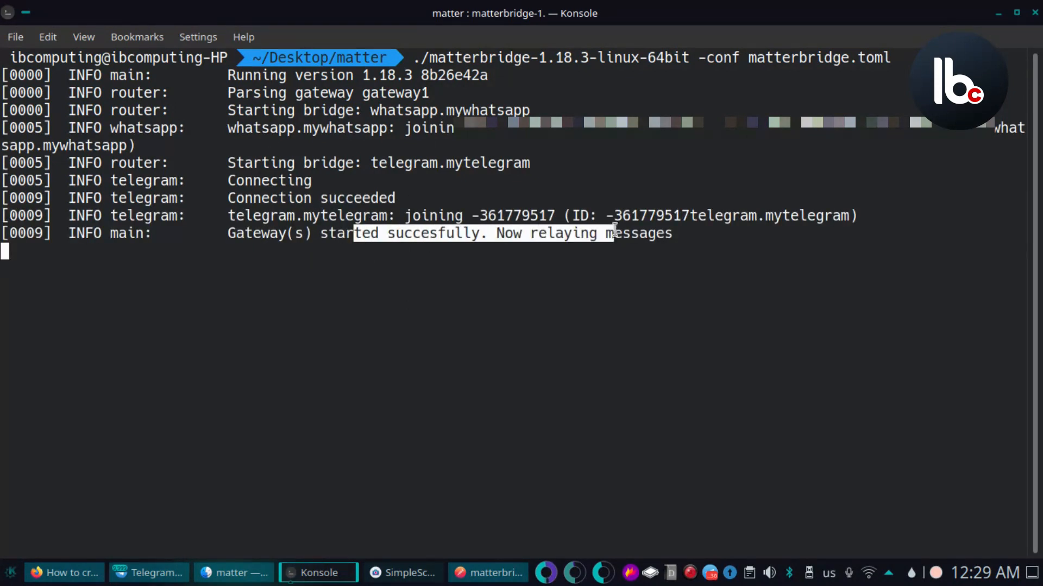
mouse_move(386, 324)
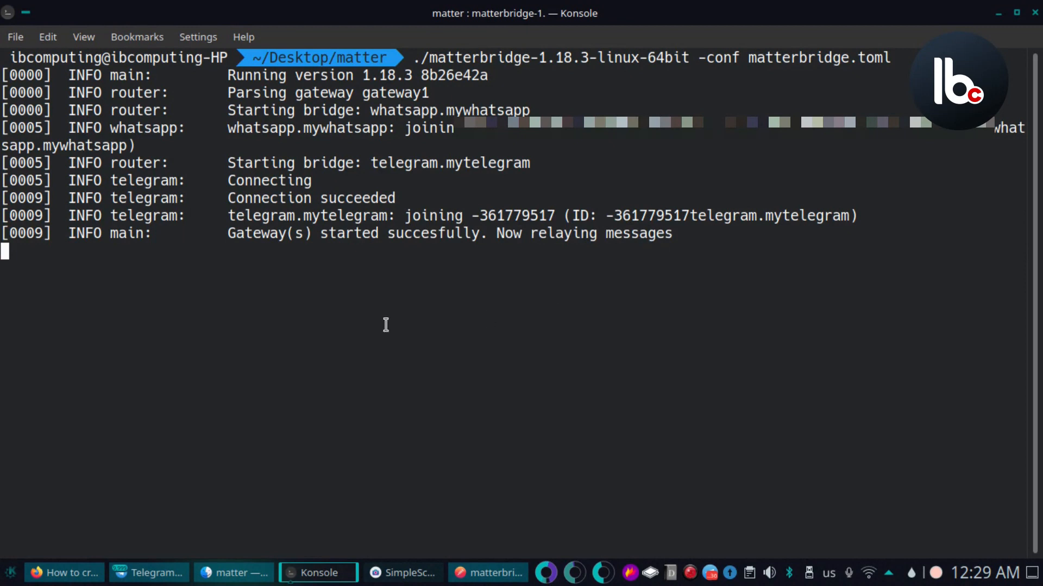
left_click(149, 573)
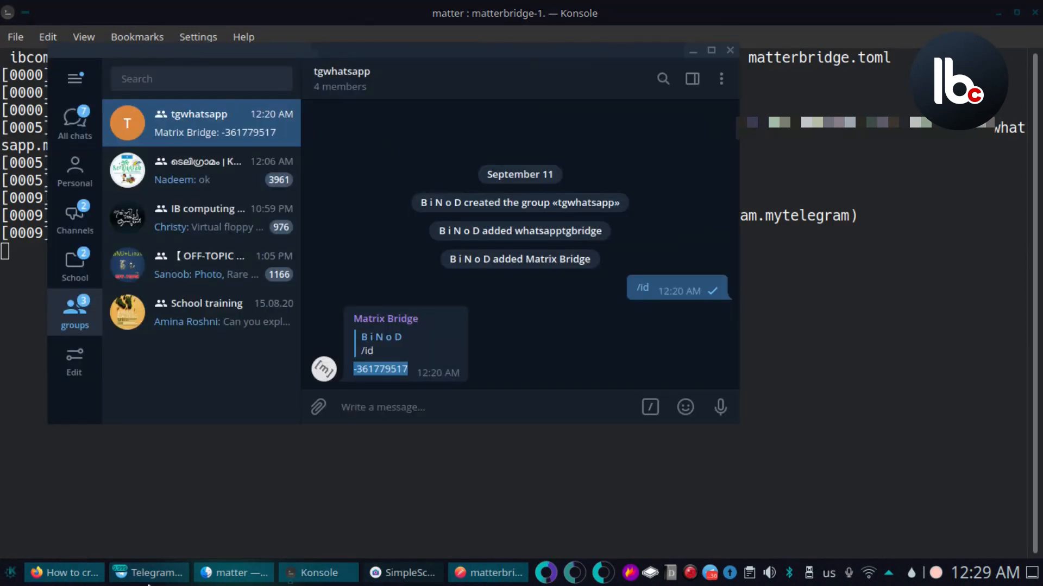
Send 'hai this is from telegram' in the tgwhatsapp group and reply from WhatsApp
left_click(391, 407)
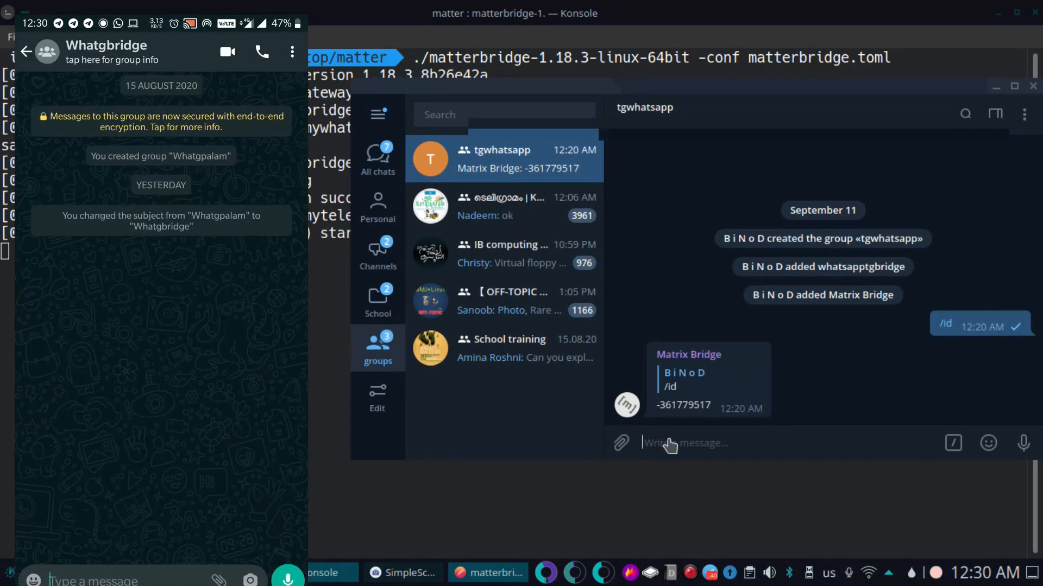
type("h")
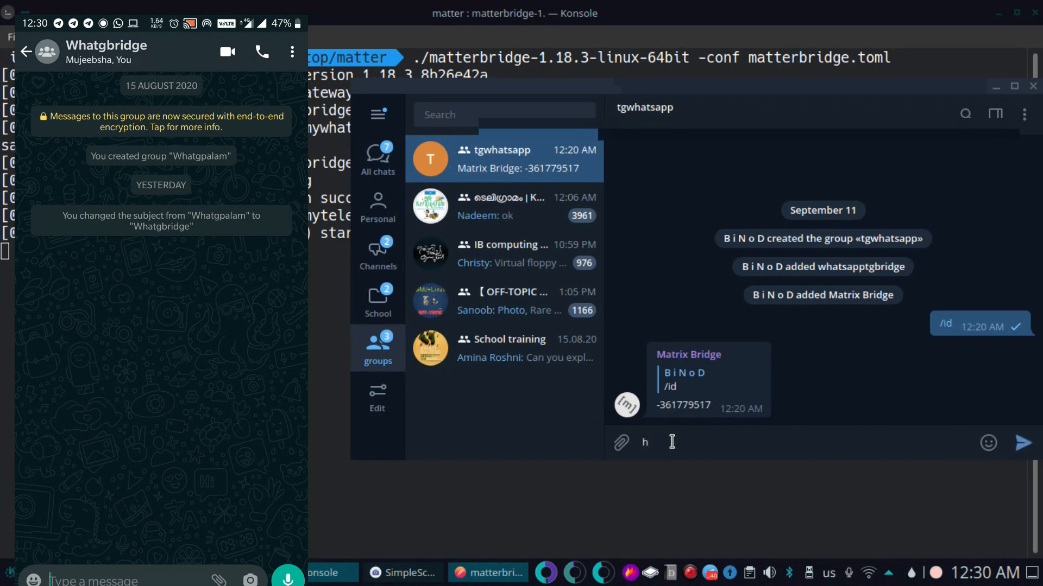
type("ai this is f")
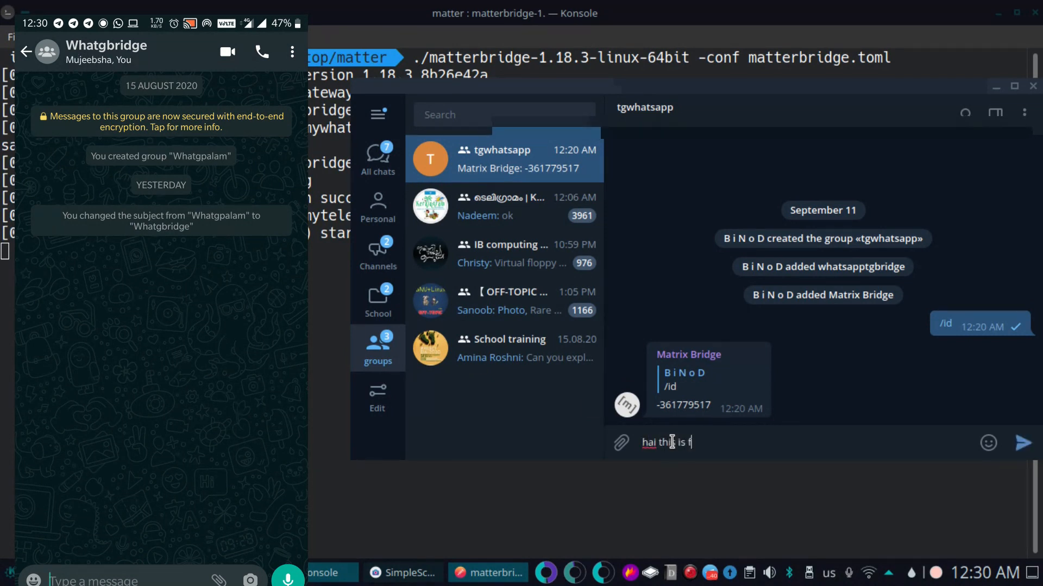
type("rom te")
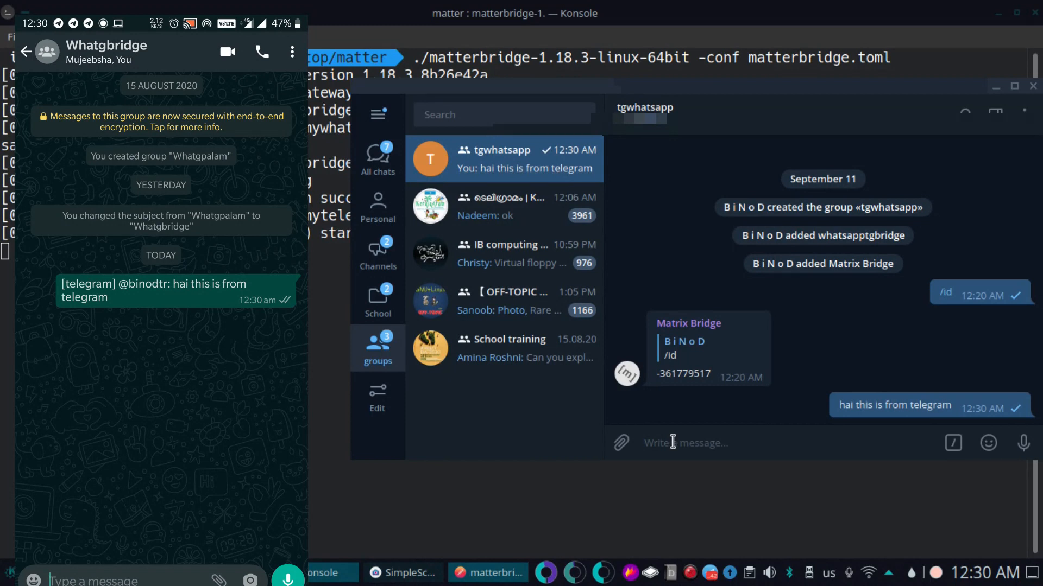
type("Hai ... Th")
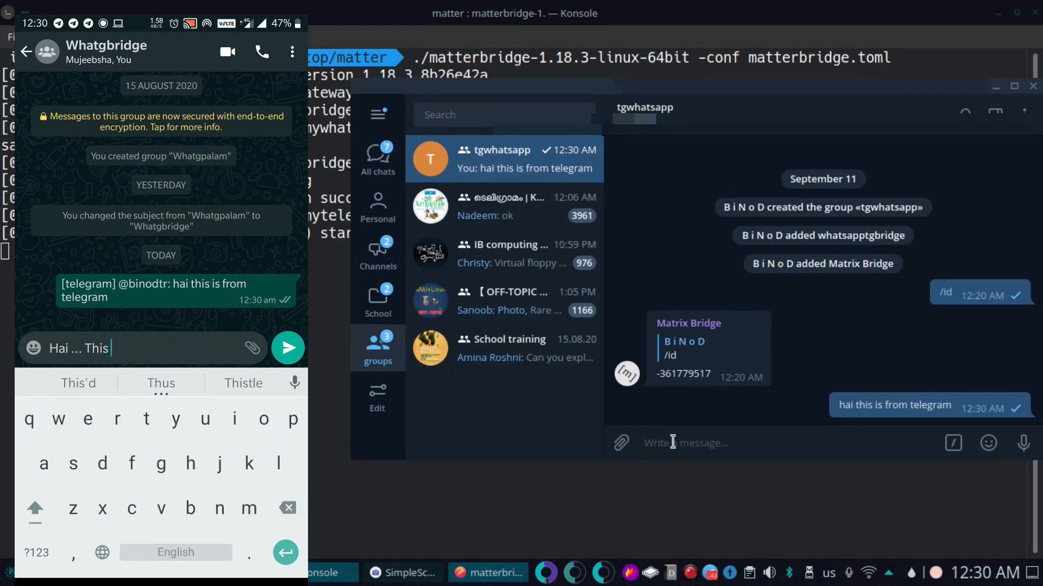
type("is from WhatsApp . w")
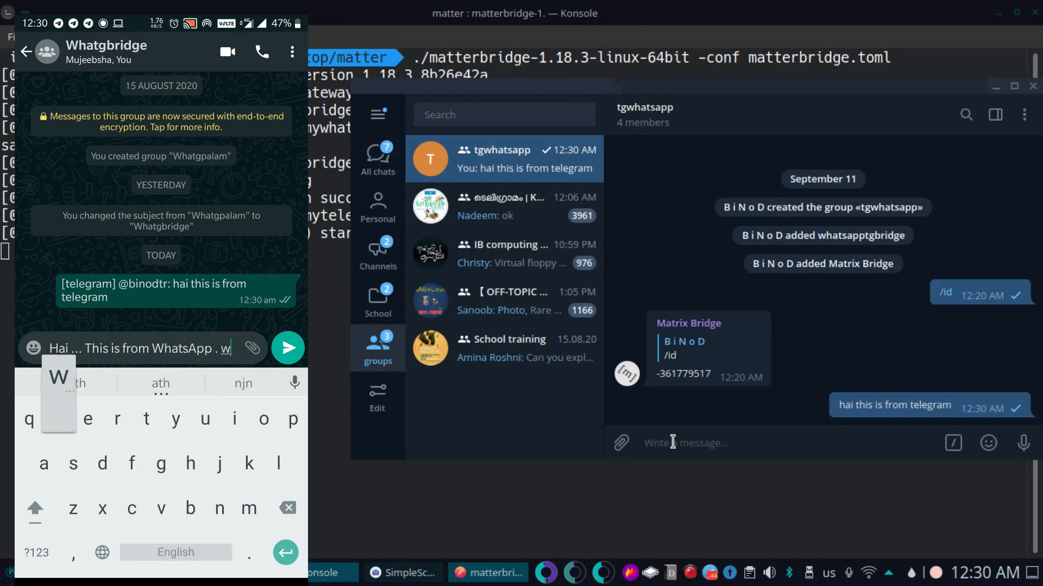
type("hstspu")
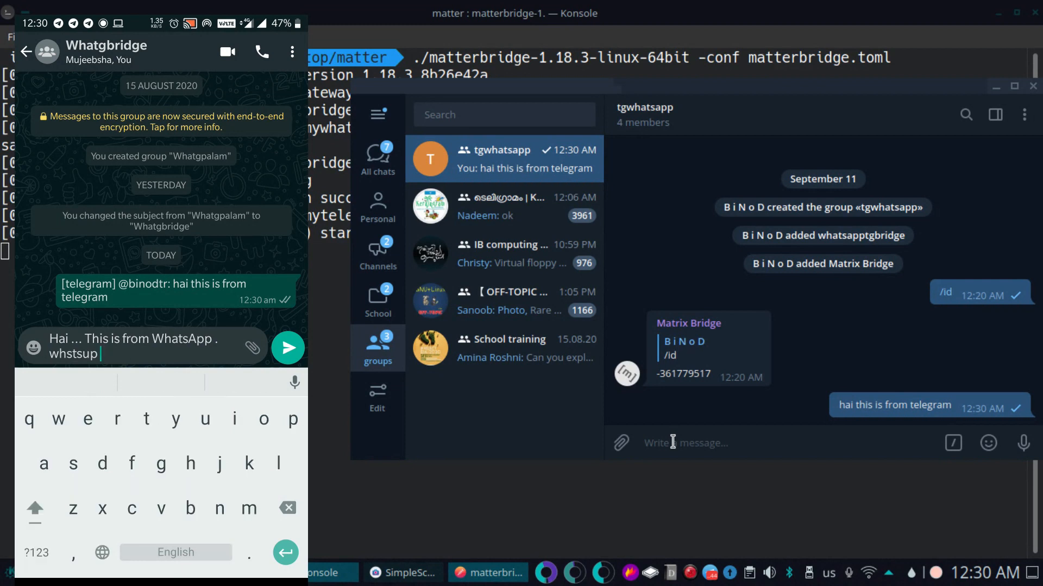
left_click(287, 347)
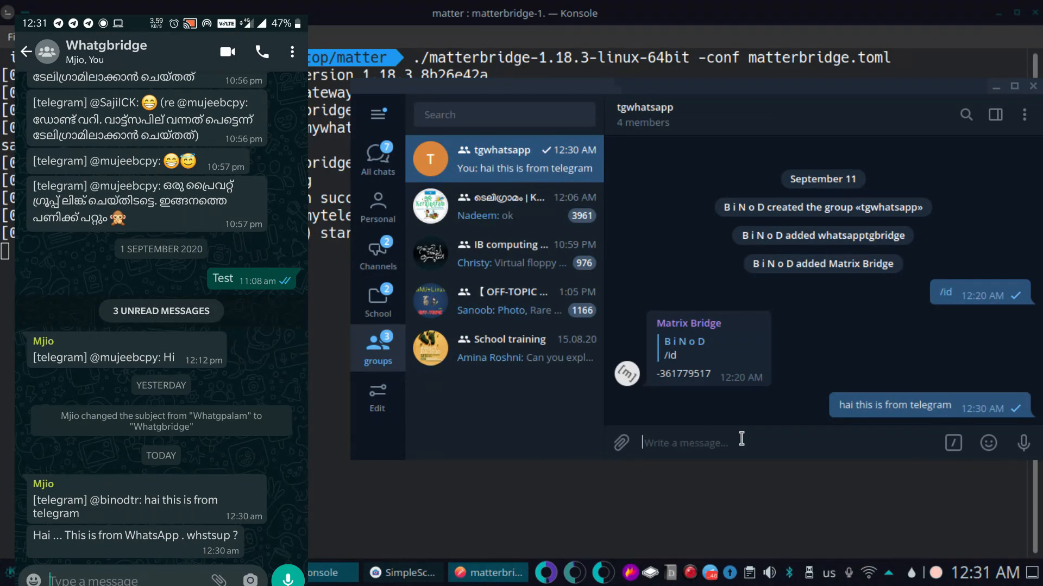
Watch 'Hai this is from WhatsApp . how are you?' arrive via whatsapptgbridge
left_click(126, 580)
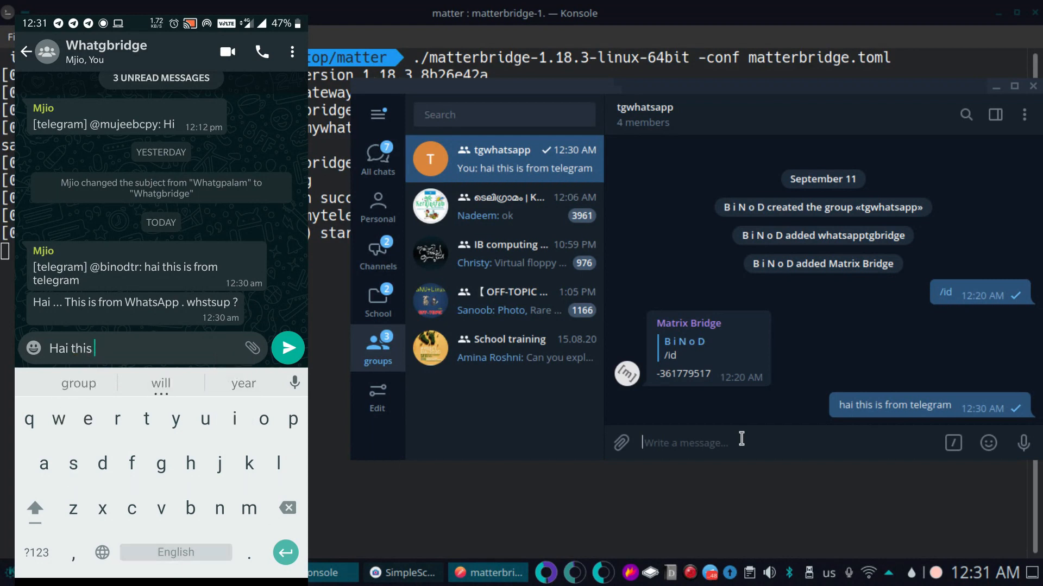
left_click(287, 347)
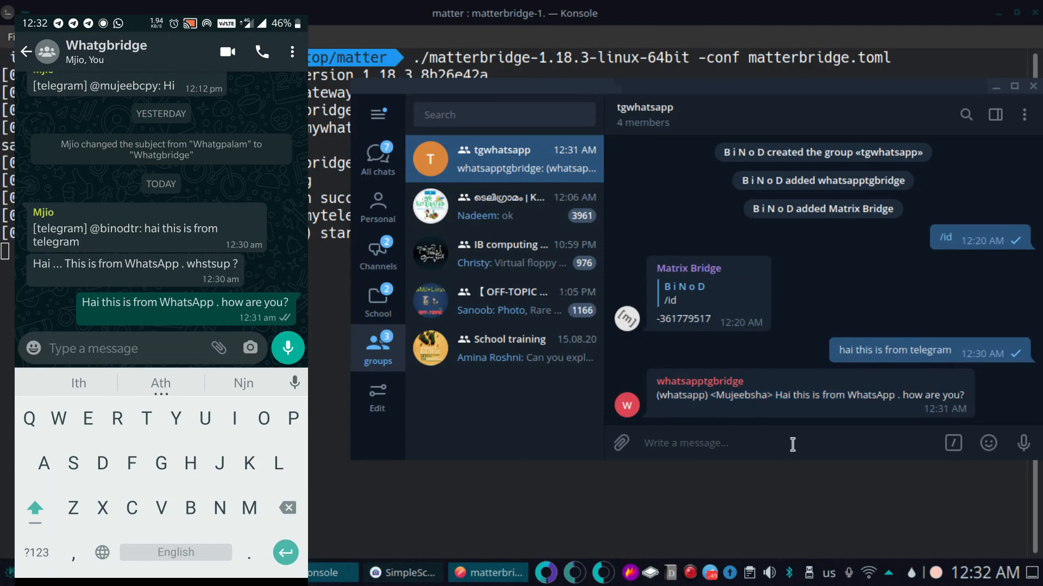
Send a grinning emoji and the poster photo to the tgwhatsapp group
left_click(988, 444)
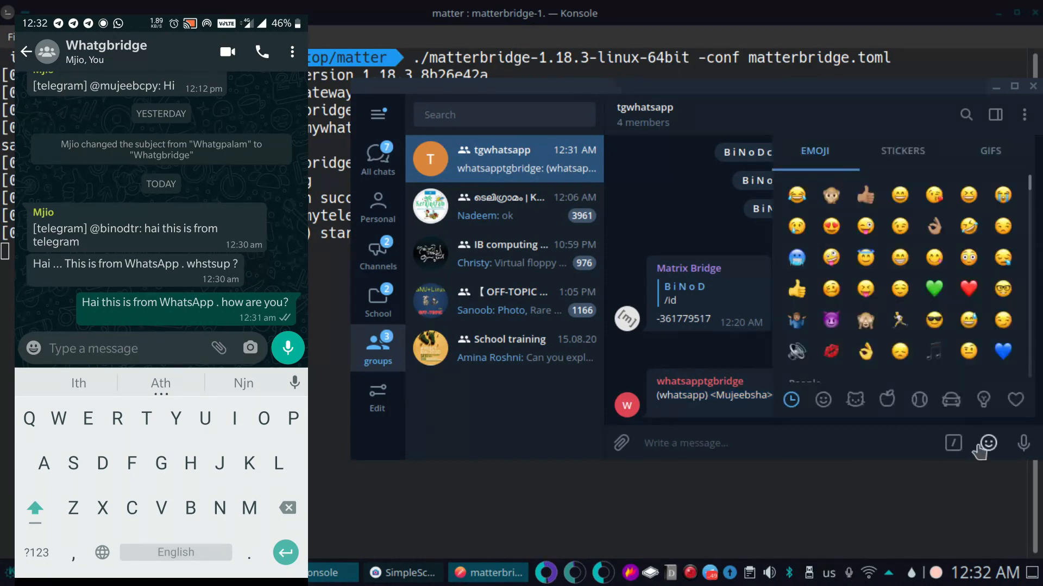
mouse_move(934, 226)
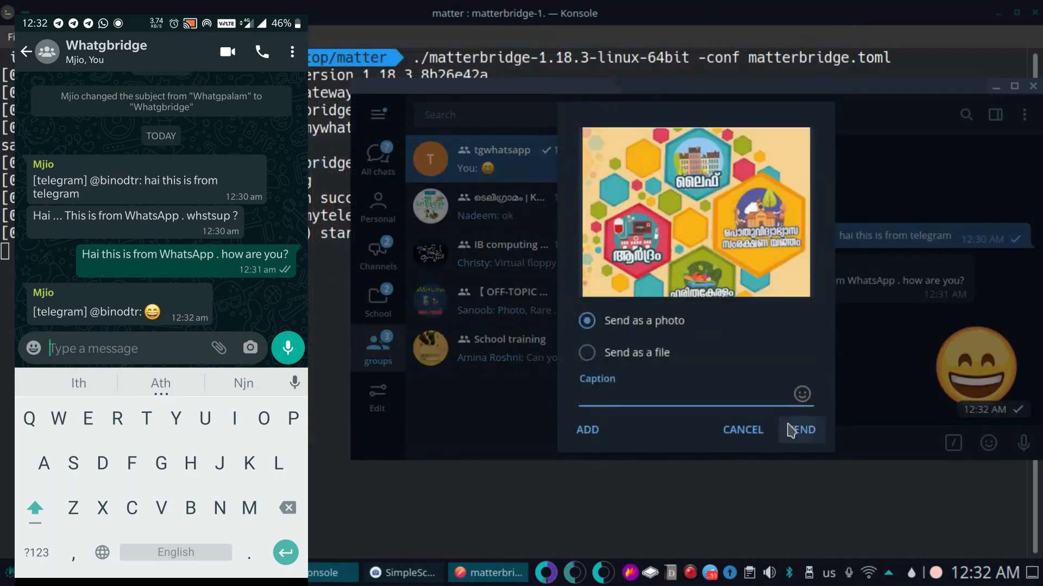
left_click(800, 429)
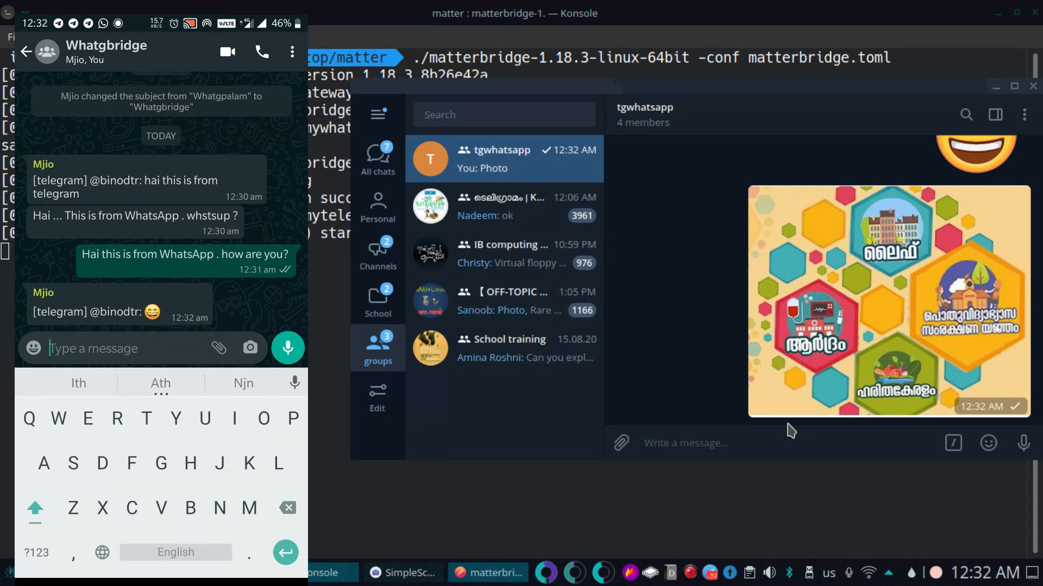
scroll("down", 3)
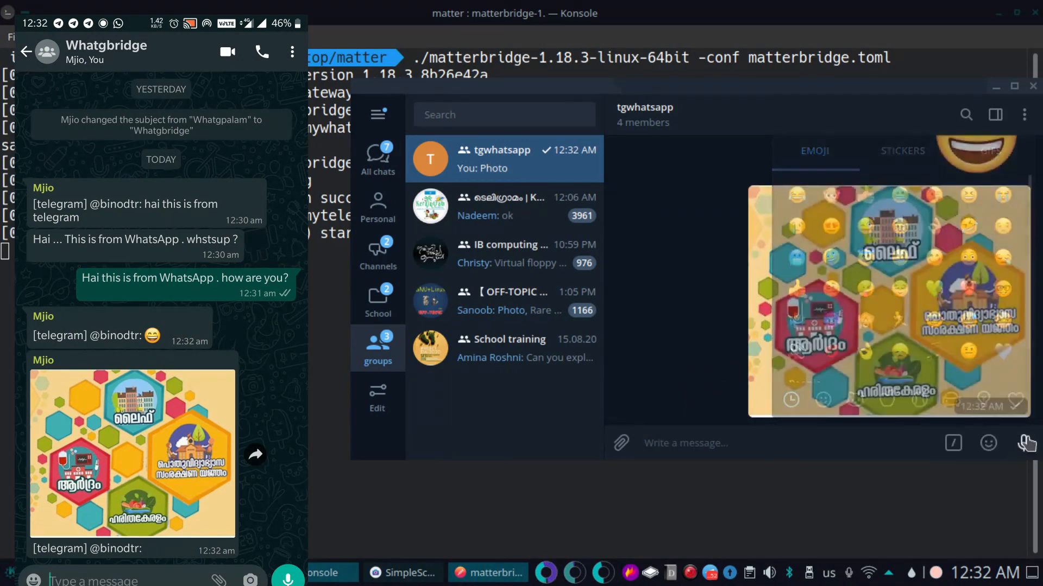
Record a short voice message for the group and check the matterbridge terminal
left_click(1026, 443)
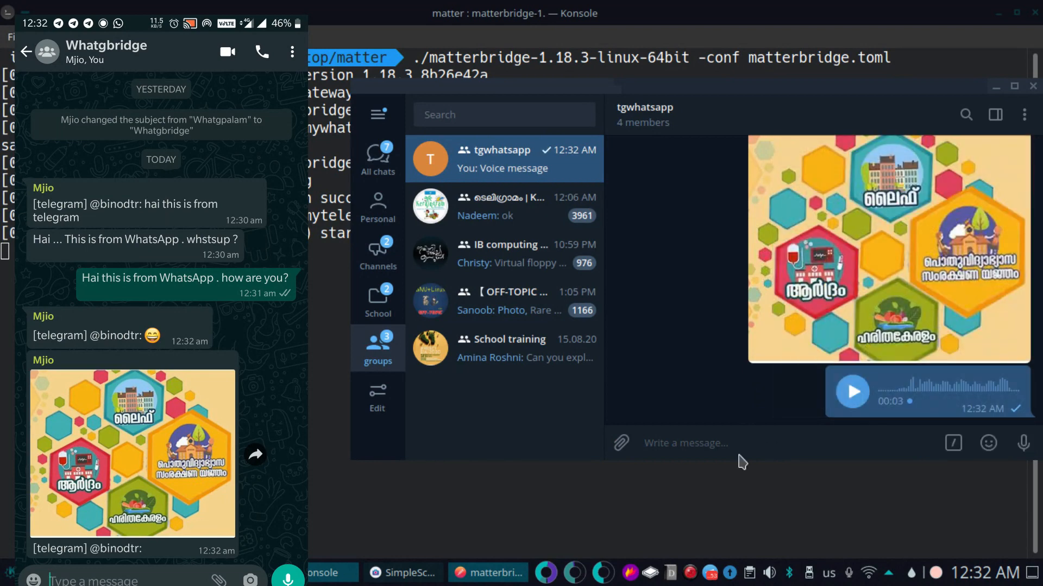
scroll("down", 3)
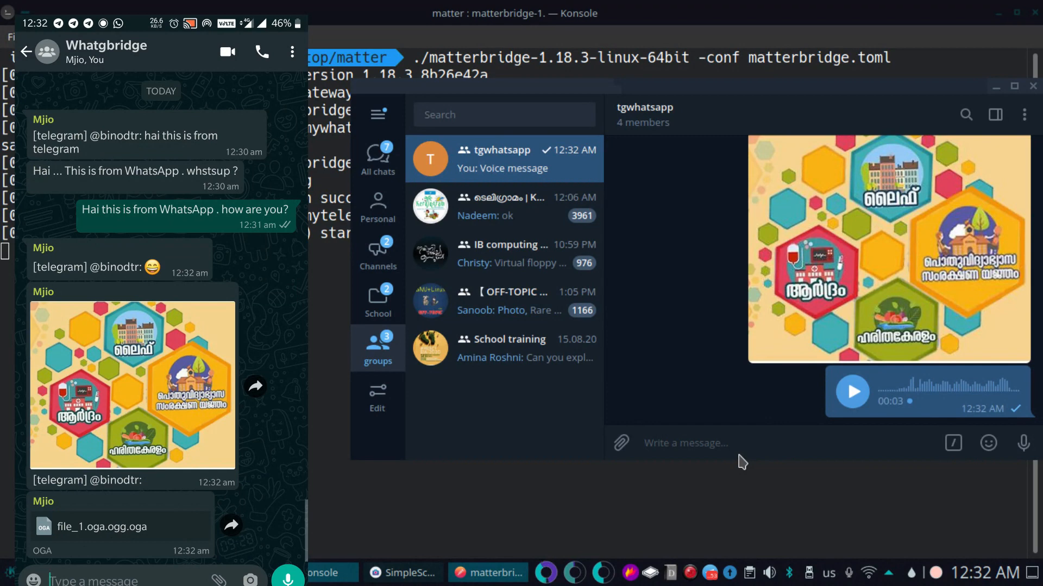
left_click(318, 573)
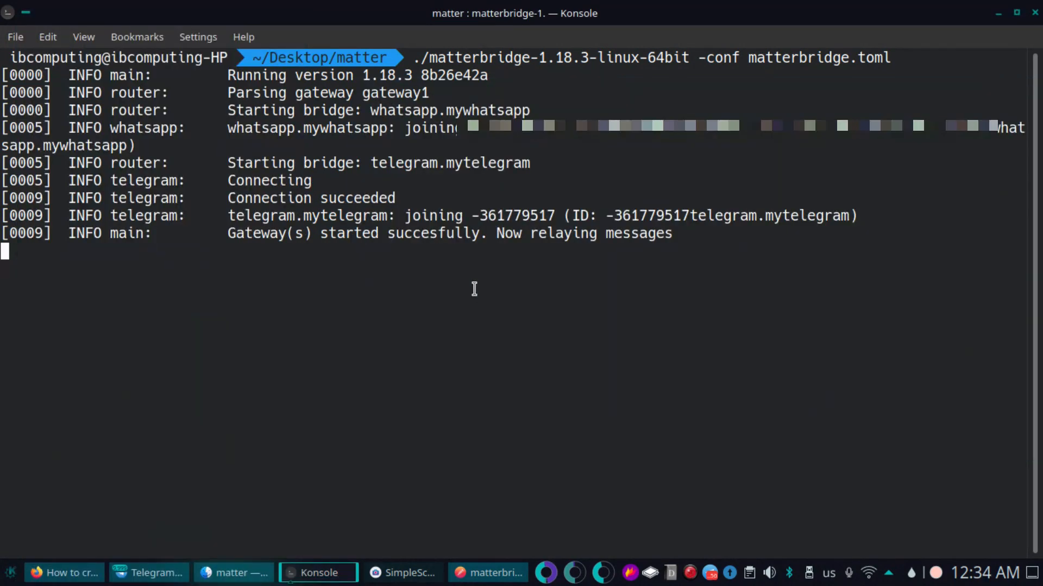
mouse_move(442, 272)
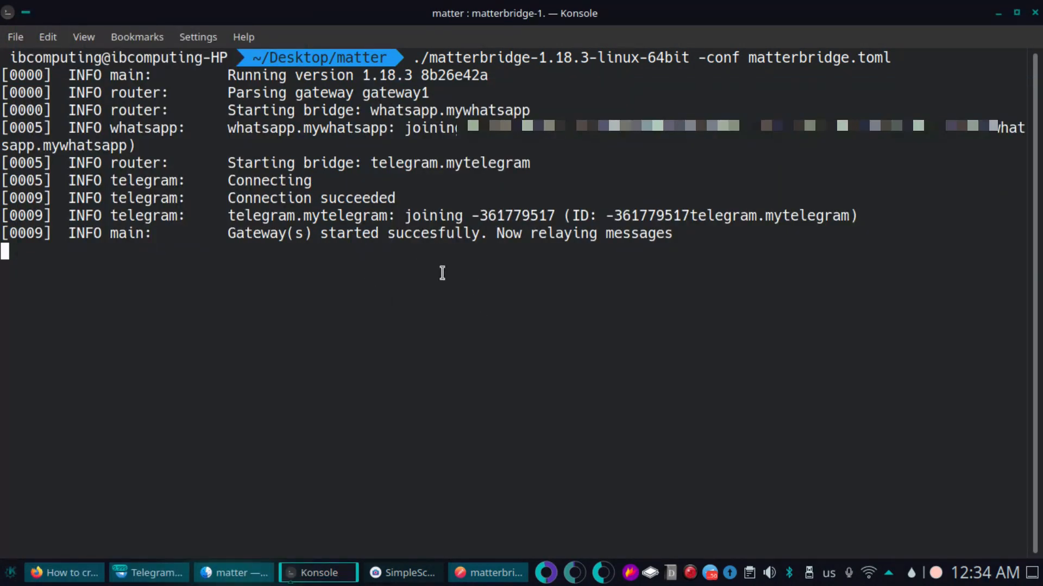
mouse_move(260, 277)
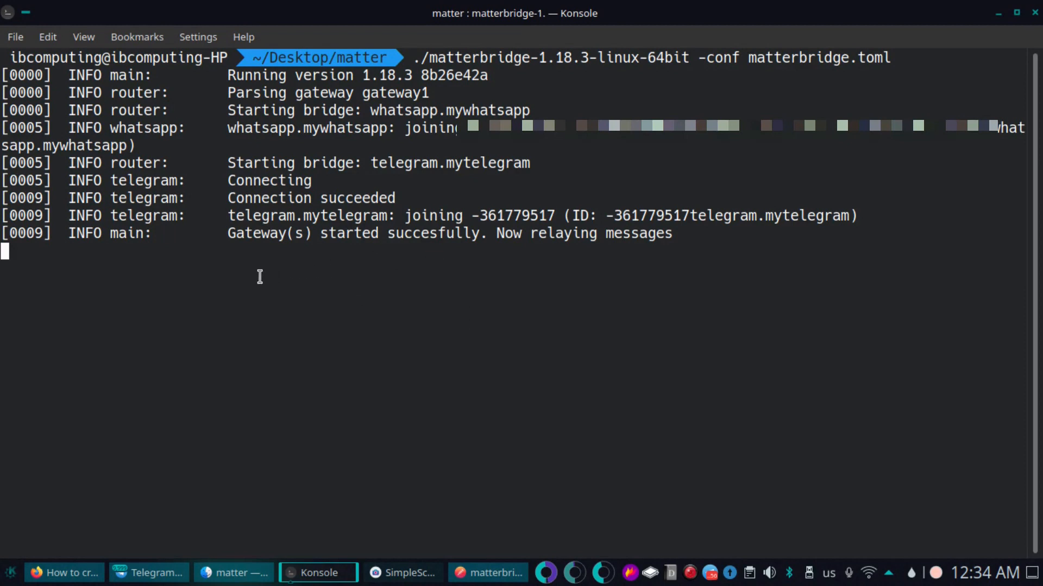
mouse_move(265, 299)
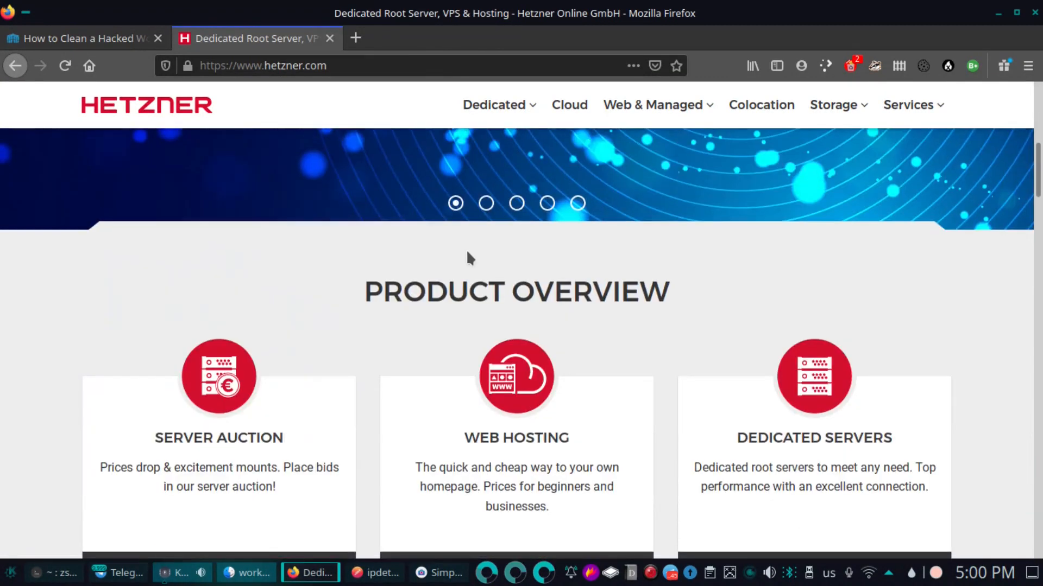
Scroll down the Hetzner homepage and open the Cloud hosting product page
scroll("down", 3)
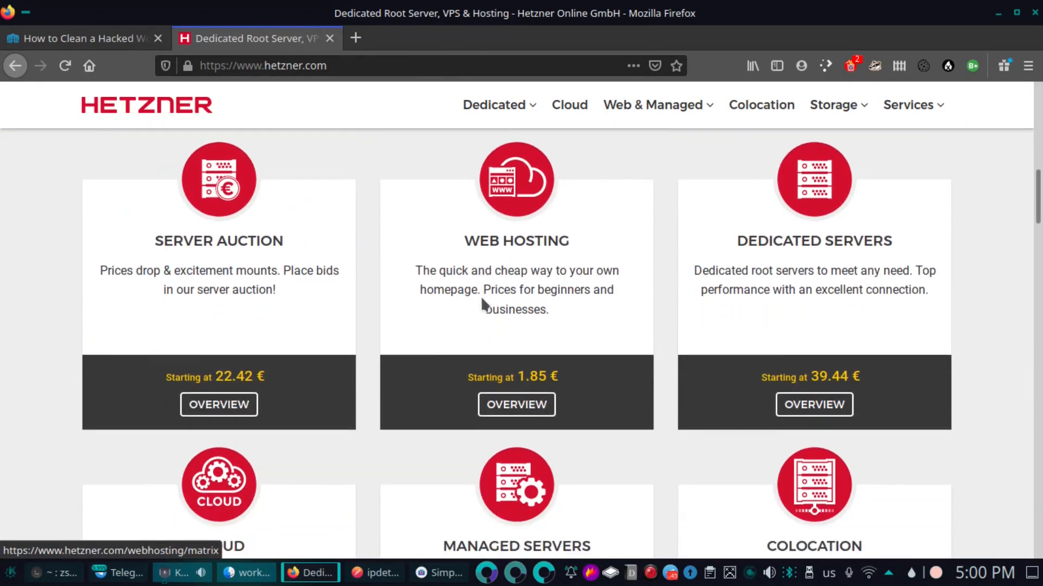
scroll("down", 3)
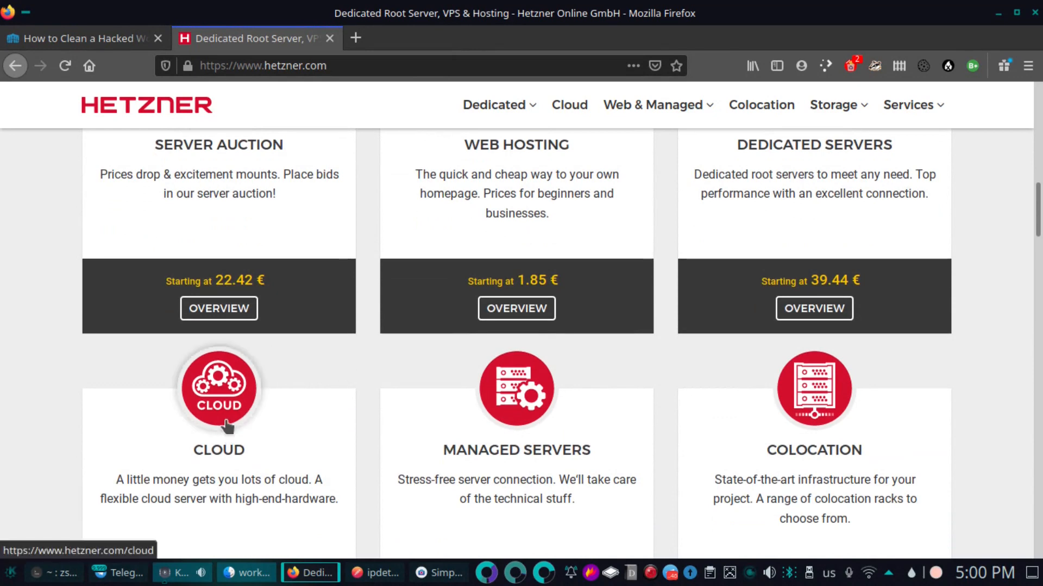
left_click(219, 387)
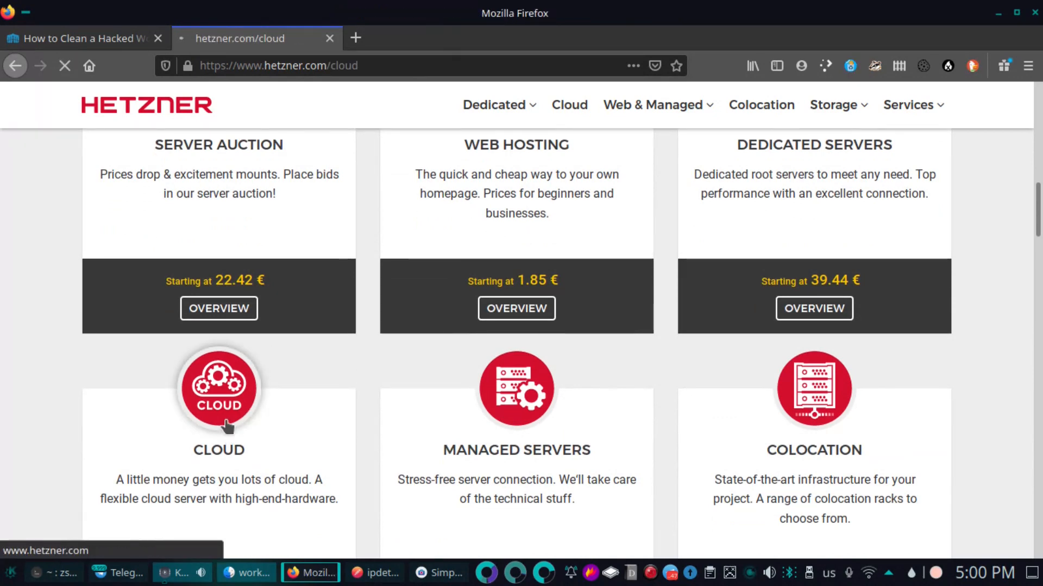
left_click(218, 387)
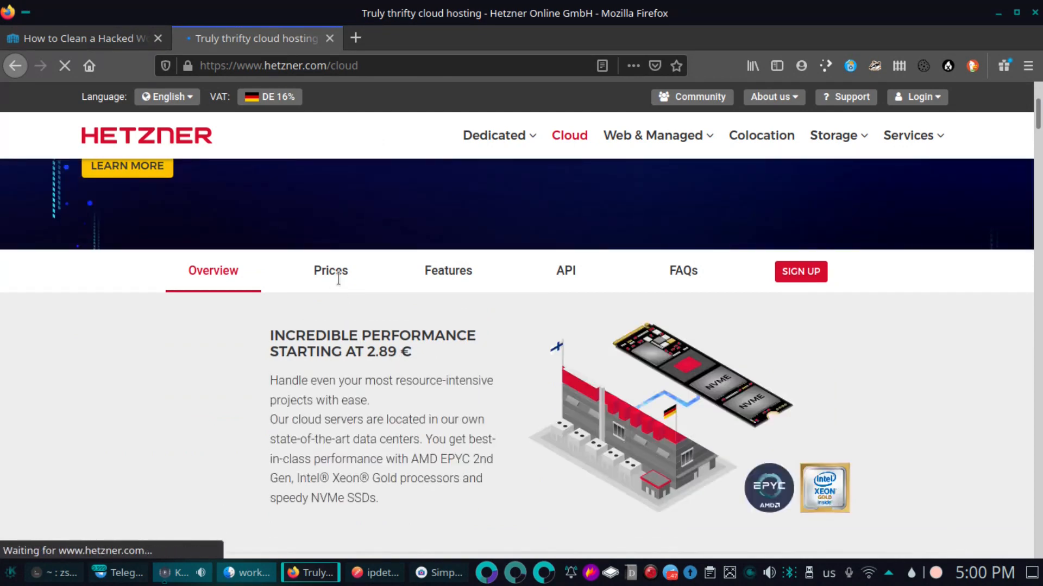
Browse the cloud server price plans starting at 2.89 € monthly, then return to the overview
left_click(331, 270)
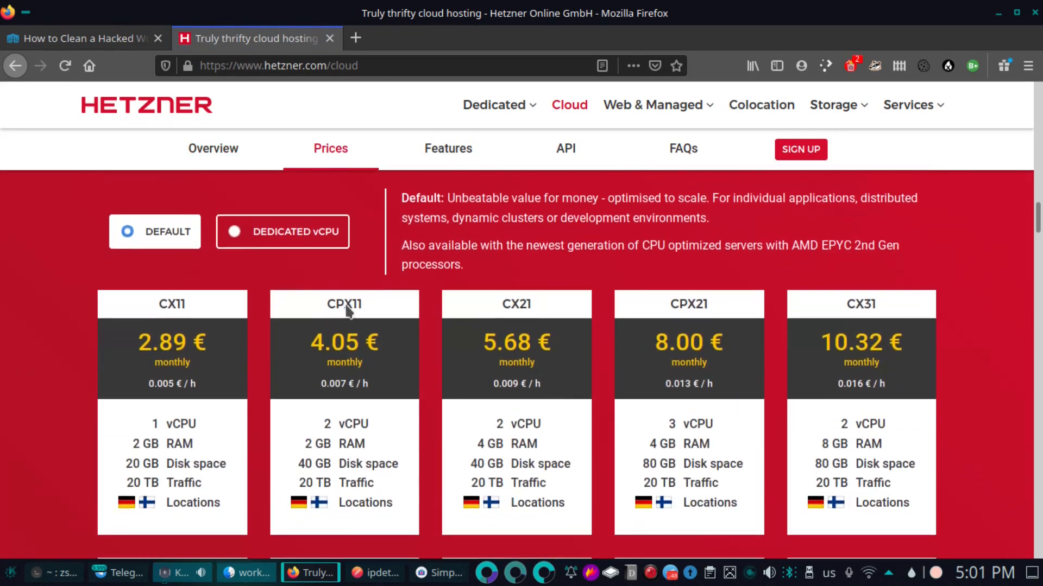
scroll("down", 3)
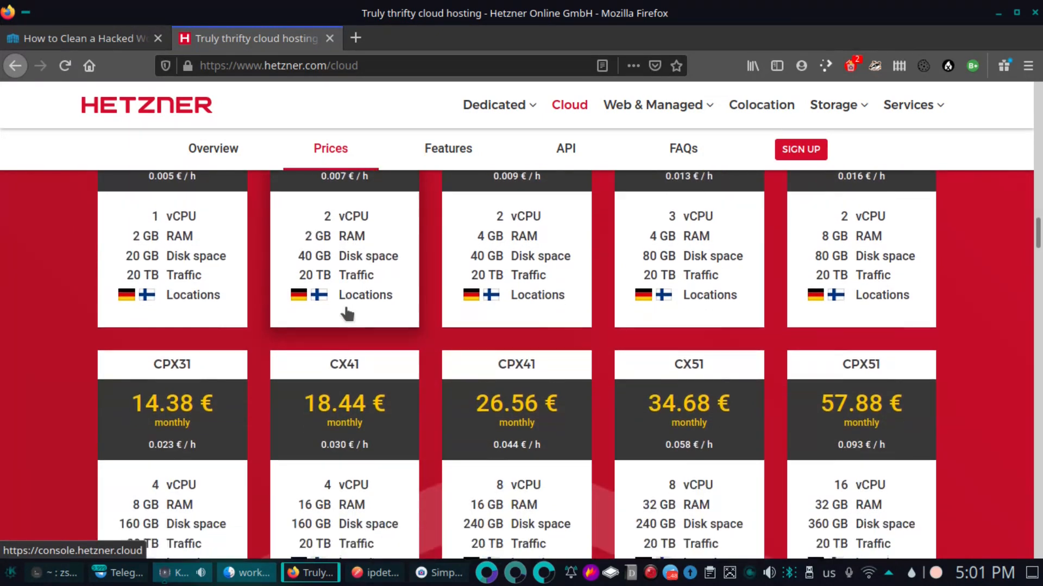
scroll("up", 3)
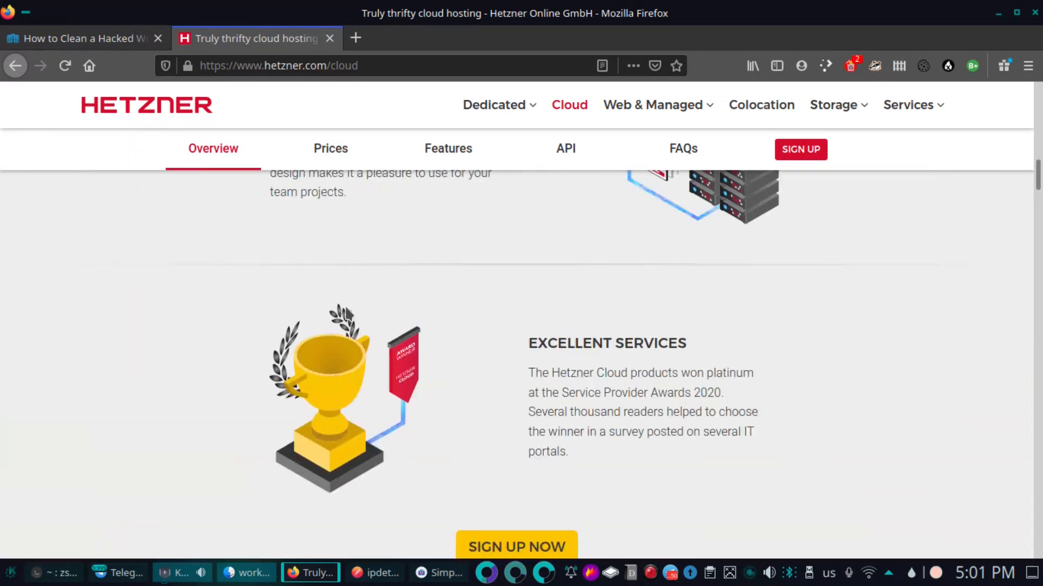
scroll("up", 3)
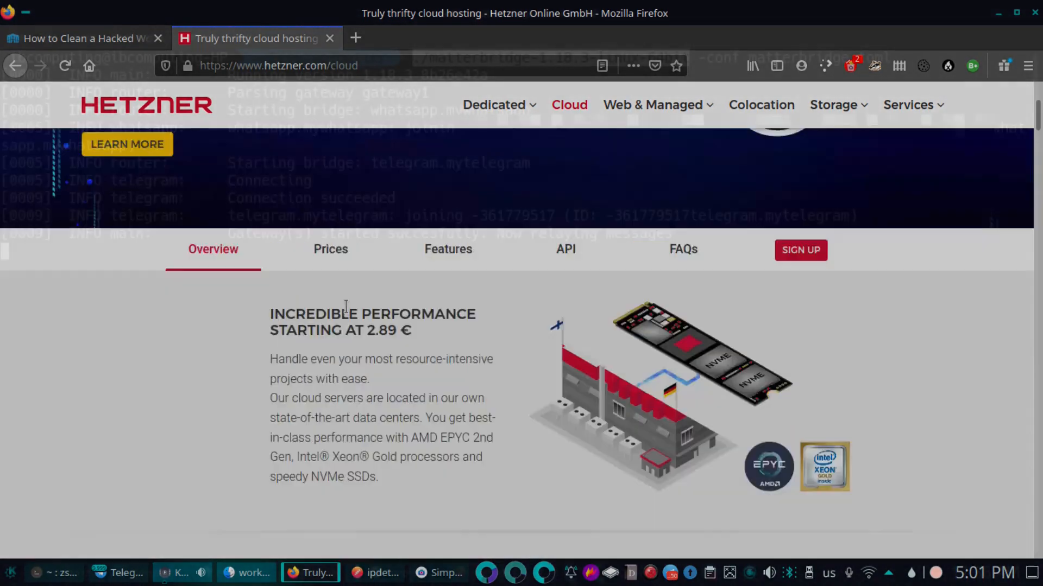